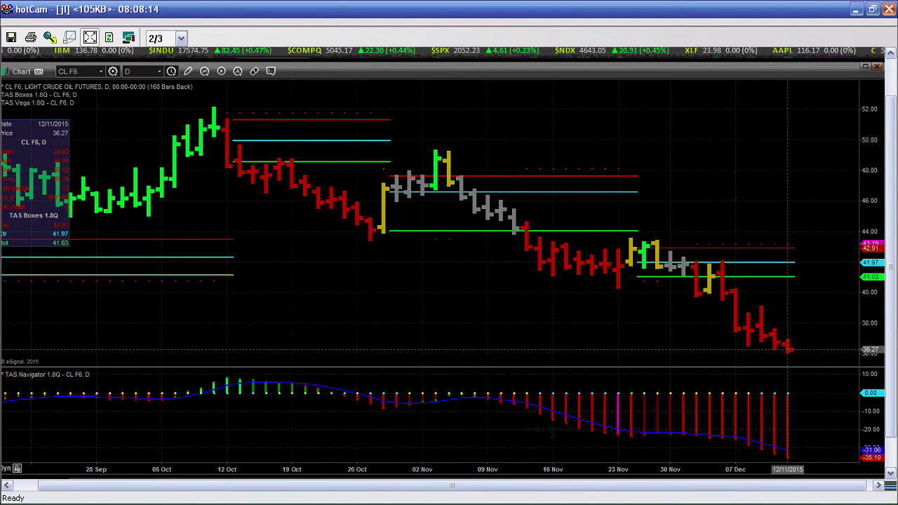
pyautogui.moveTo(601, 444)
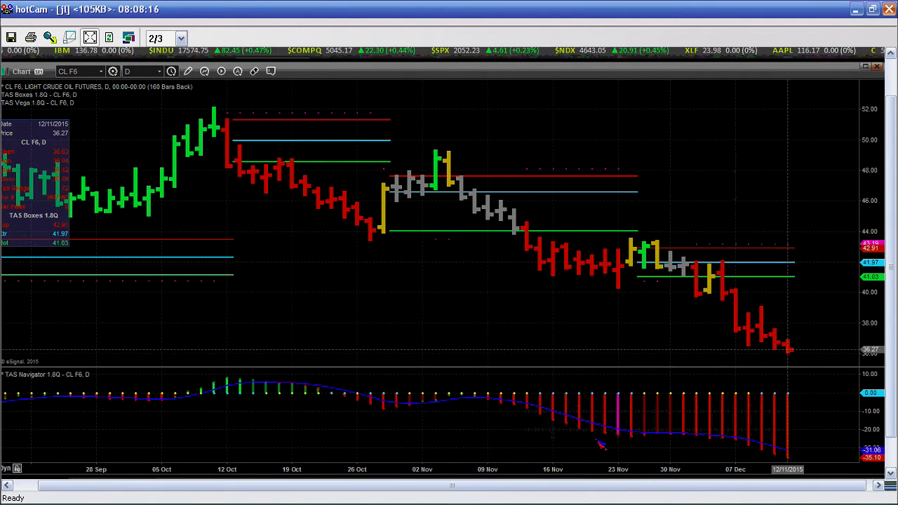
pyautogui.moveTo(674, 477)
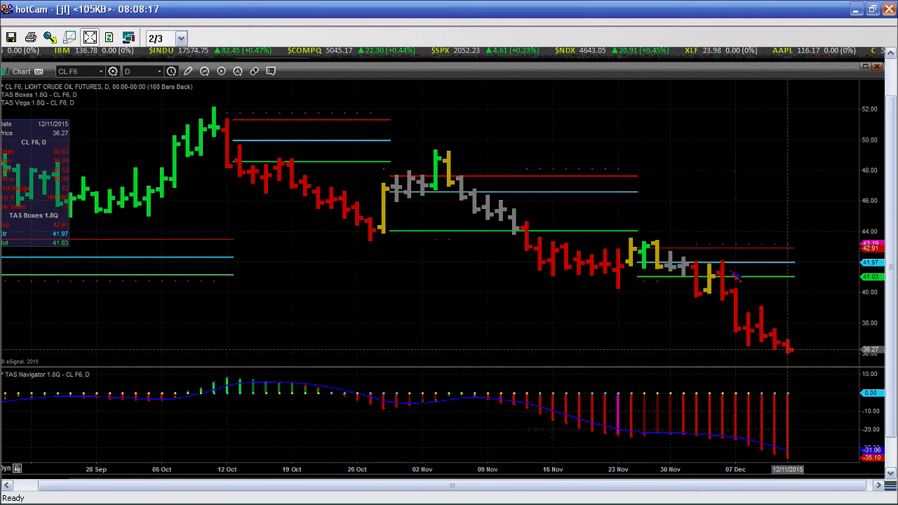
pyautogui.moveTo(609, 77)
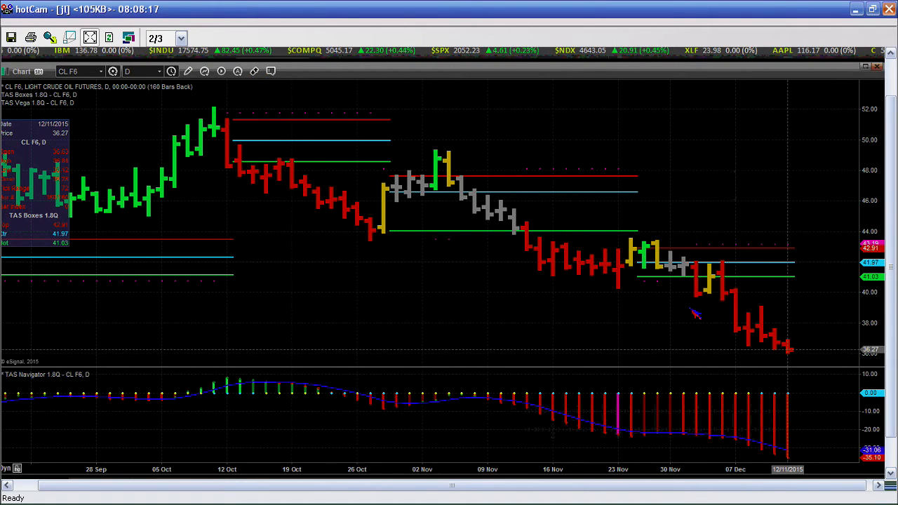
# - Switch the CL F6 crude oil chart interval from daily to weekly bars
pyautogui.click(143, 71)
pyautogui.write('W')
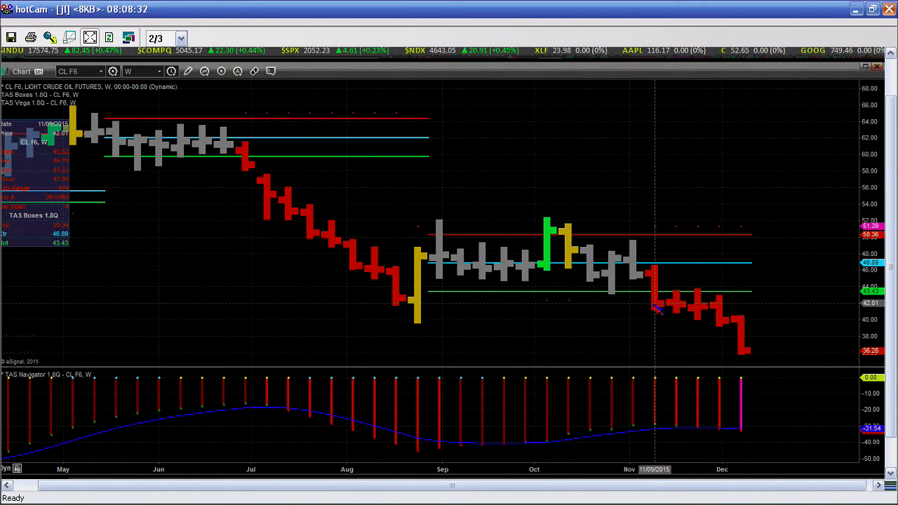
pyautogui.moveTo(704, 295)
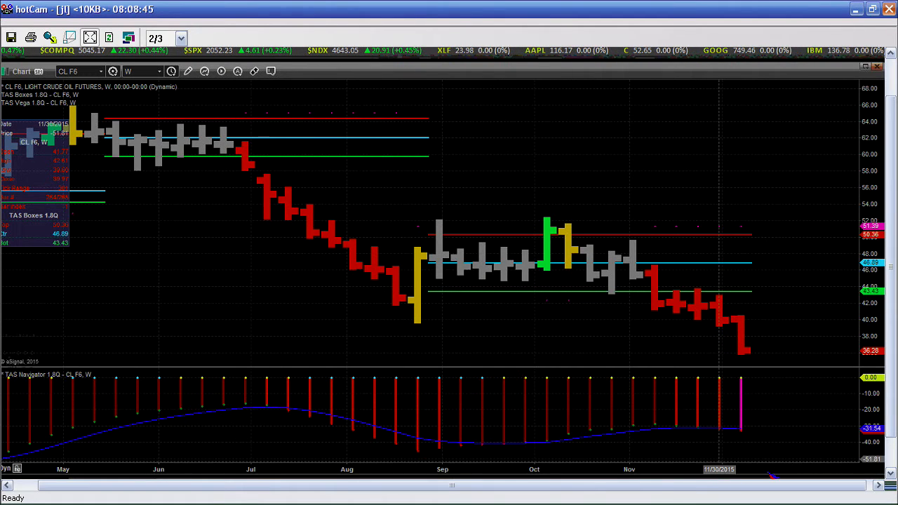
pyautogui.moveTo(603, 99)
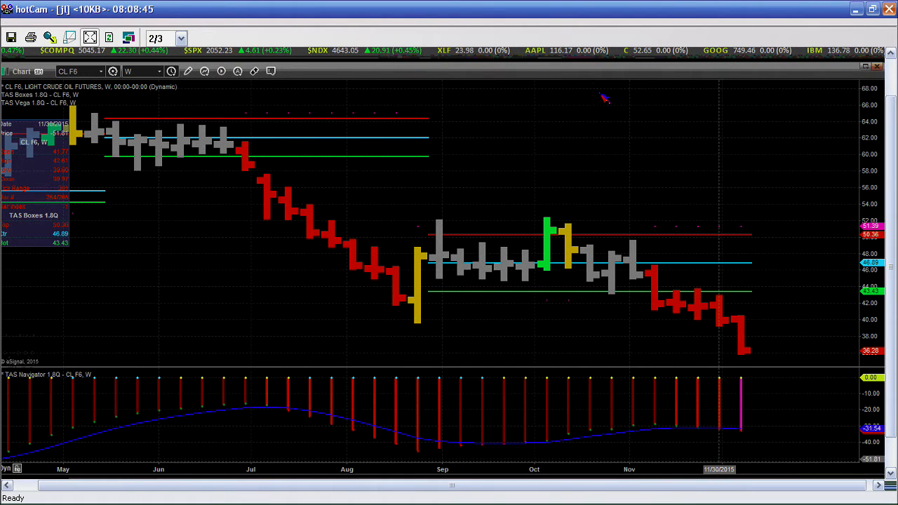
pyautogui.moveTo(424, 71)
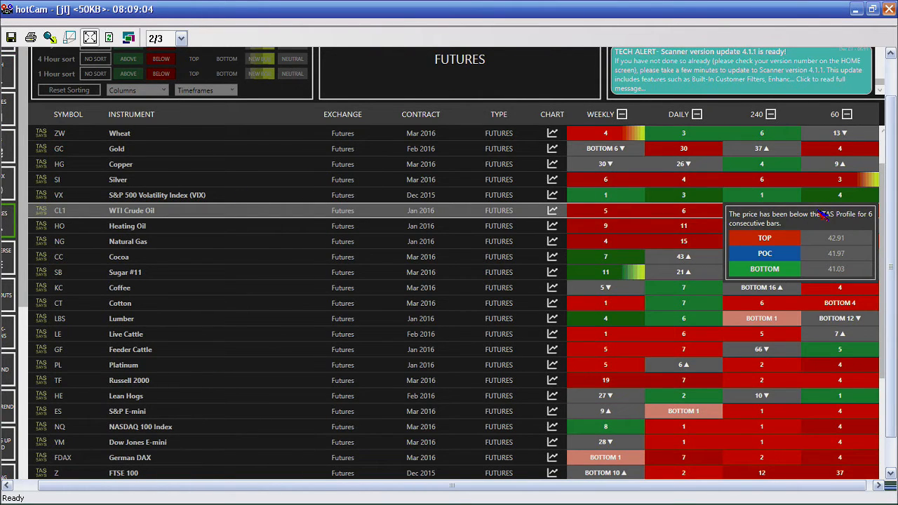
pyautogui.moveTo(608, 219)
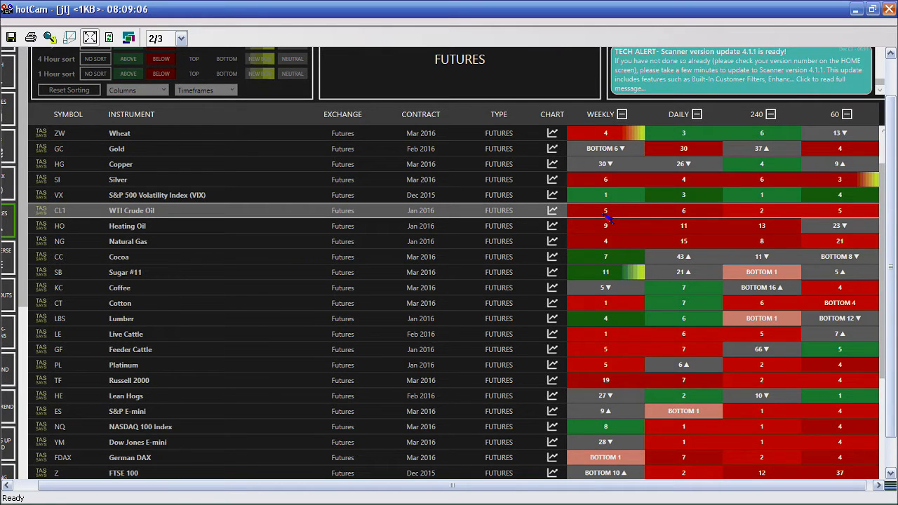
pyautogui.moveTo(606, 220)
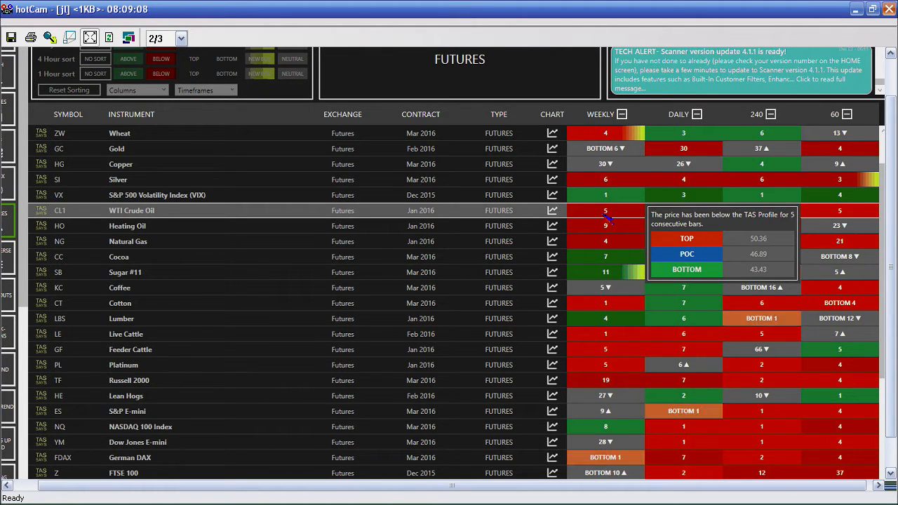
pyautogui.moveTo(583, 317)
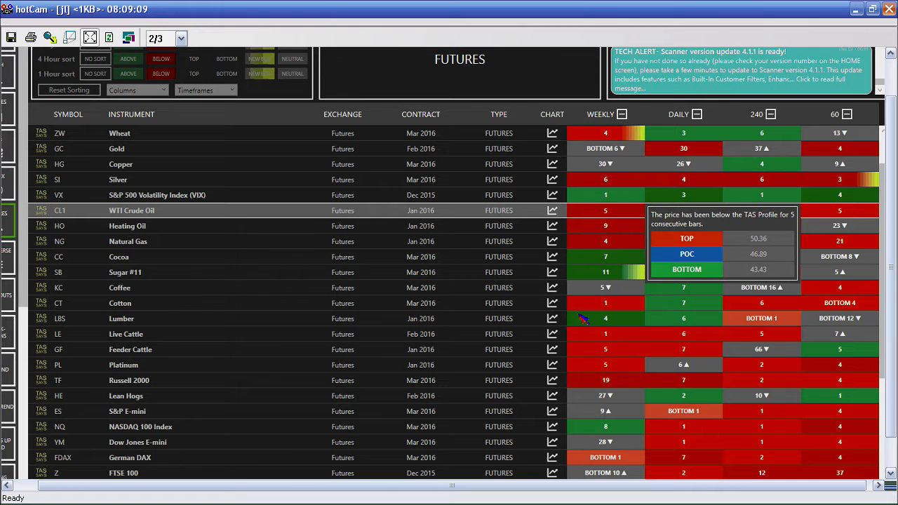
# - Show the WTI Crude Oil multi-timeframe Top, Bottom, POC and price comparison chart
pyautogui.click(551, 210)
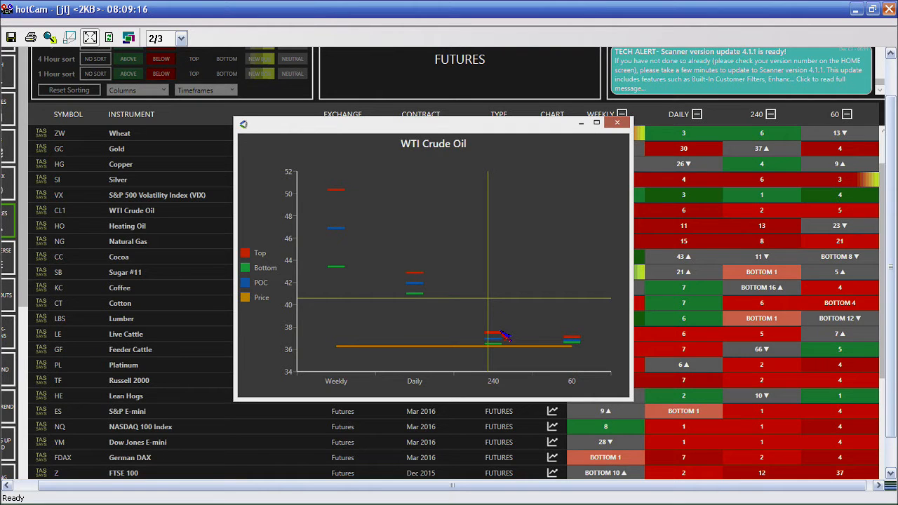
pyautogui.moveTo(501, 338)
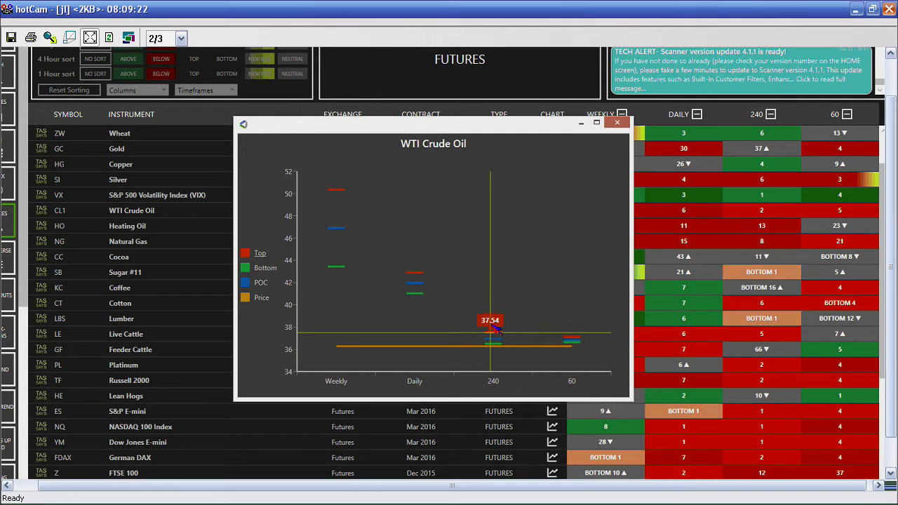
pyautogui.moveTo(354, 247)
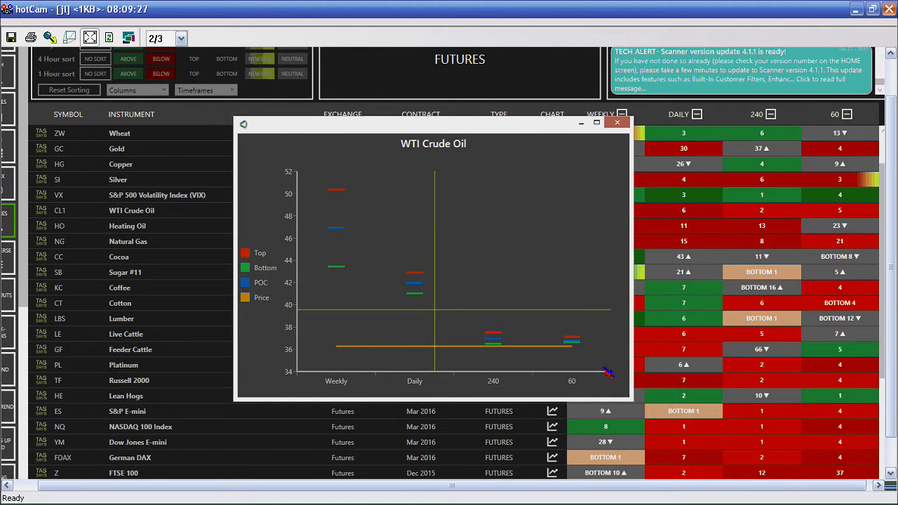
pyautogui.moveTo(667, 222)
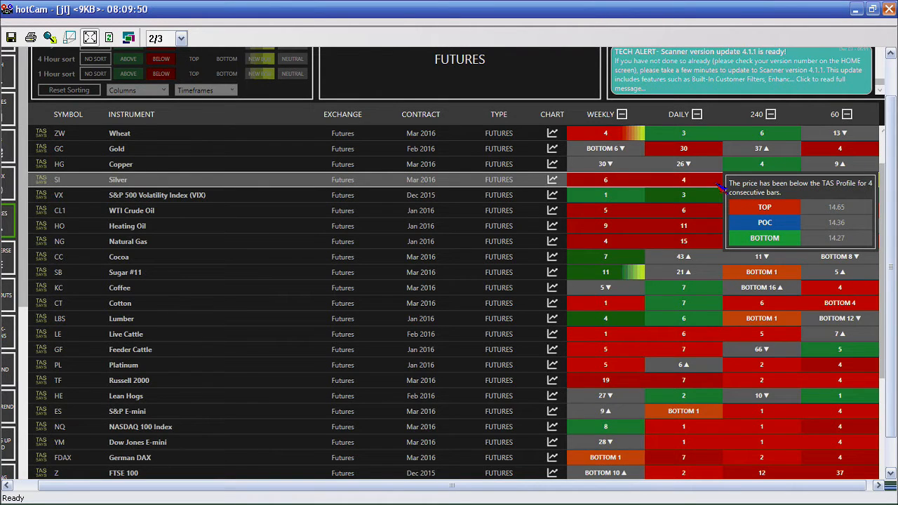
pyautogui.moveTo(806, 191)
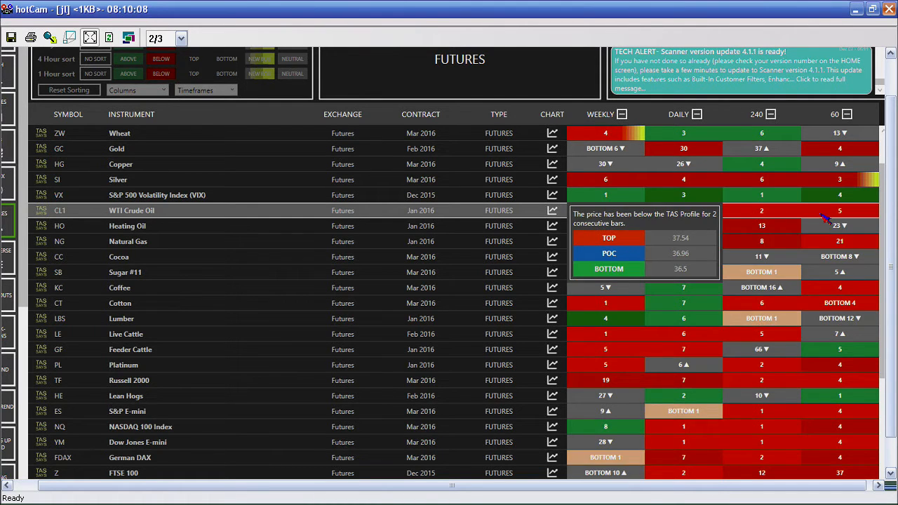
pyautogui.moveTo(789, 222)
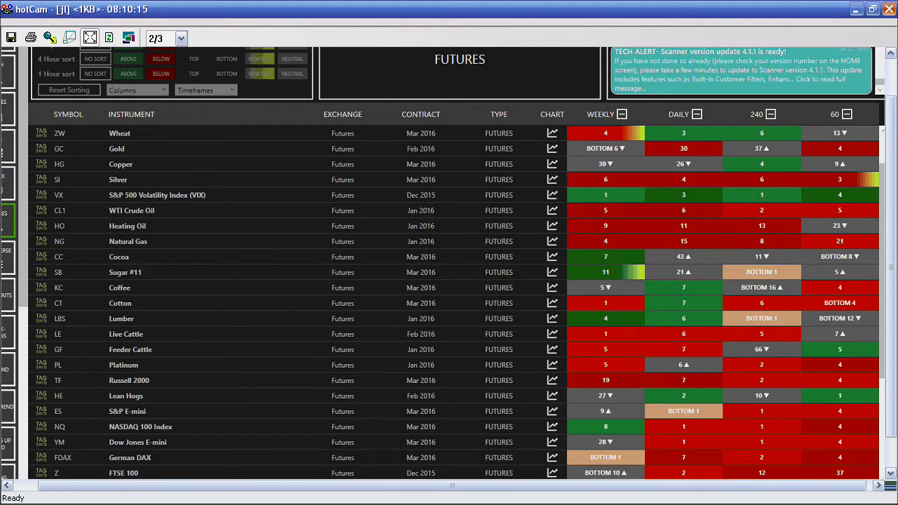
pyautogui.moveTo(563, 82)
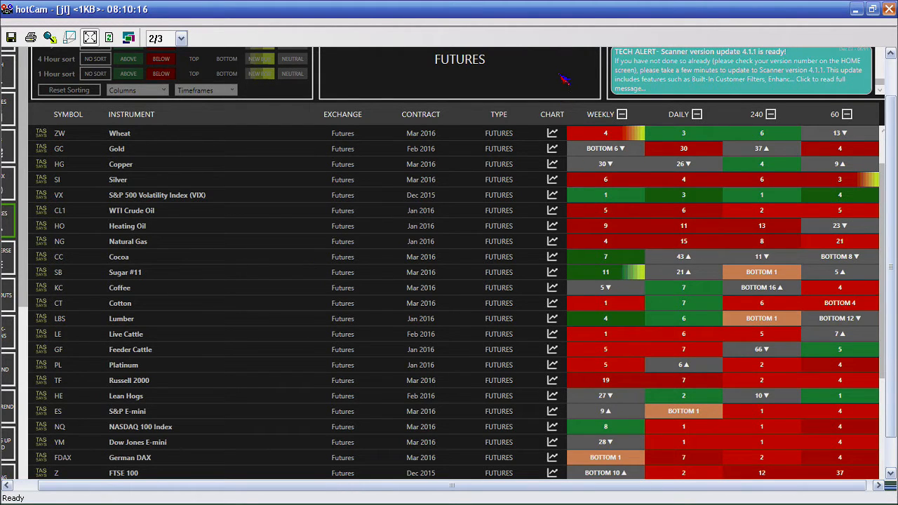
pyautogui.moveTo(523, 247)
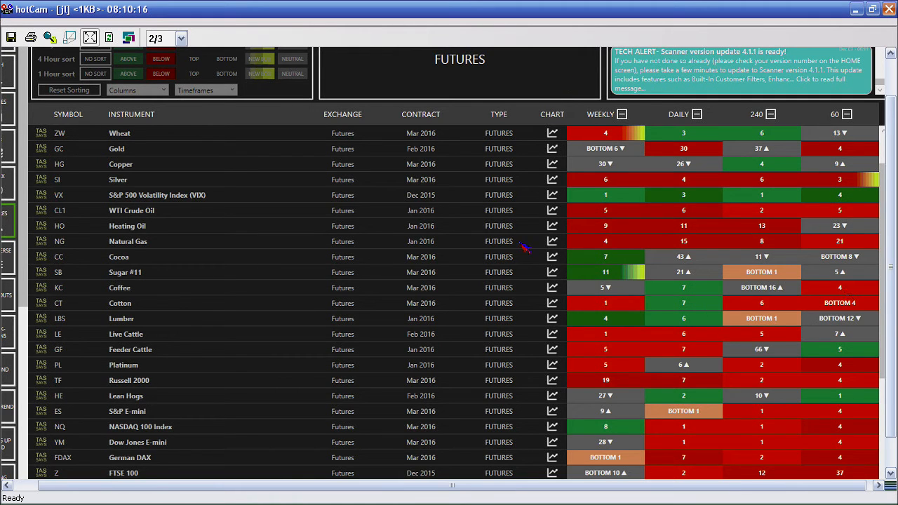
pyautogui.moveTo(485, 255)
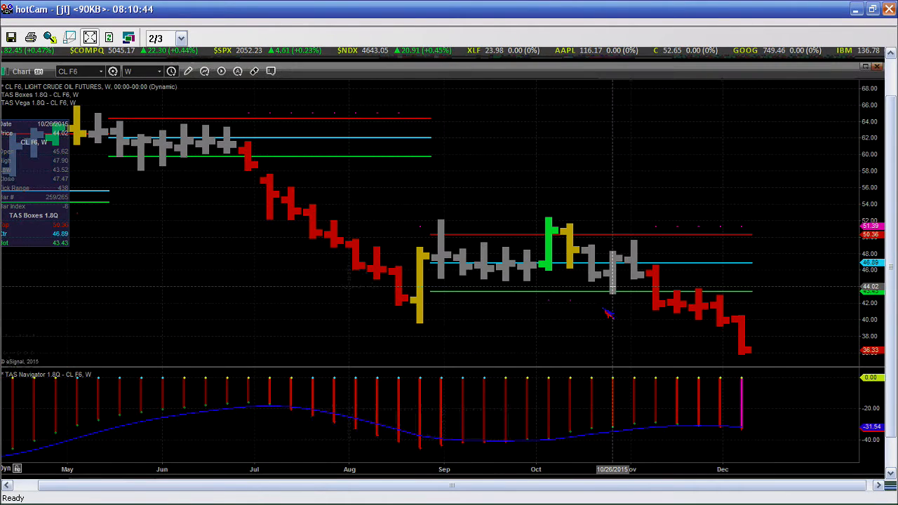
pyautogui.moveTo(653, 258)
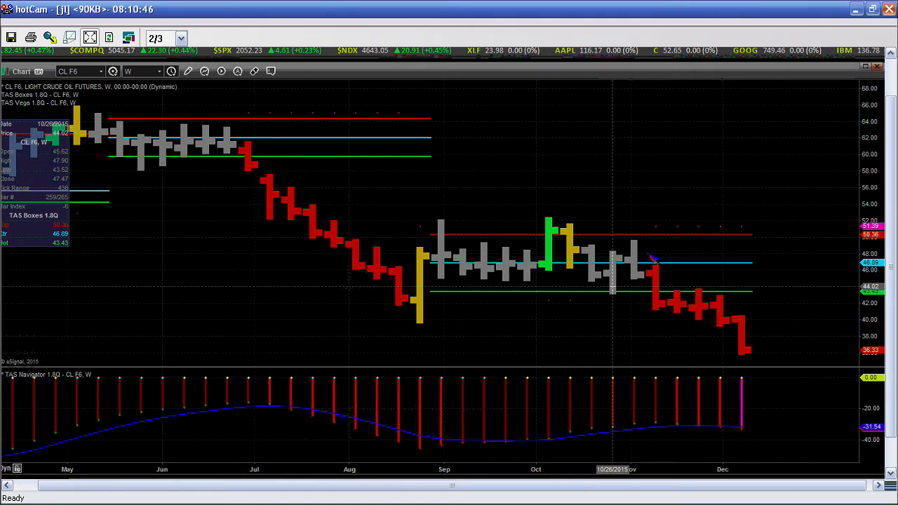
pyautogui.moveTo(644, 233)
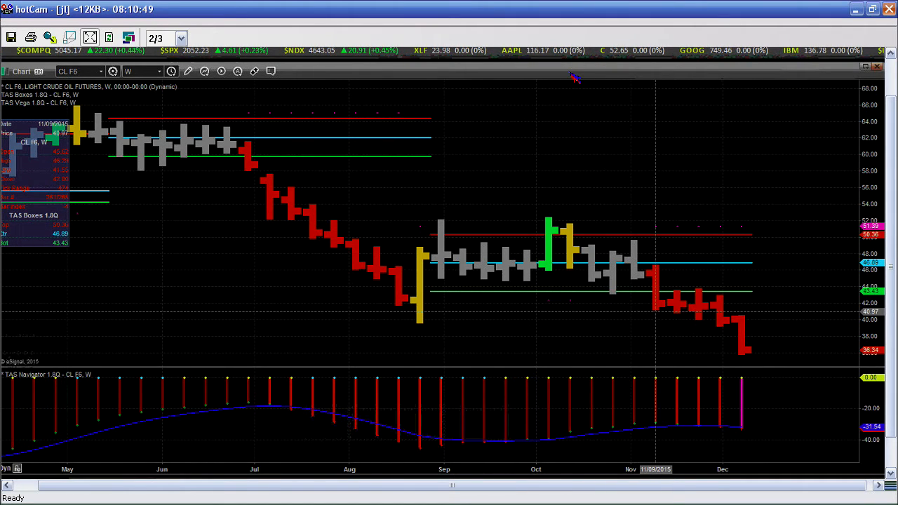
pyautogui.moveTo(584, 264)
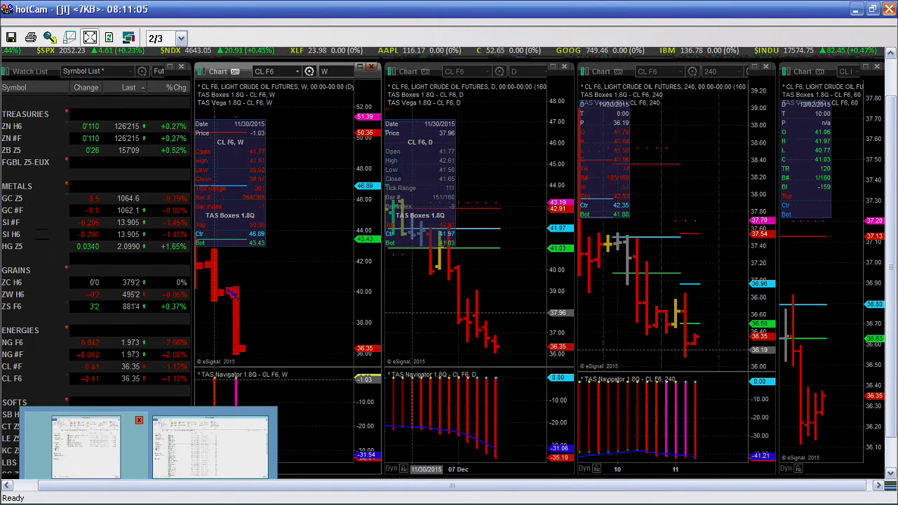
pyautogui.moveTo(181, 188)
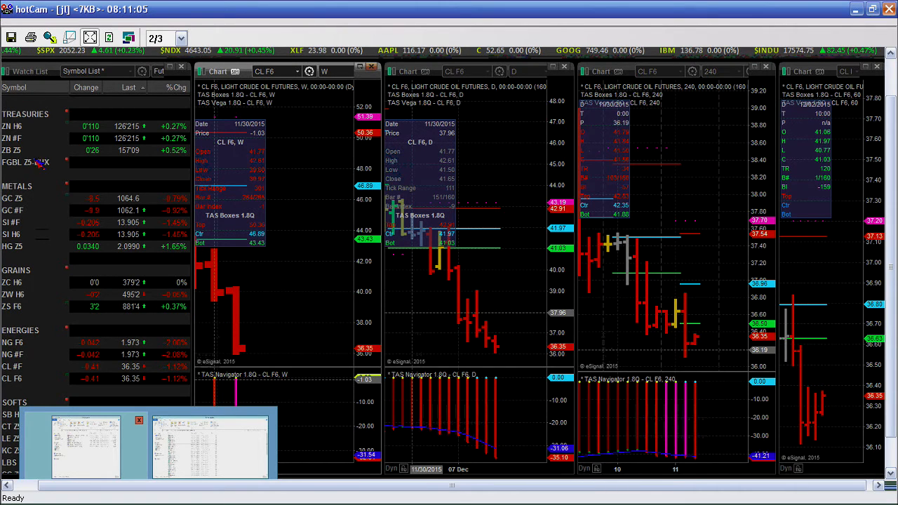
pyautogui.moveTo(39, 147)
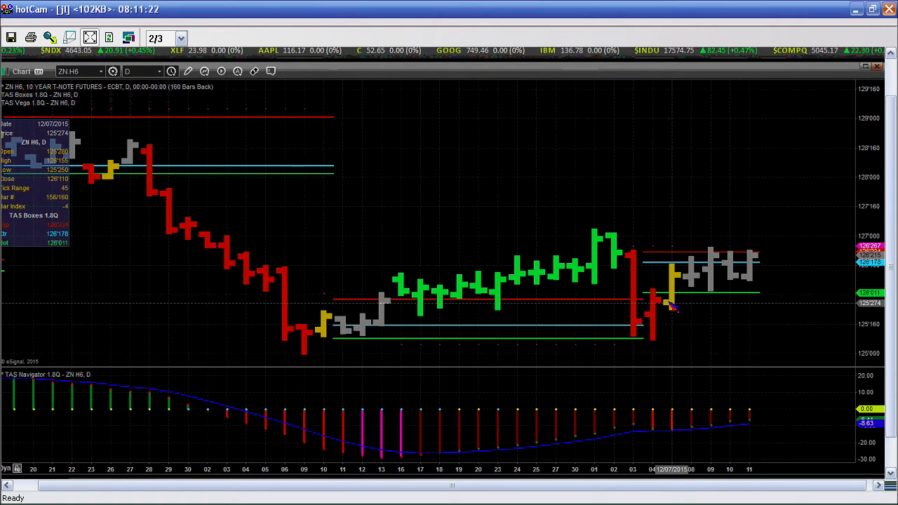
pyautogui.moveTo(717, 263)
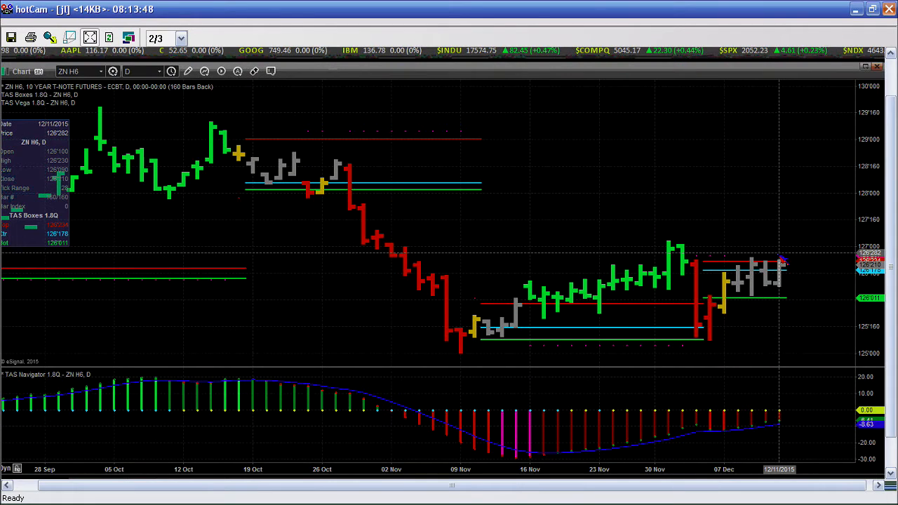
pyautogui.moveTo(624, 129)
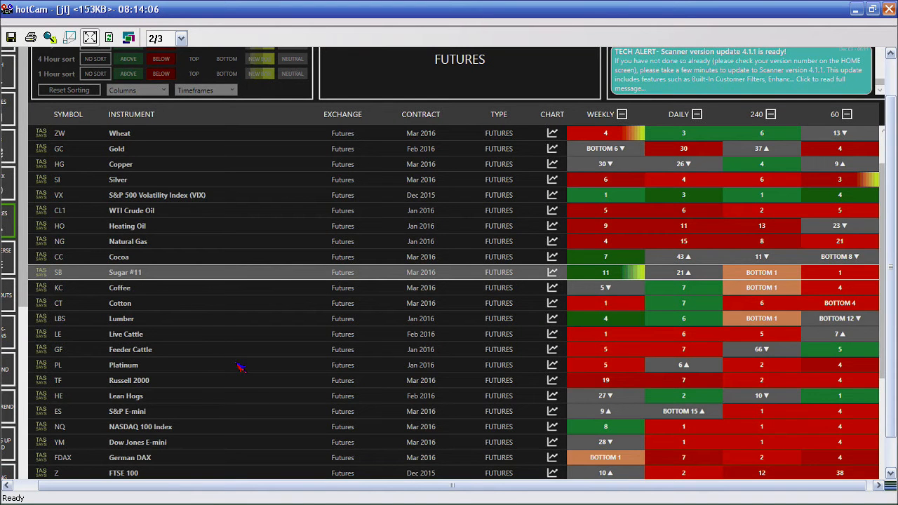
pyautogui.moveTo(635, 390)
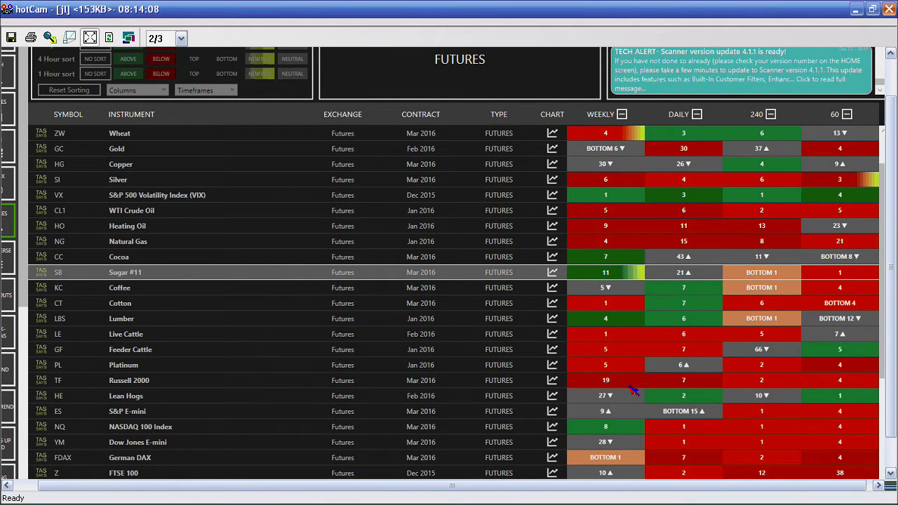
# - Scroll the Futures scanner table down to the US 10-Year Note and currency contracts
pyautogui.scroll(-3)
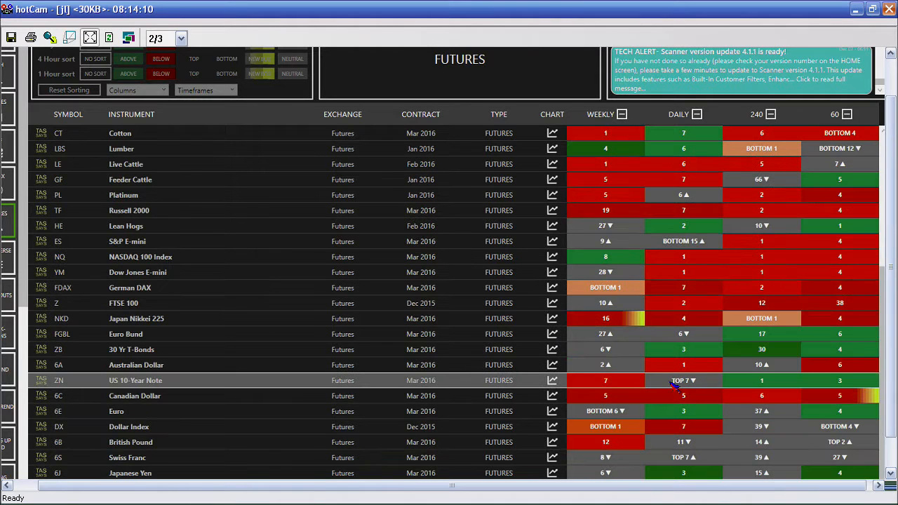
pyautogui.moveTo(683, 382)
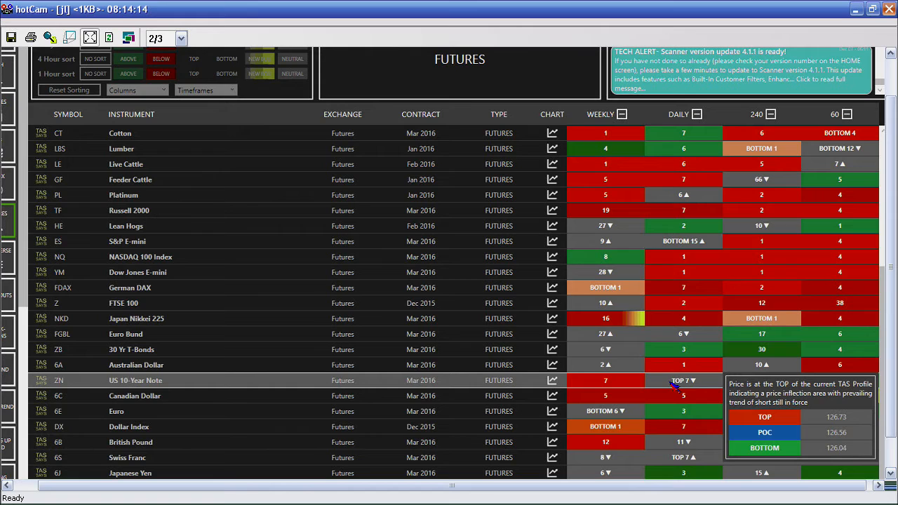
pyautogui.moveTo(690, 384)
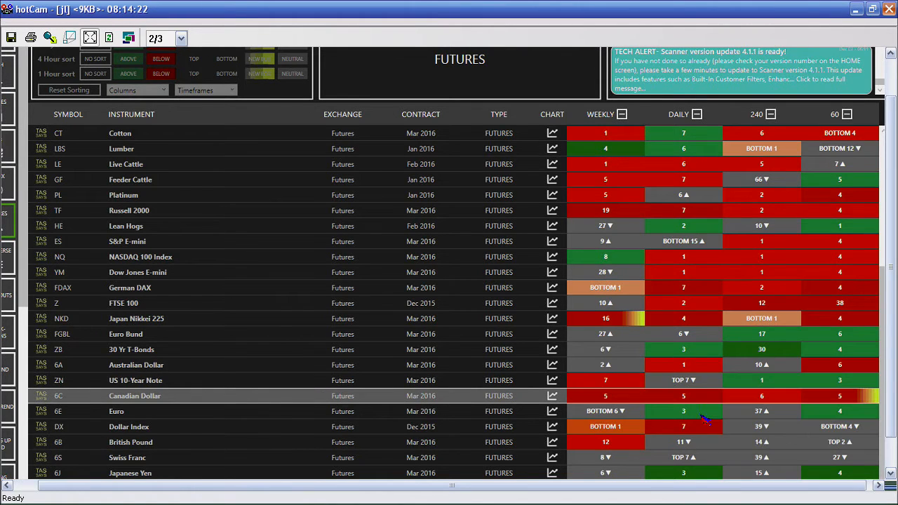
pyautogui.moveTo(701, 388)
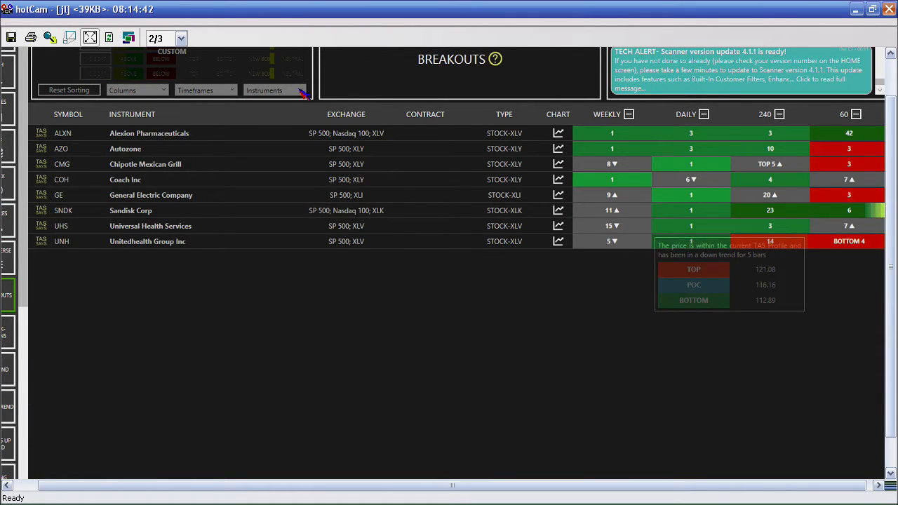
pyautogui.moveTo(300, 185)
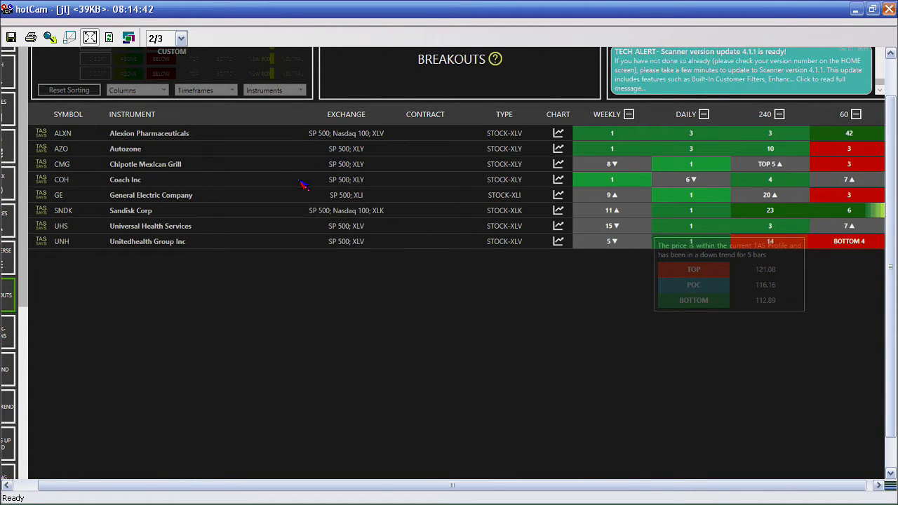
pyautogui.moveTo(236, 226)
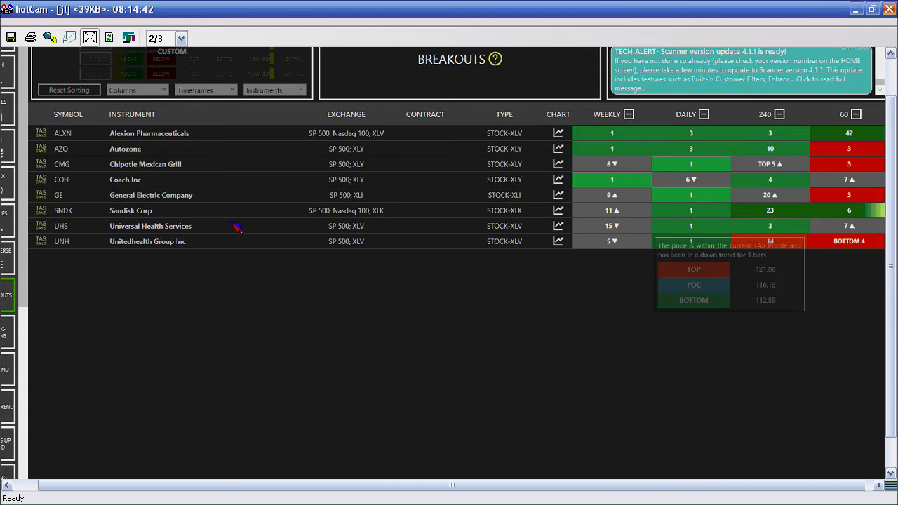
pyautogui.moveTo(278, 303)
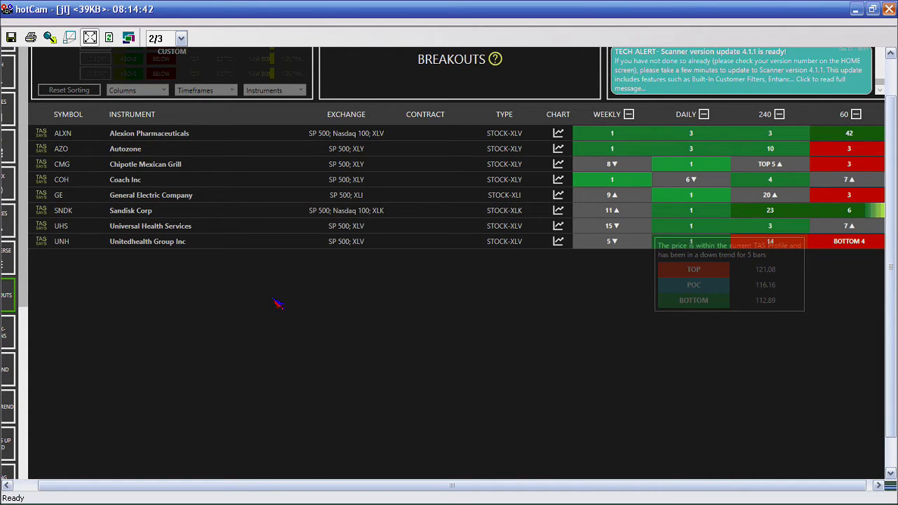
pyautogui.moveTo(227, 73)
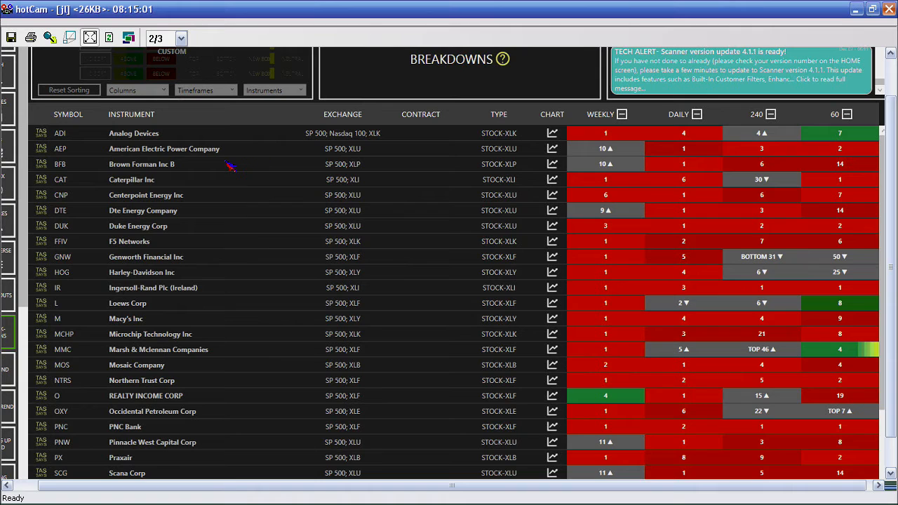
pyautogui.moveTo(241, 188)
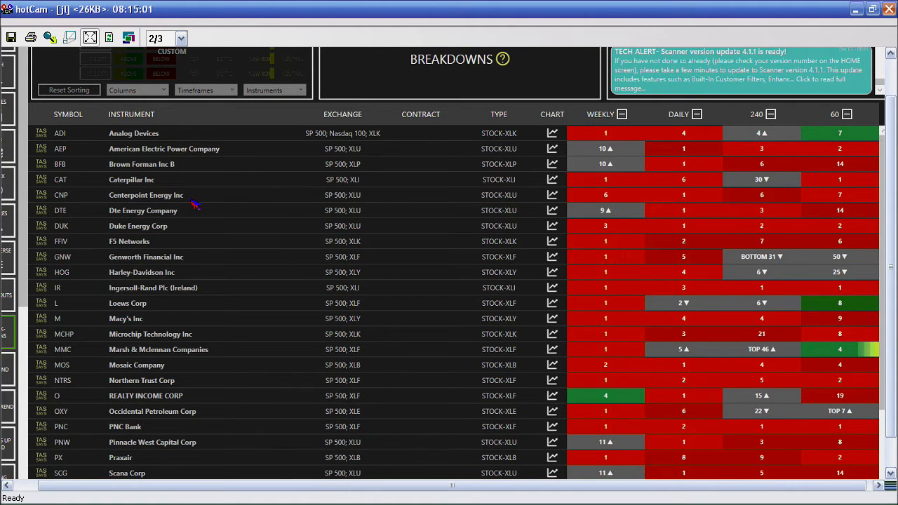
pyautogui.moveTo(634, 134)
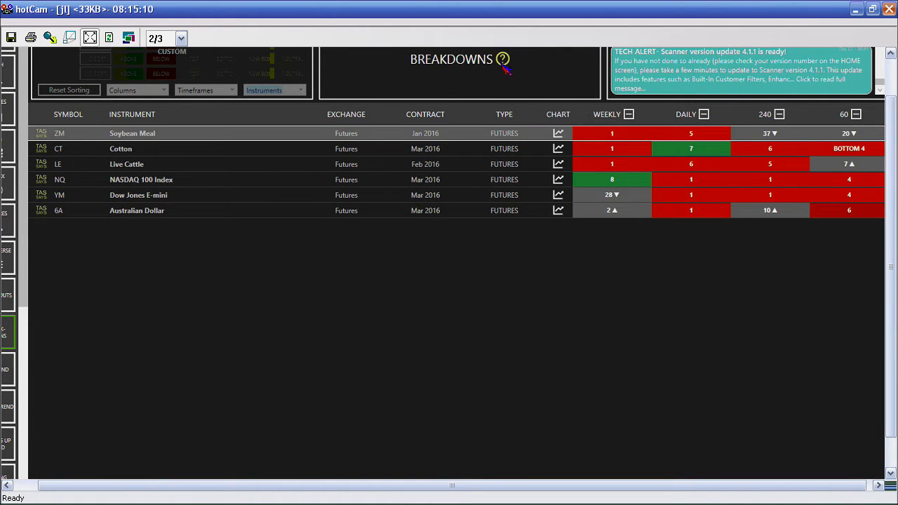
pyautogui.moveTo(510, 186)
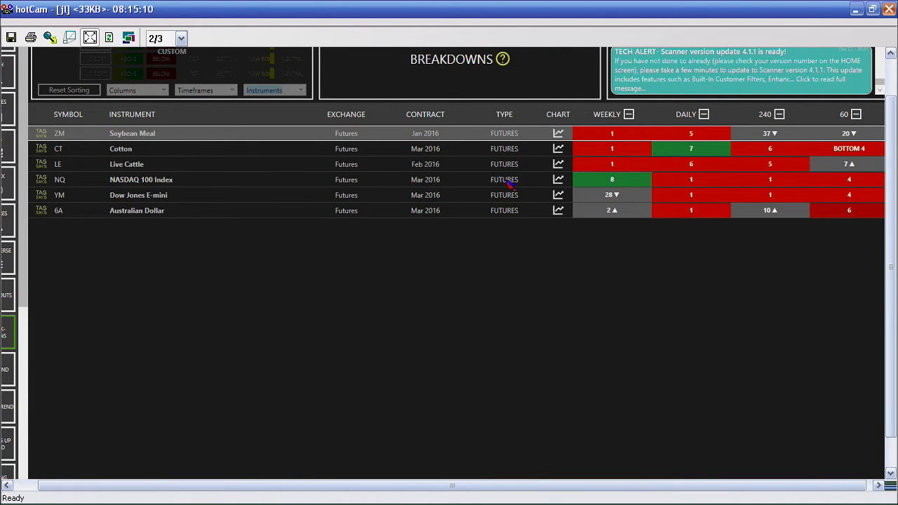
pyautogui.click(506, 59)
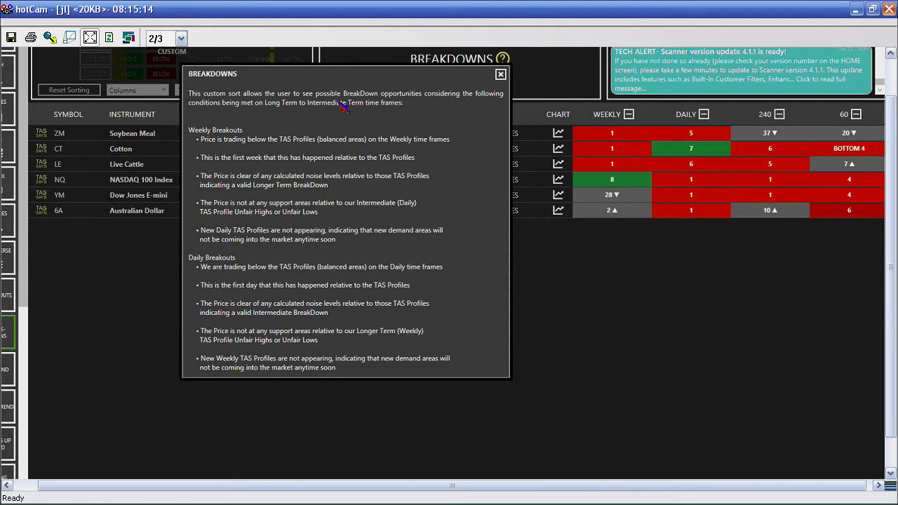
pyautogui.moveTo(300, 190)
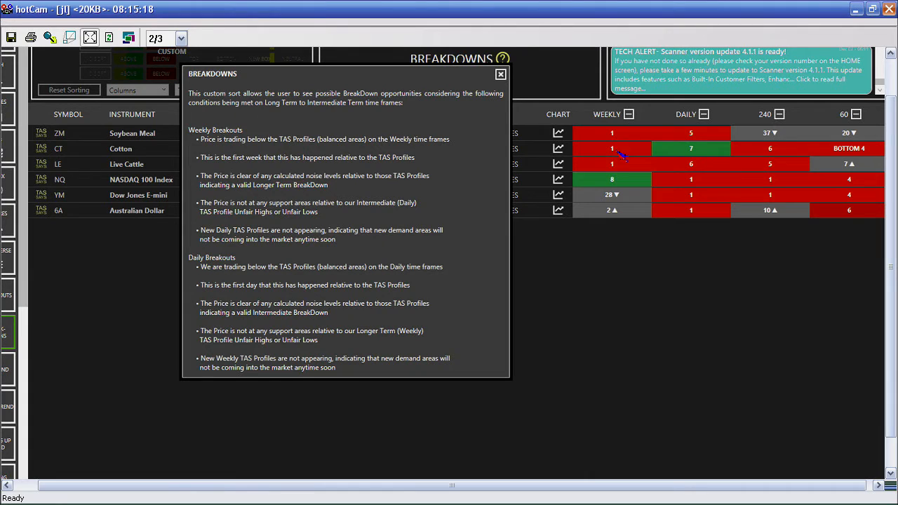
pyautogui.moveTo(461, 176)
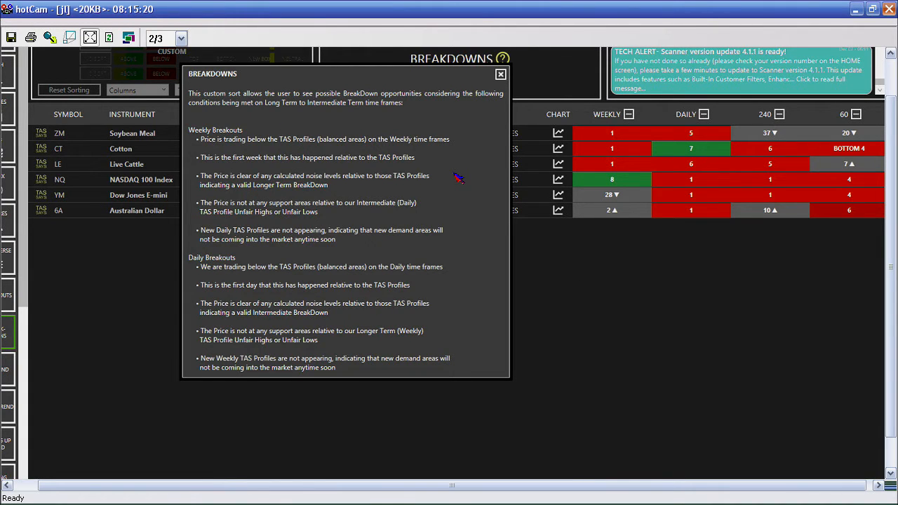
pyautogui.moveTo(320, 174)
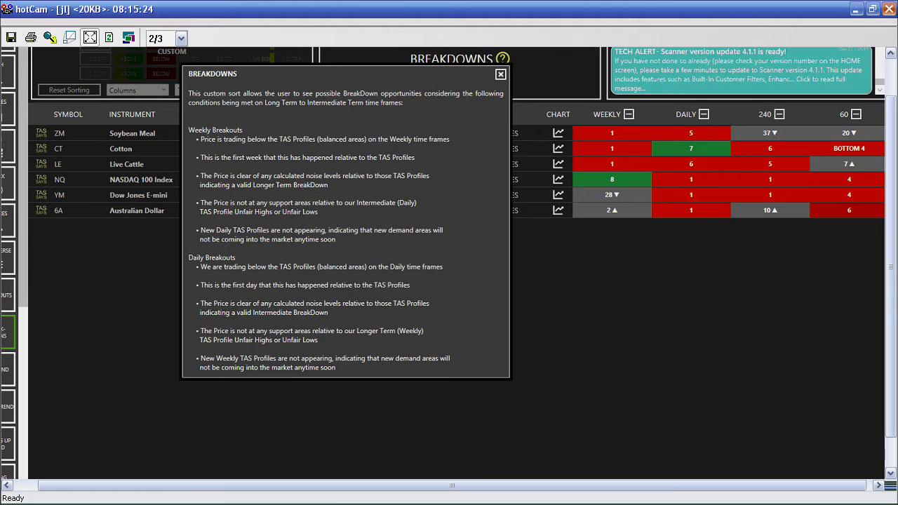
pyautogui.moveTo(489, 338)
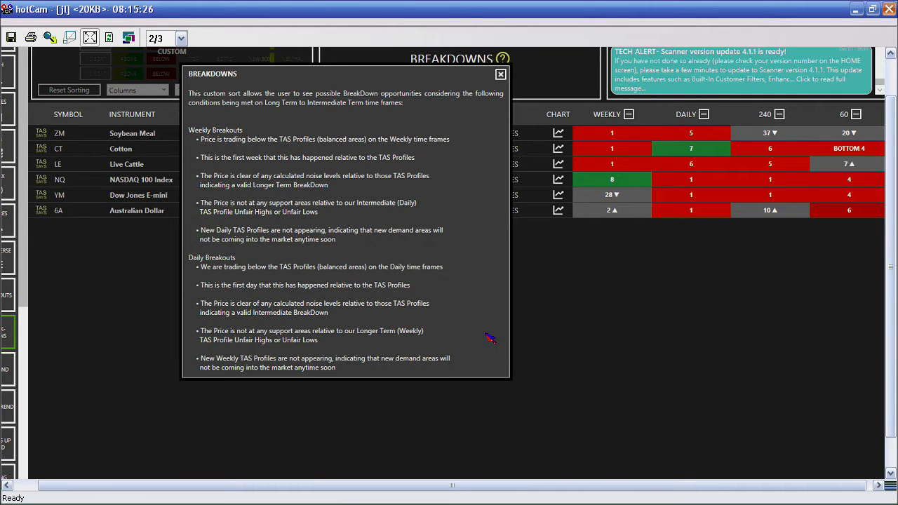
pyautogui.moveTo(359, 174)
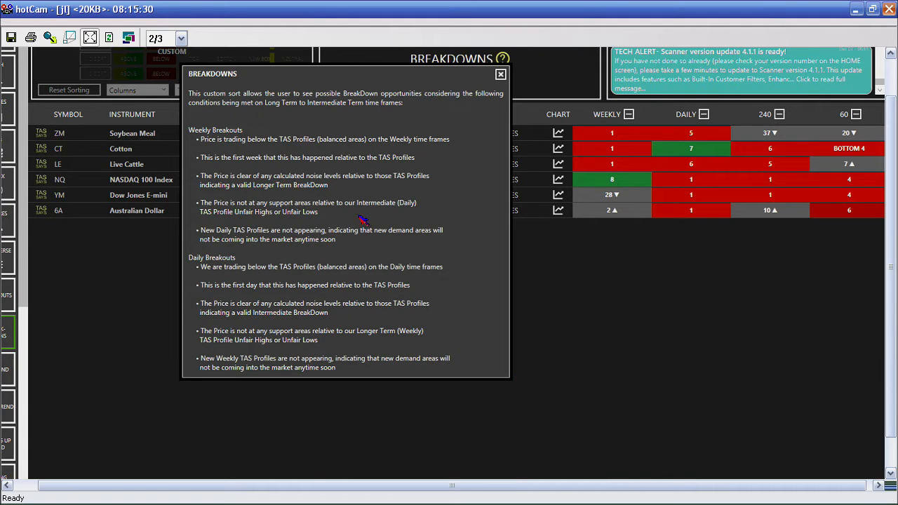
pyautogui.moveTo(342, 223)
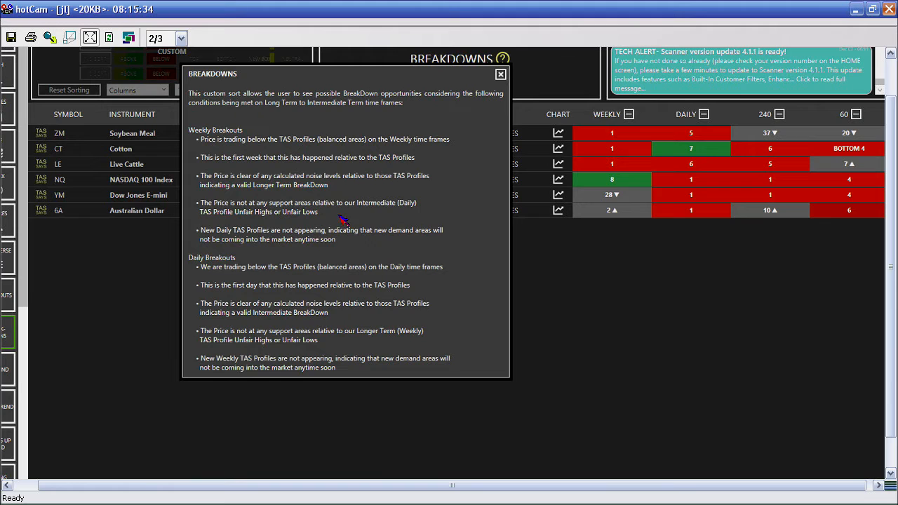
pyautogui.moveTo(371, 84)
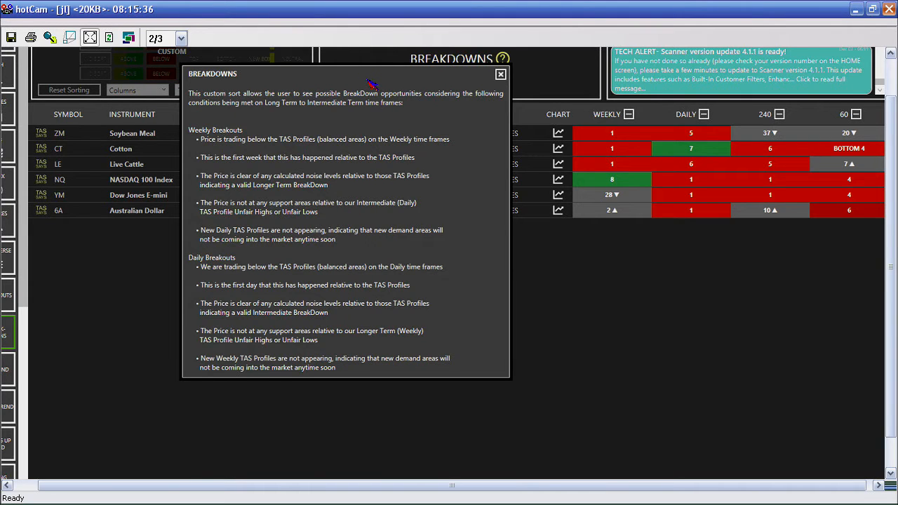
pyautogui.moveTo(530, 84)
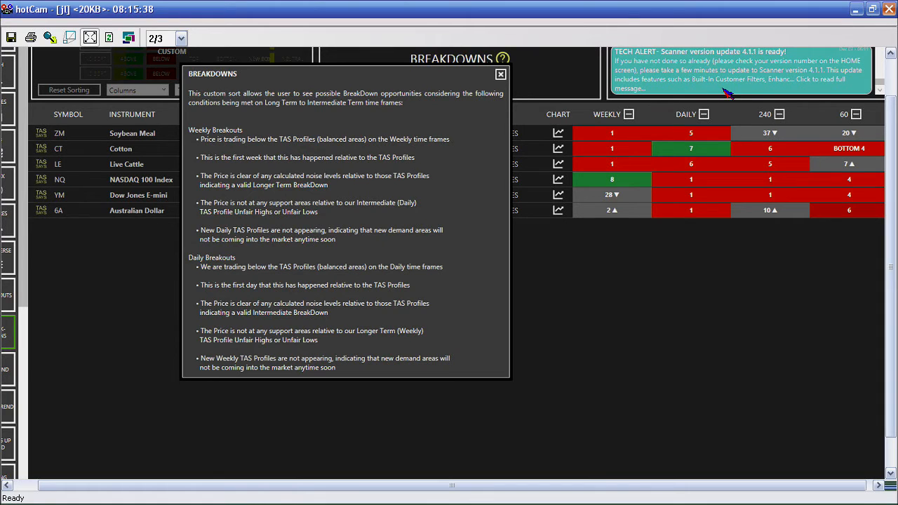
# - Dismiss the Breakdowns criteria popup to reveal the five-instrument futures list
pyautogui.click(501, 73)
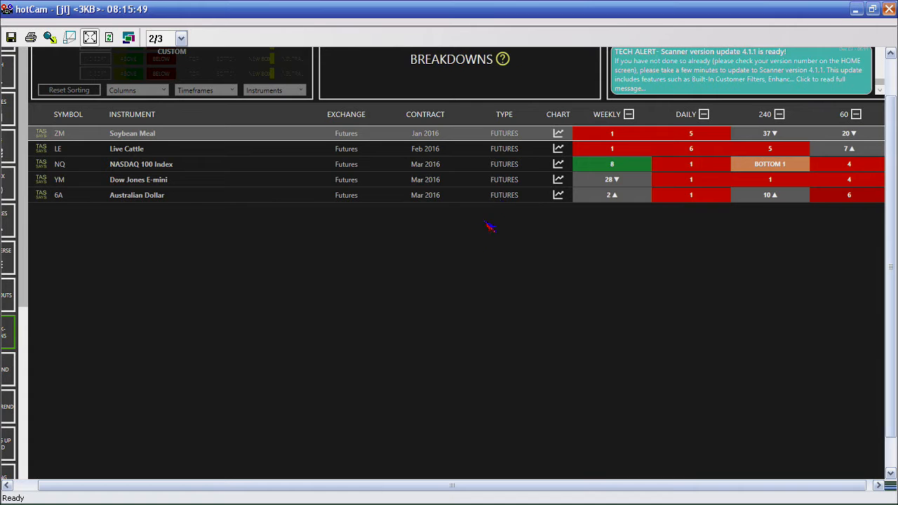
pyautogui.moveTo(429, 199)
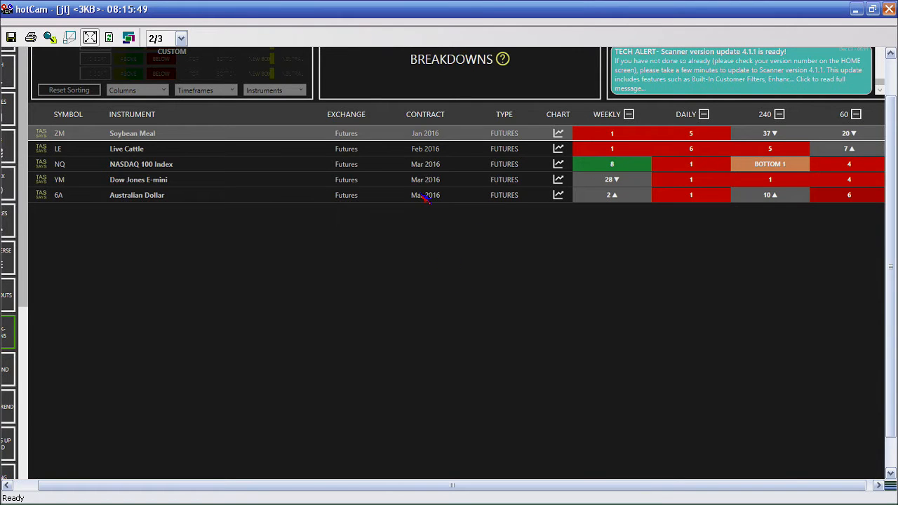
# - Show the Breakdowns sort-conditions explanation again via its question-mark icon
pyautogui.click(505, 59)
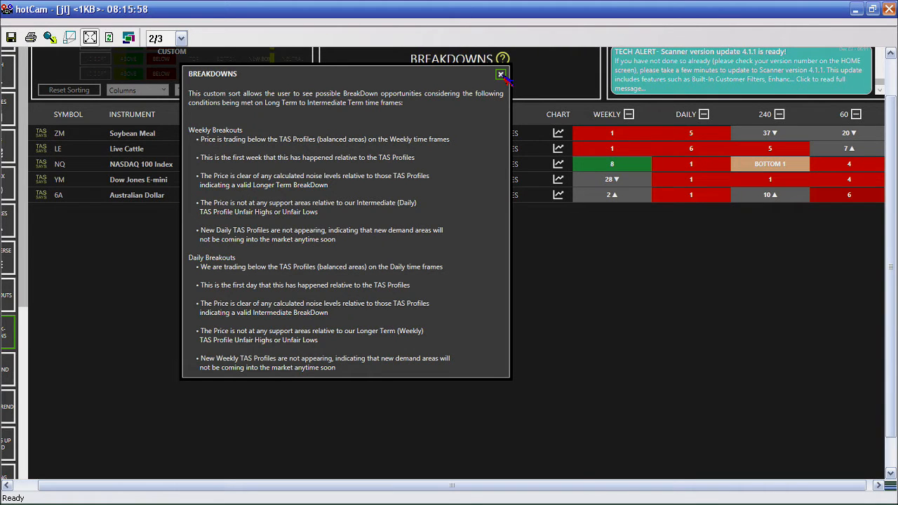
pyautogui.moveTo(63, 199)
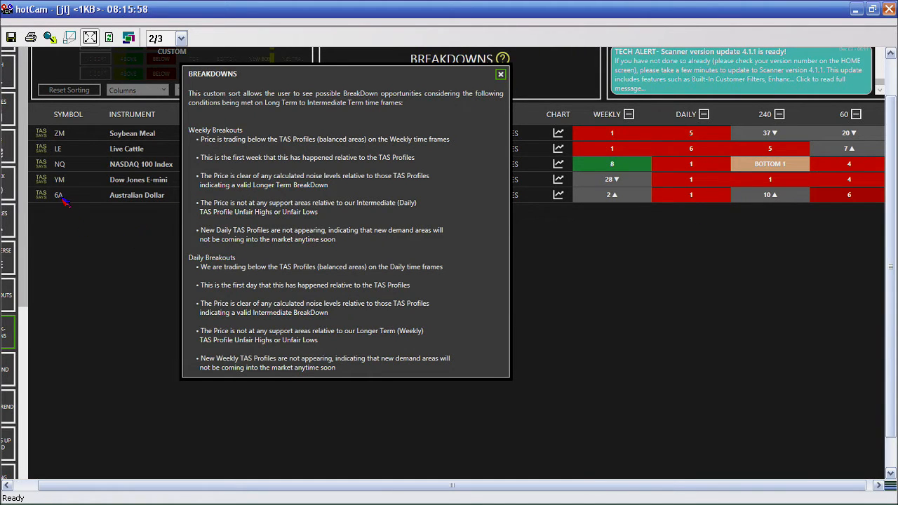
# - Hide the Breakdowns explanation so the breakdown futures list and filters are fully visible
pyautogui.click(500, 73)
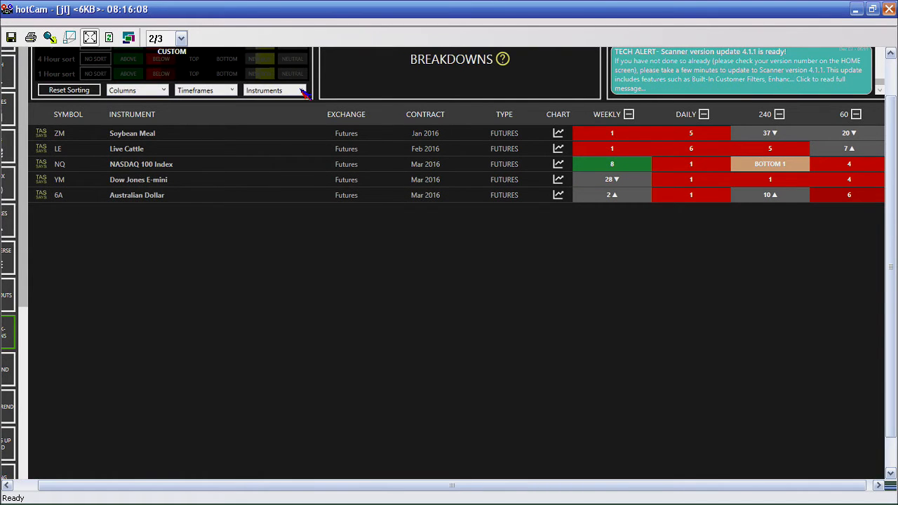
pyautogui.moveTo(239, 237)
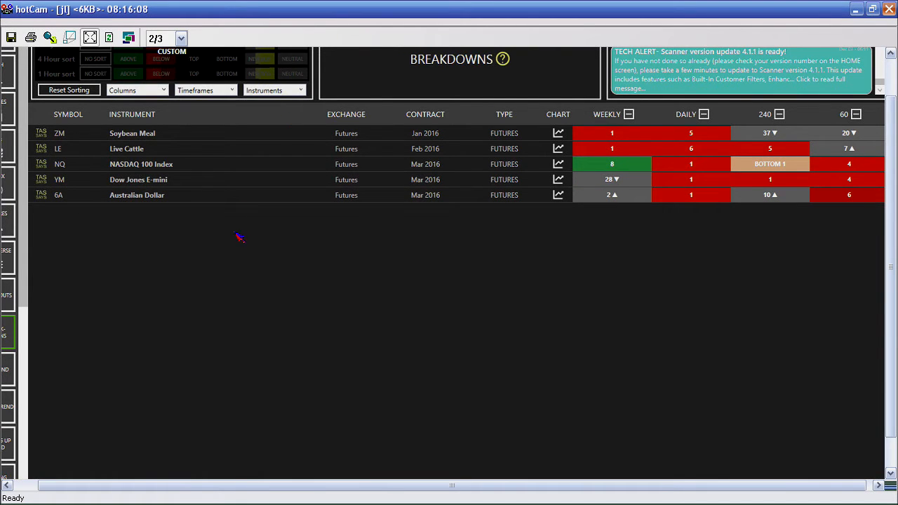
pyautogui.moveTo(312, 199)
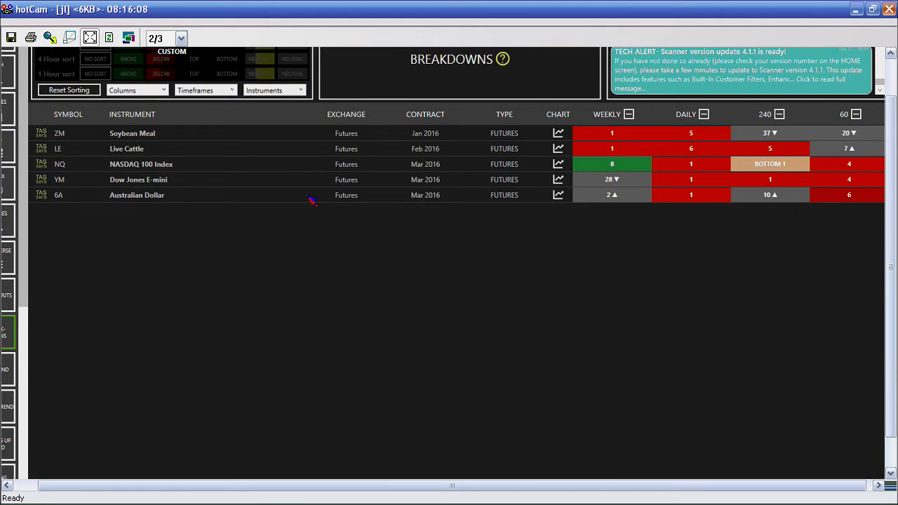
pyautogui.moveTo(237, 121)
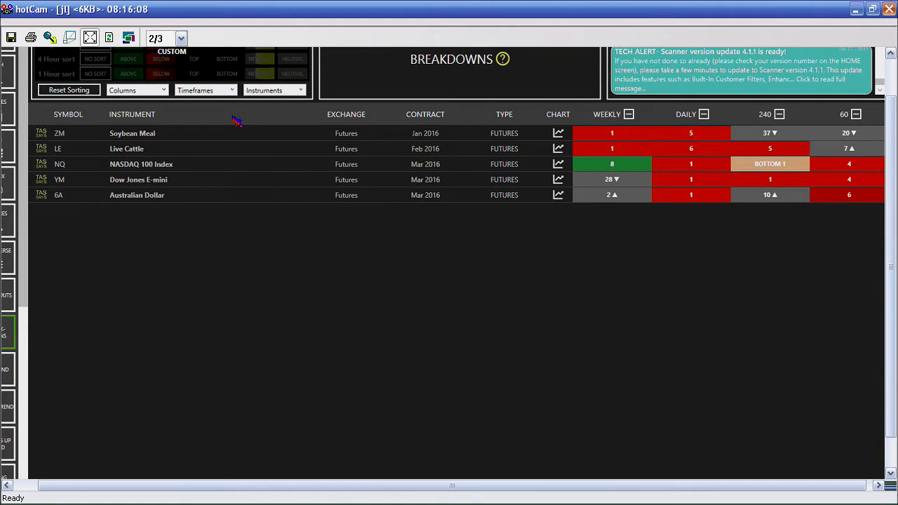
pyautogui.moveTo(292, 330)
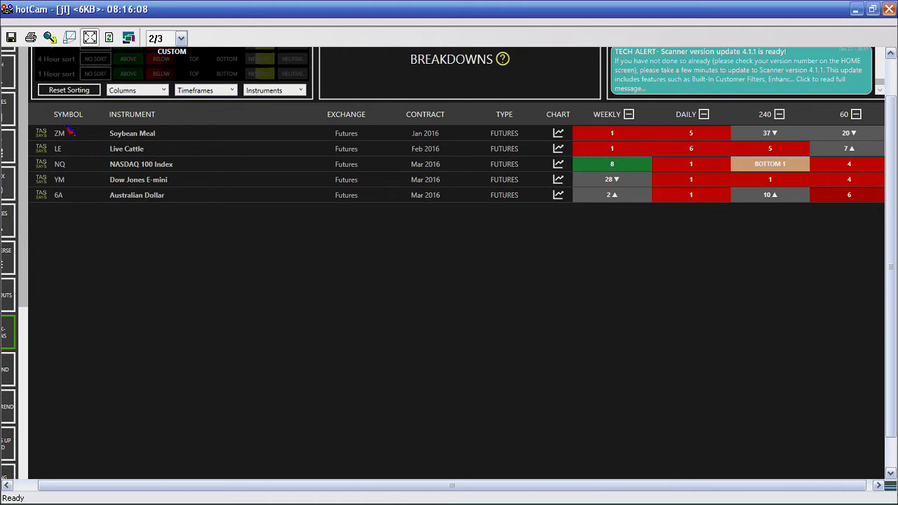
# - Switch the scanner to the Breakouts list of S&P 500 stocks with their timeframe rankings
pyautogui.click(274, 90)
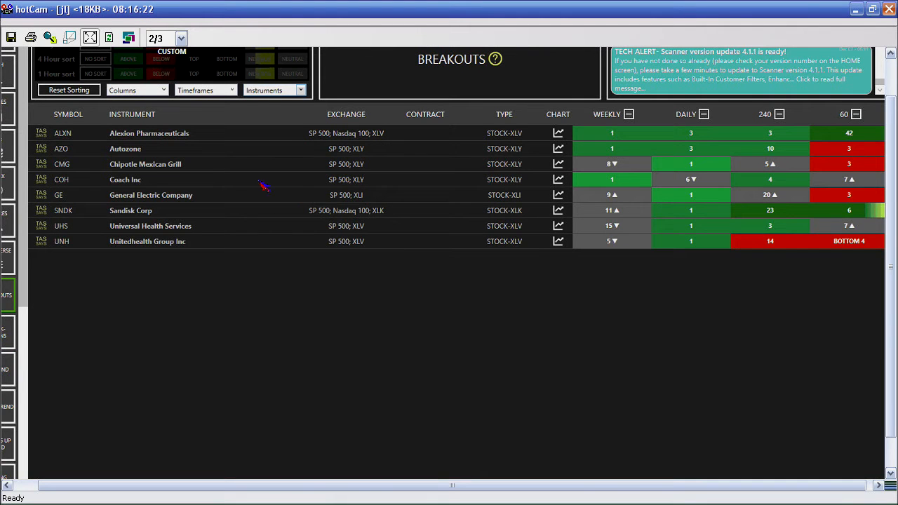
pyautogui.moveTo(303, 191)
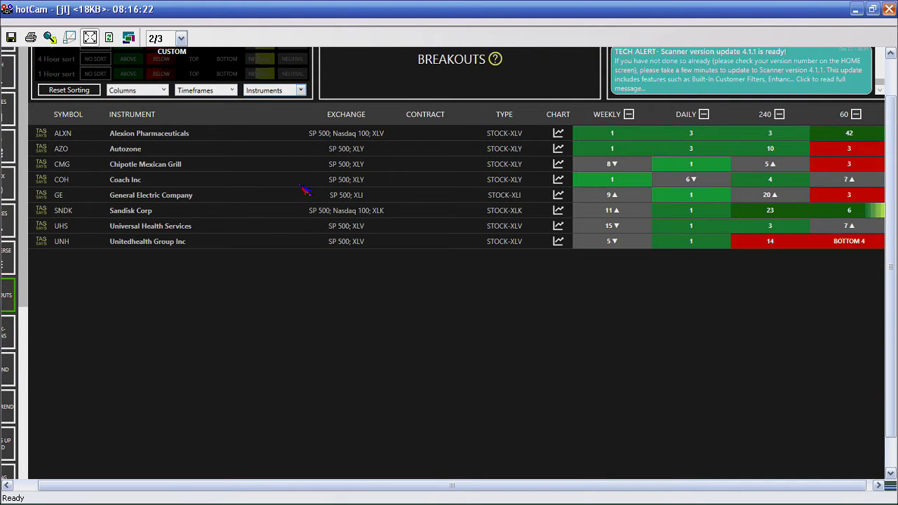
pyautogui.moveTo(233, 137)
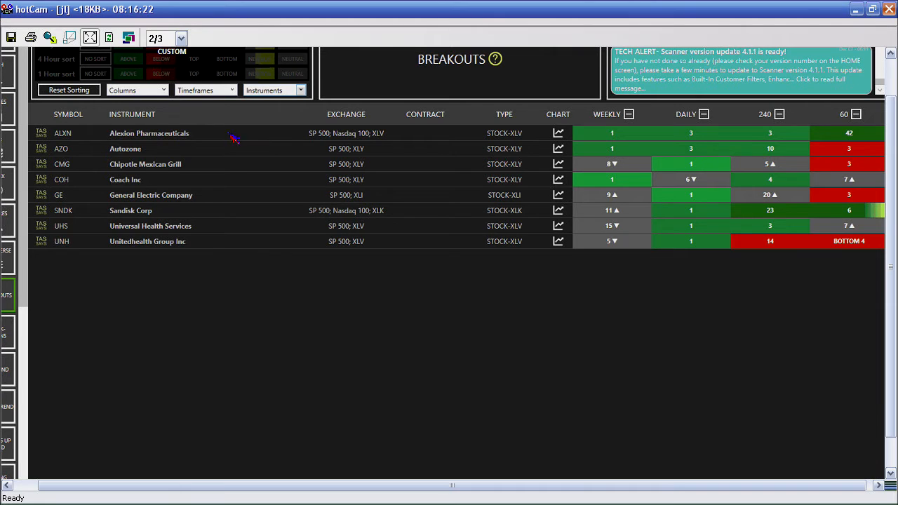
pyautogui.moveTo(384, 241)
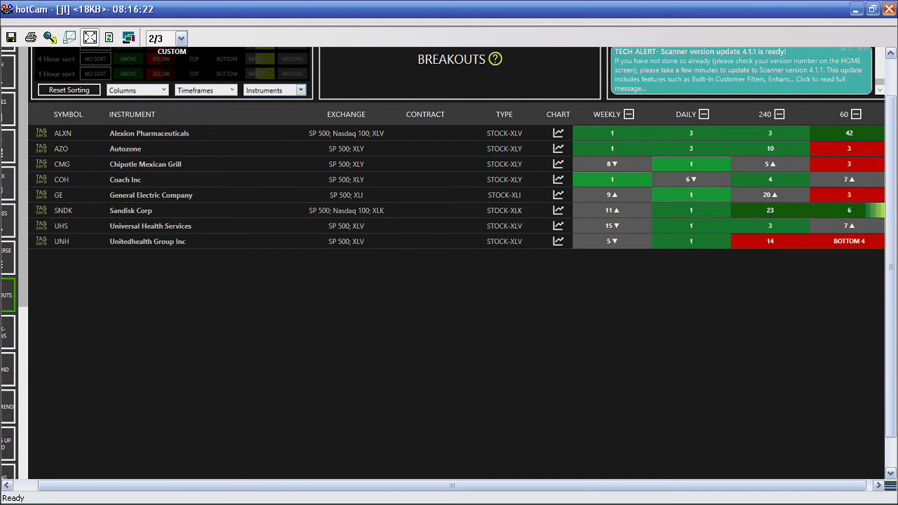
pyautogui.moveTo(693, 244)
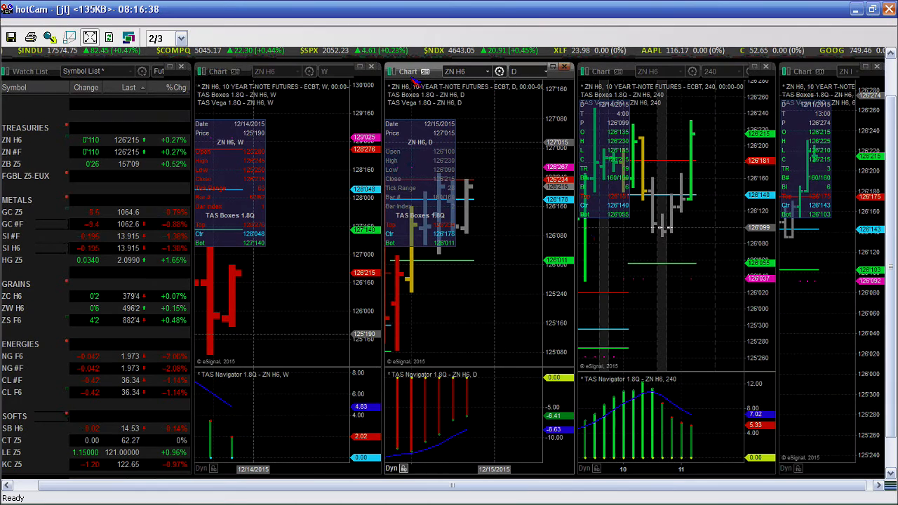
pyautogui.moveTo(798, 348)
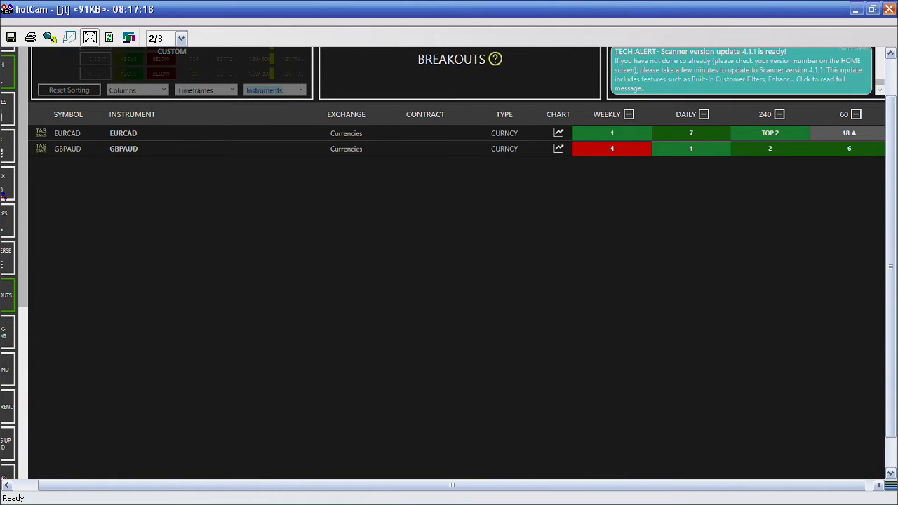
pyautogui.moveTo(8, 224)
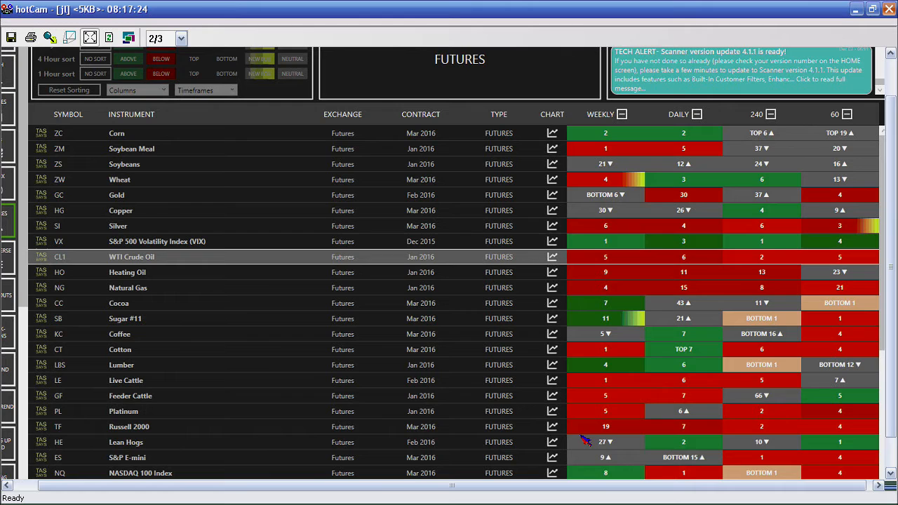
# - Scroll the Futures table down to indices, bonds and currencies including the Dollar Index
pyautogui.scroll(-3)
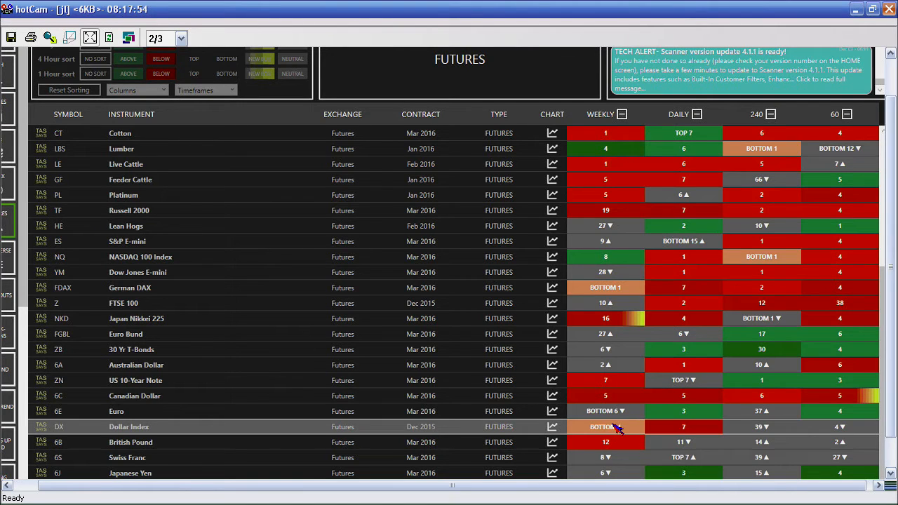
pyautogui.moveTo(626, 428)
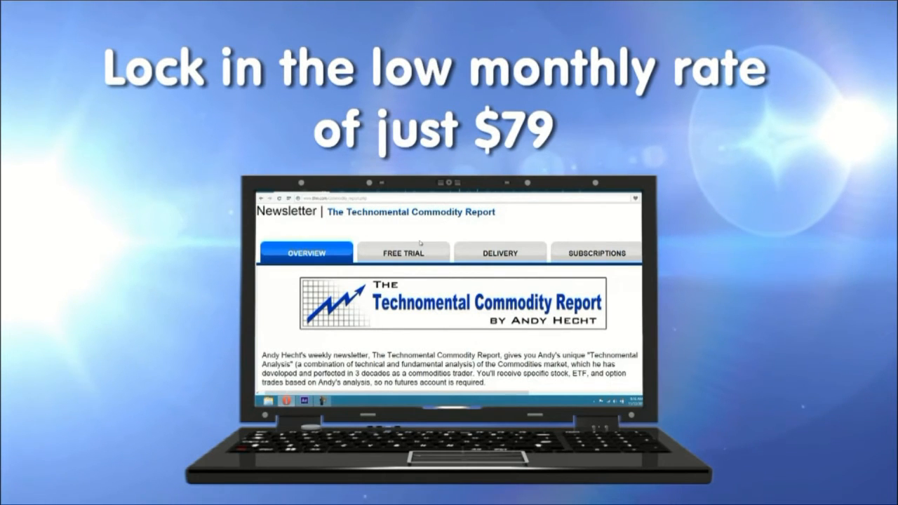
# - Go to The Technomental Commodity Report newsletter Overview on TFNN.com
pyautogui.click(403, 253)
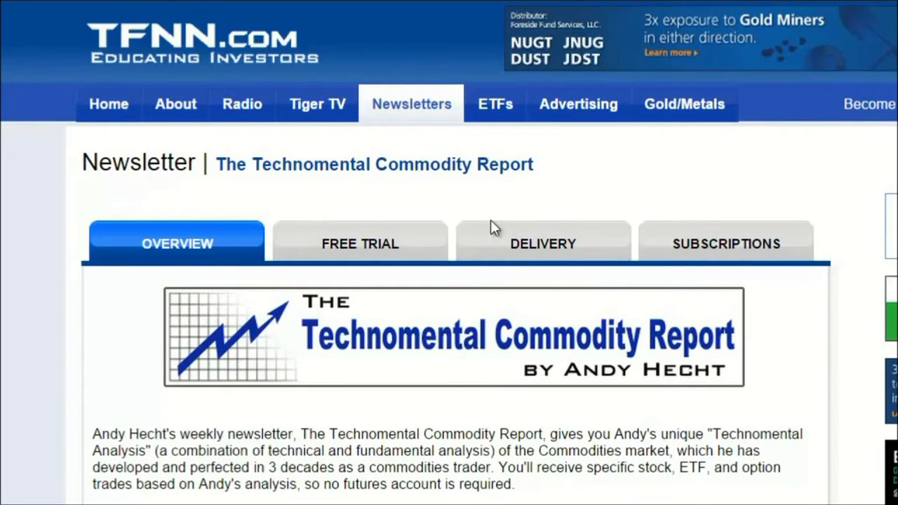
# - Show the one-month free trial offer for The Technomental Commodity Report
pyautogui.click(360, 244)
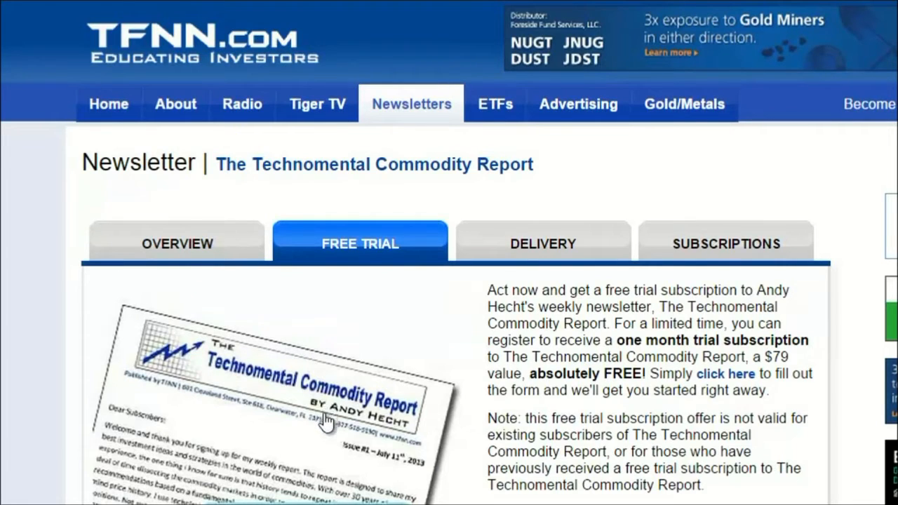
pyautogui.moveTo(685, 380)
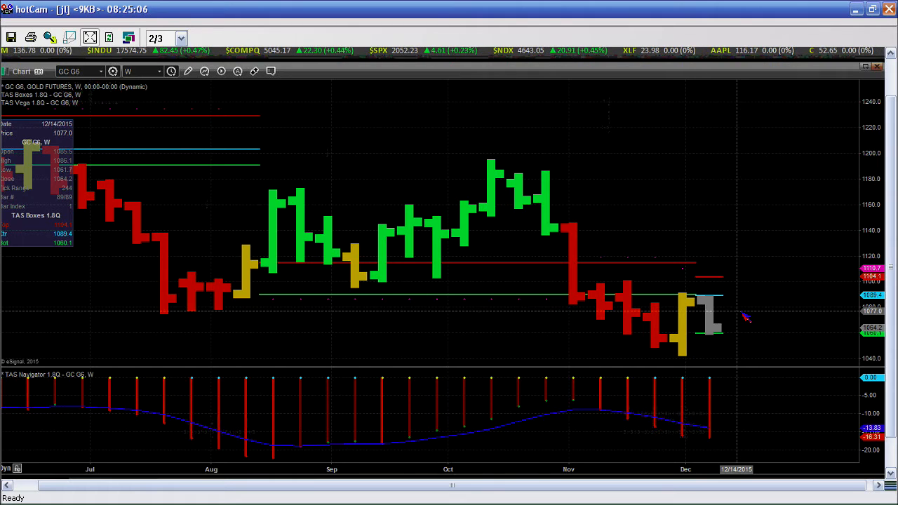
pyautogui.moveTo(719, 354)
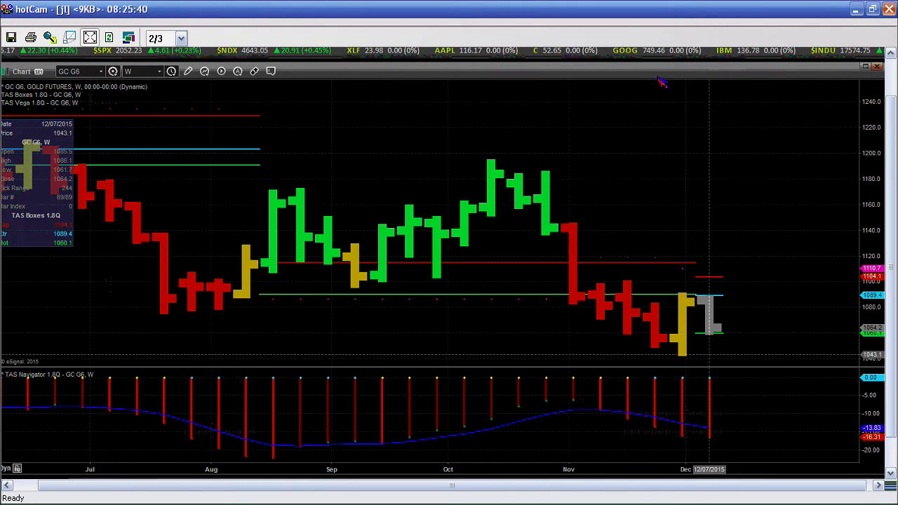
pyautogui.moveTo(522, 140)
pyautogui.write('240')
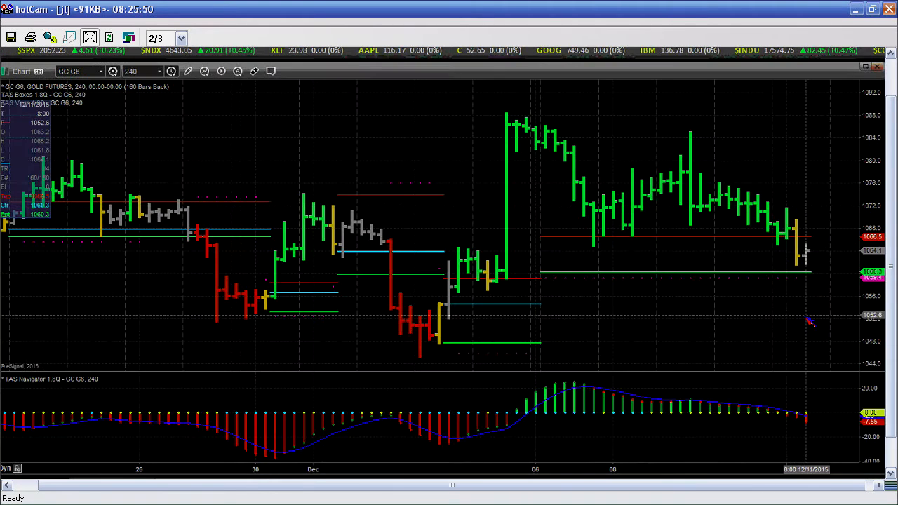
pyautogui.moveTo(583, 78)
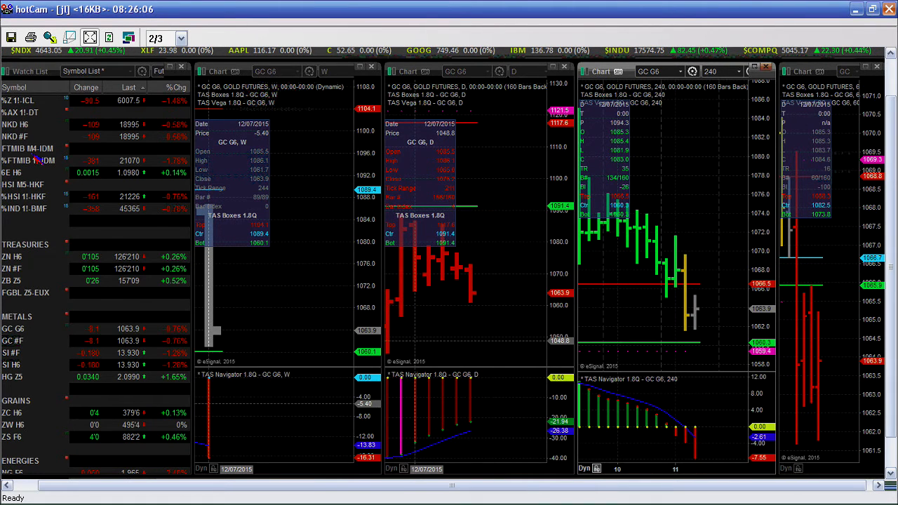
pyautogui.moveTo(199, 236)
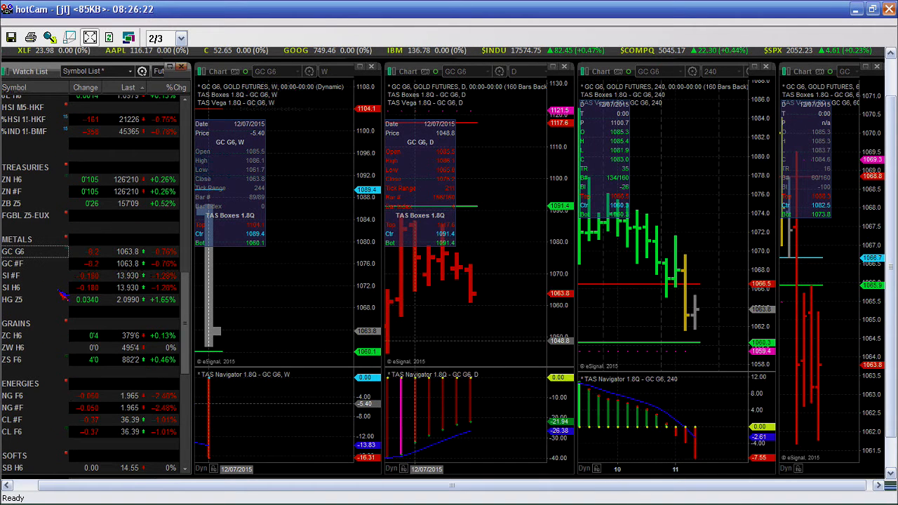
pyautogui.moveTo(125, 290)
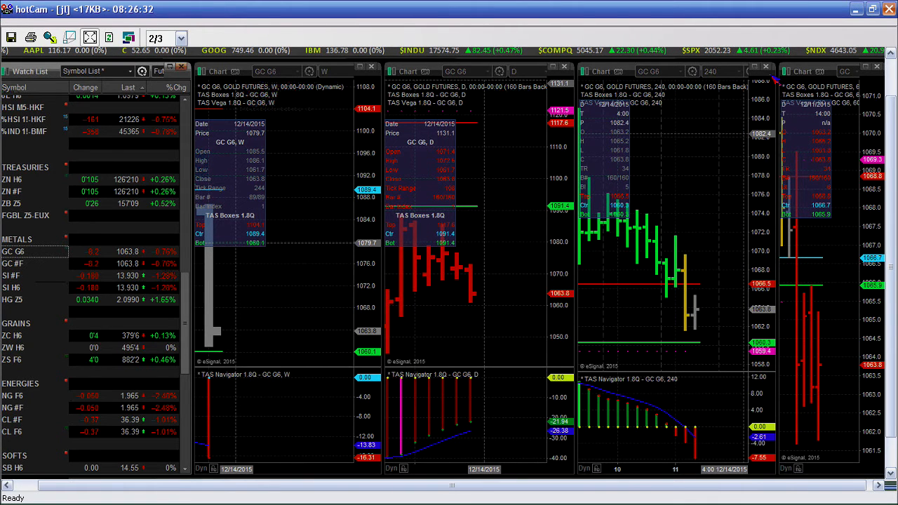
pyautogui.moveTo(500, 171)
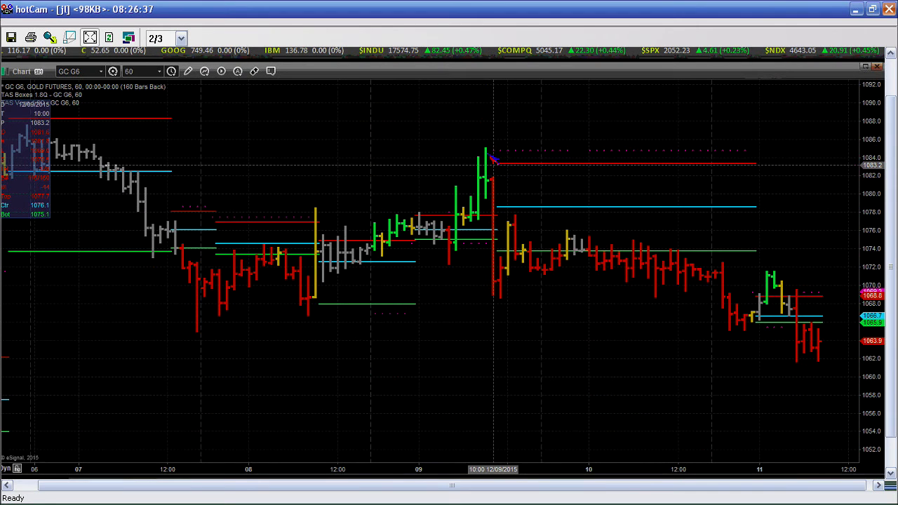
pyautogui.moveTo(541, 70)
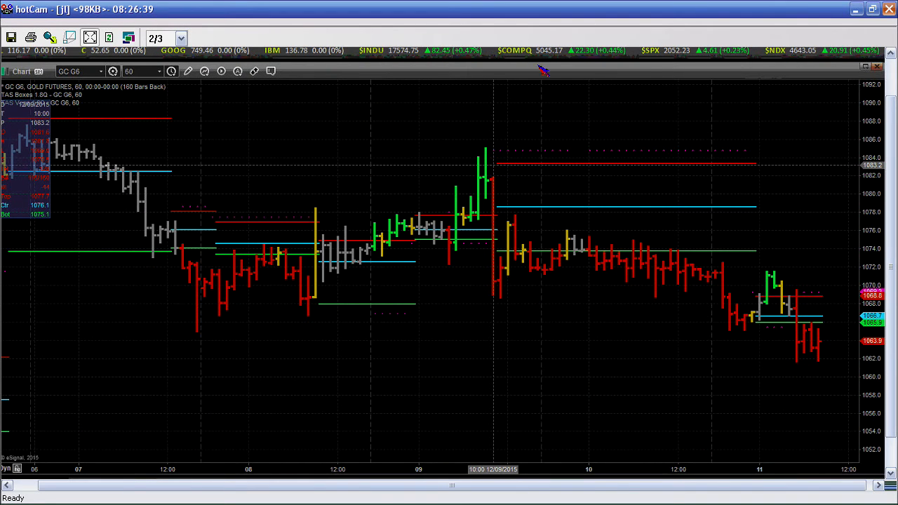
pyautogui.moveTo(252, 210)
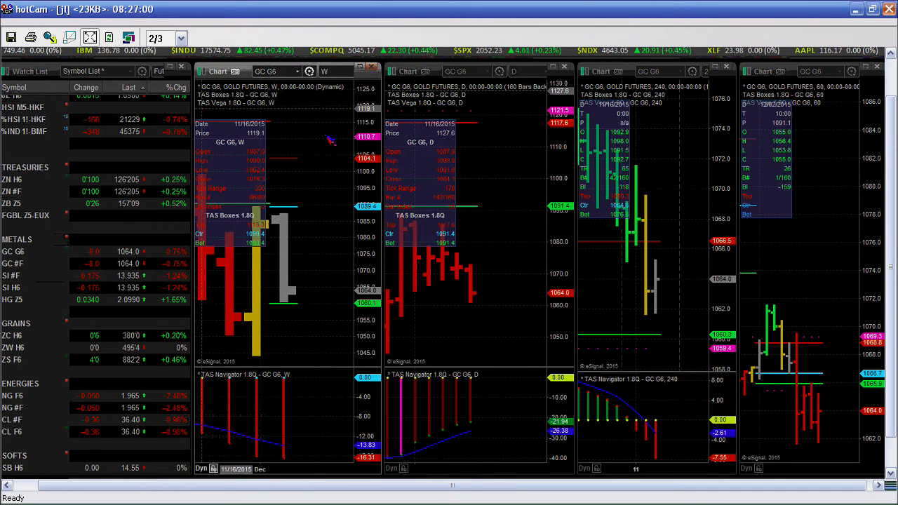
pyautogui.moveTo(774, 320)
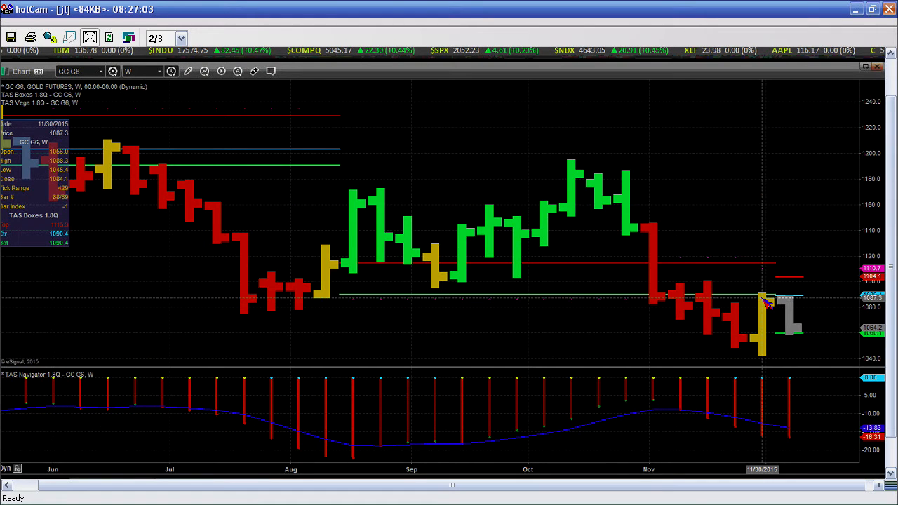
pyautogui.moveTo(807, 362)
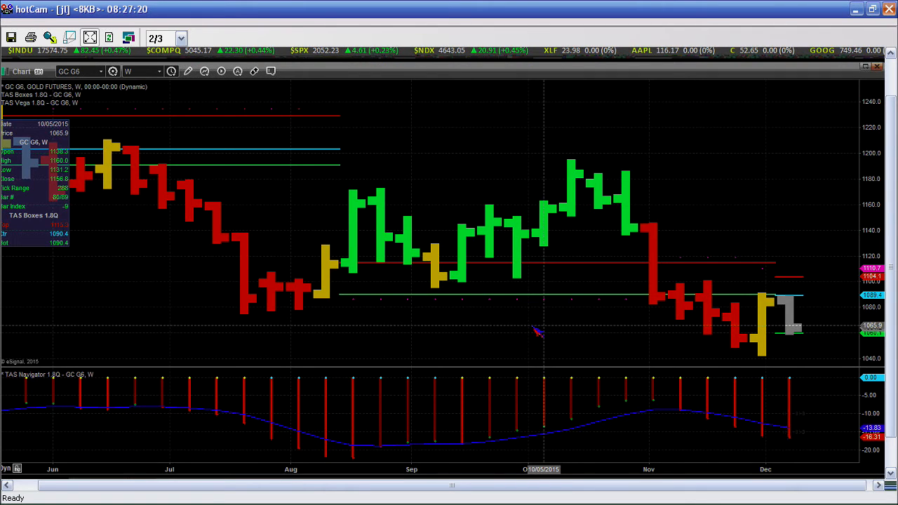
pyautogui.moveTo(793, 344)
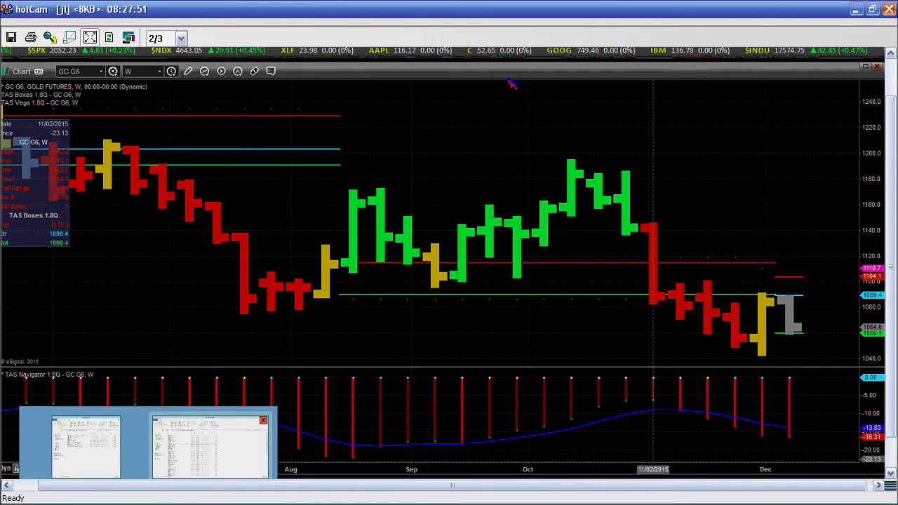
pyautogui.moveTo(508, 80)
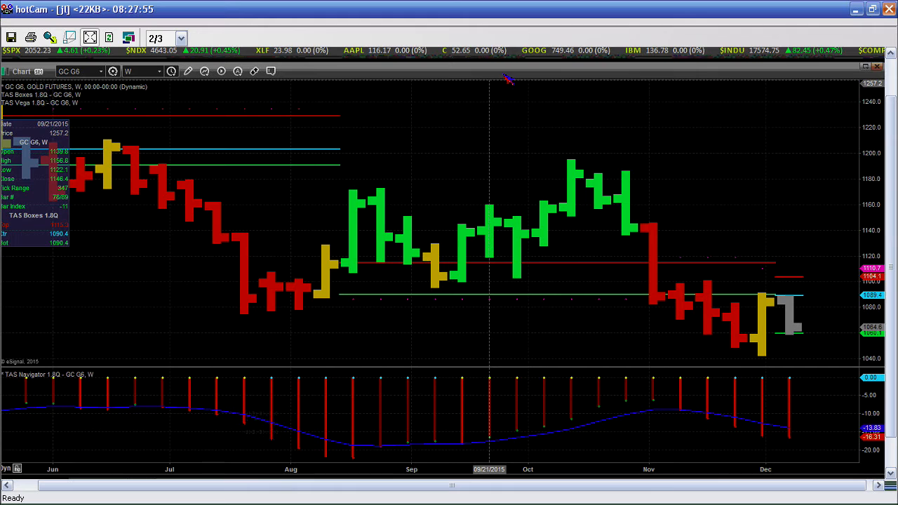
pyautogui.moveTo(63, 70)
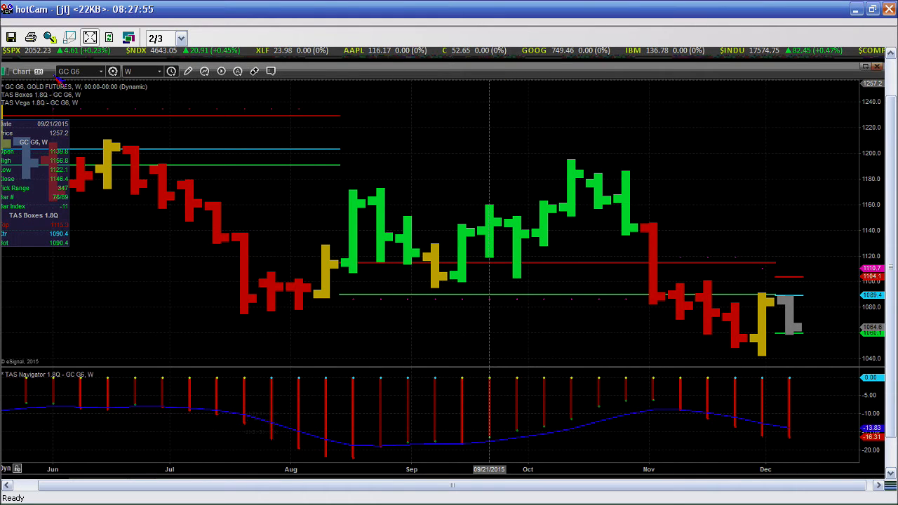
pyautogui.moveTo(185, 306)
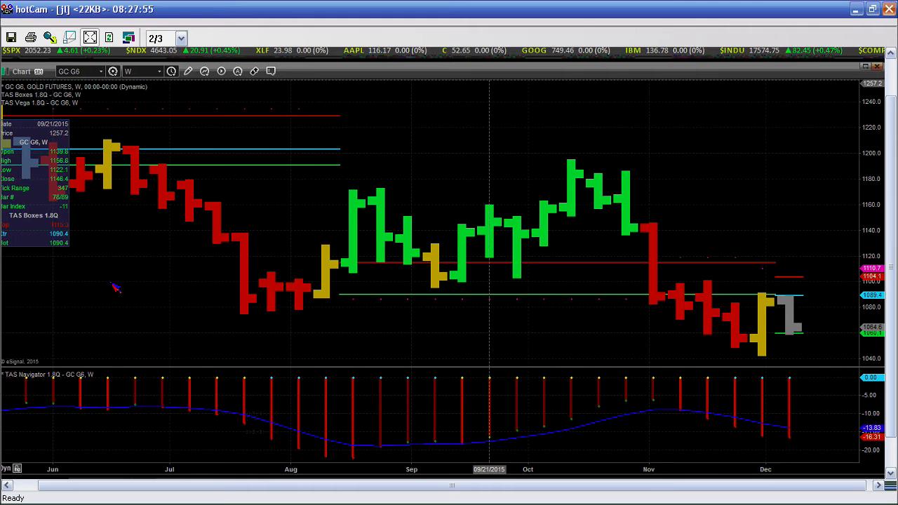
pyautogui.moveTo(46, 264)
pyautogui.write('CAD A0-FX')
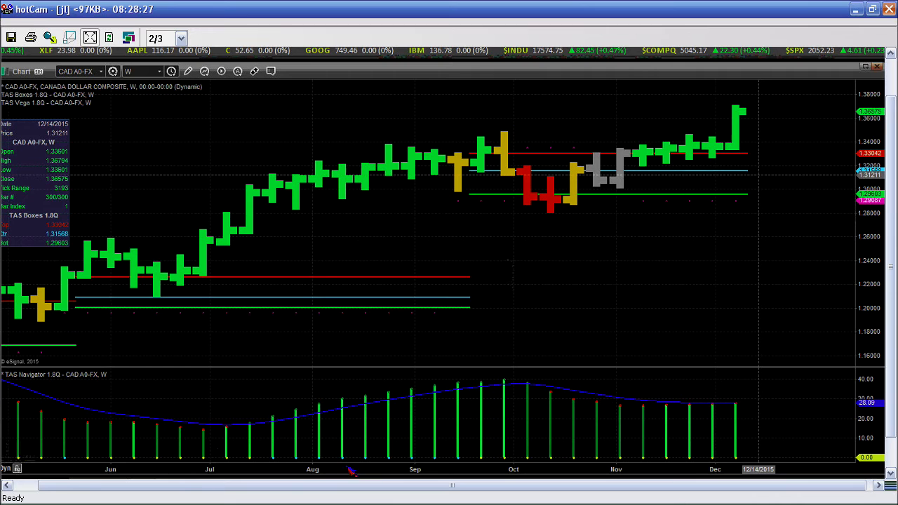
pyautogui.moveTo(536, 472)
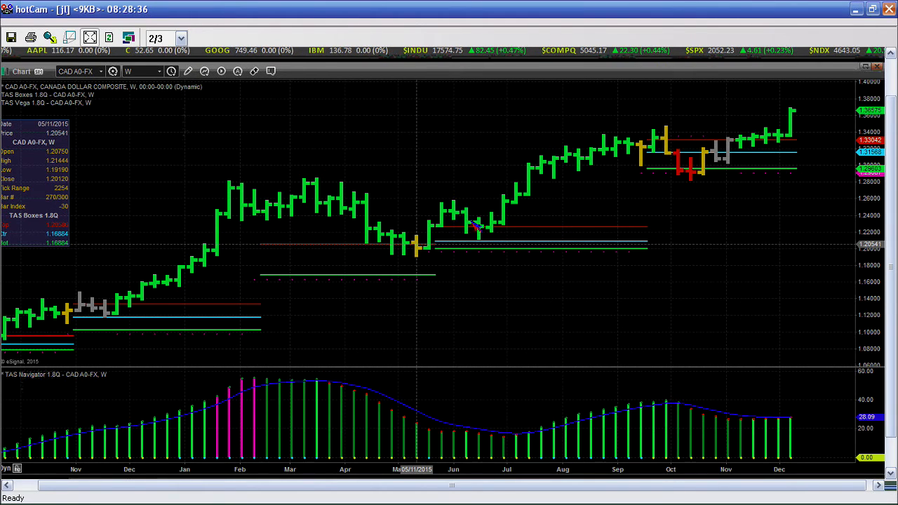
pyautogui.moveTo(709, 236)
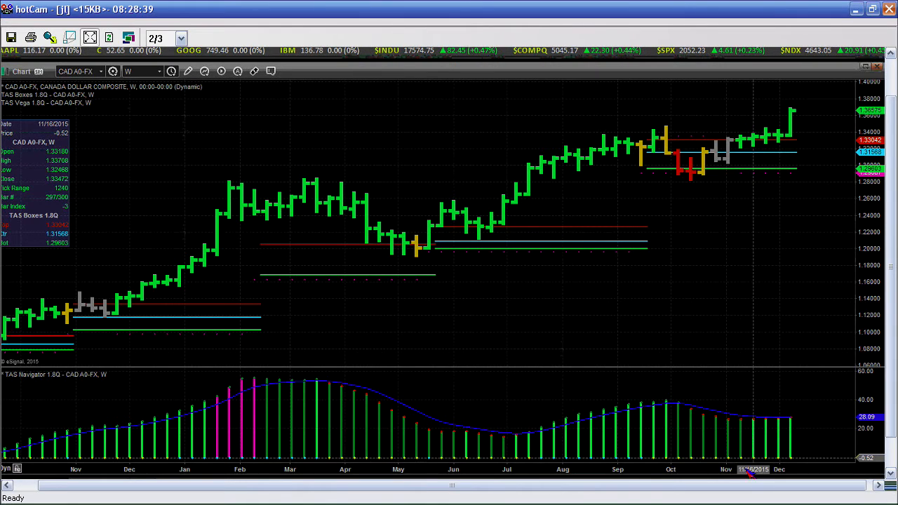
pyautogui.moveTo(746, 161)
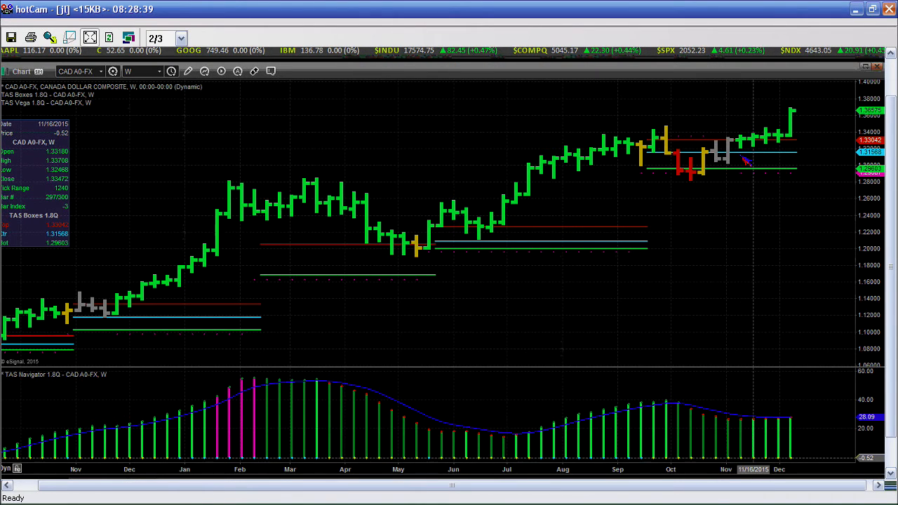
pyautogui.moveTo(751, 59)
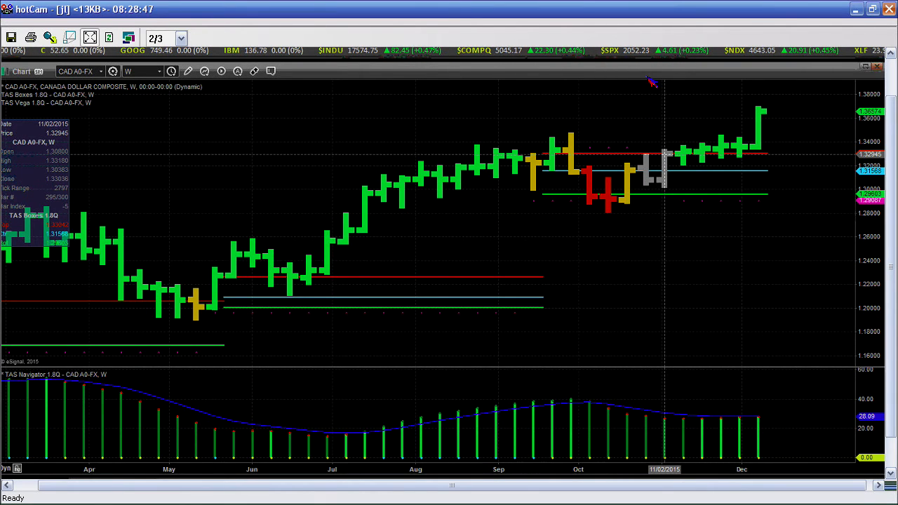
pyautogui.moveTo(416, 77)
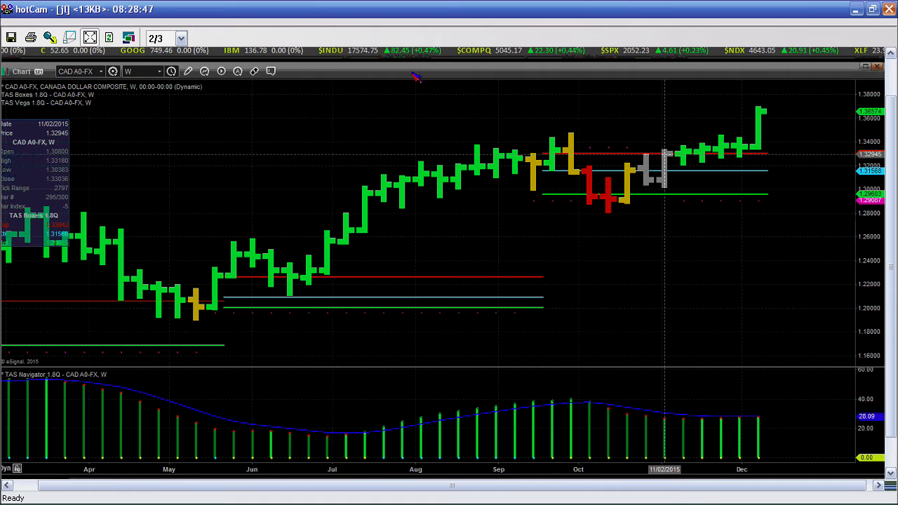
pyautogui.moveTo(793, 160)
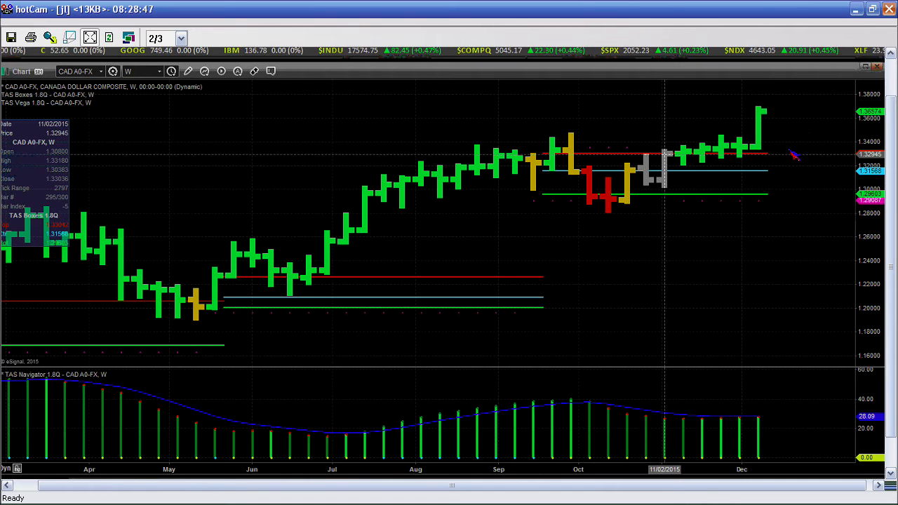
# - Switch the Canadian dollar composite chart from weekly to daily bars
pyautogui.click(149, 70)
pyautogui.write('D')
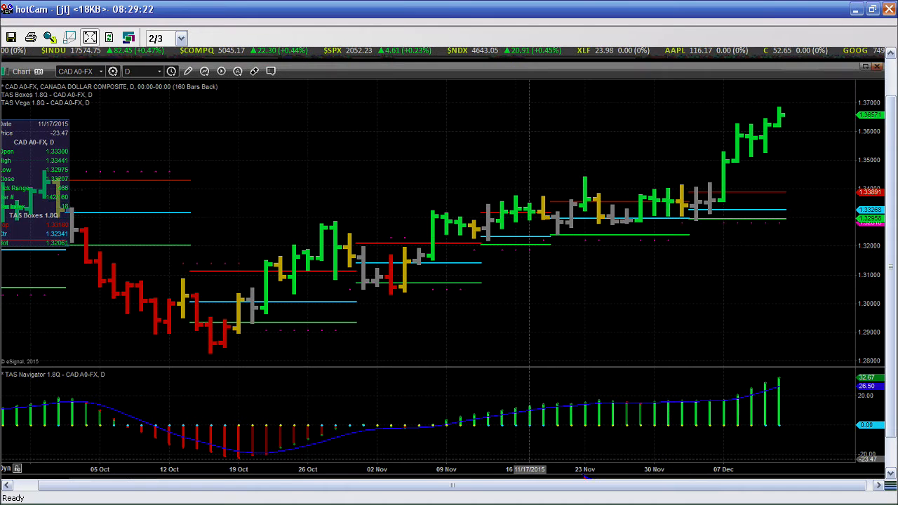
pyautogui.moveTo(503, 185)
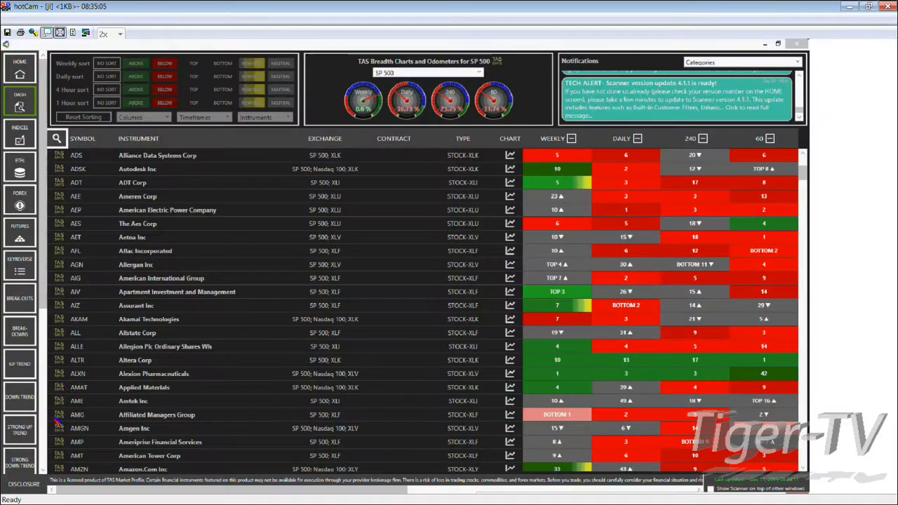
pyautogui.moveTo(76, 211)
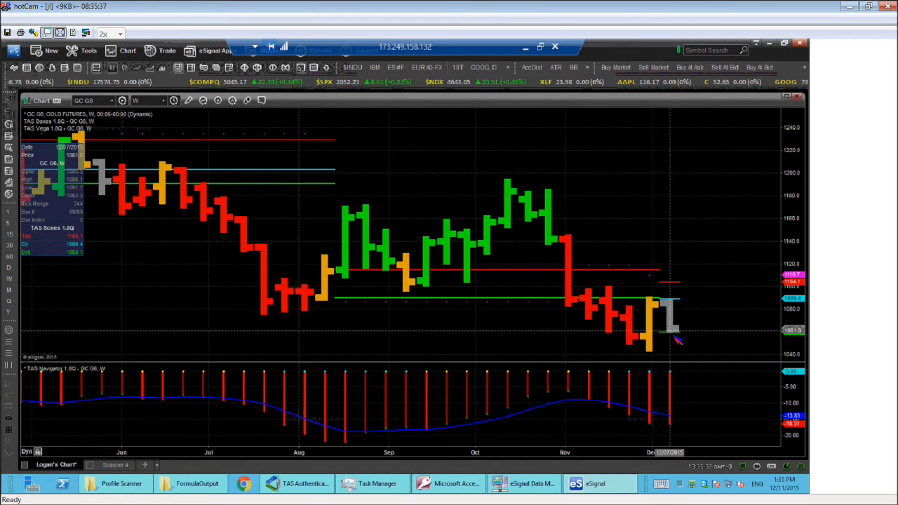
pyautogui.moveTo(690, 354)
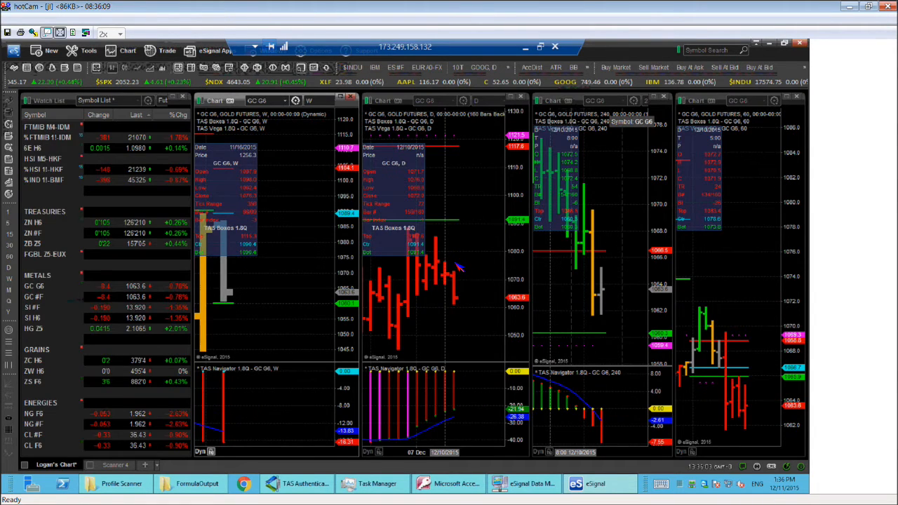
pyautogui.moveTo(498, 285)
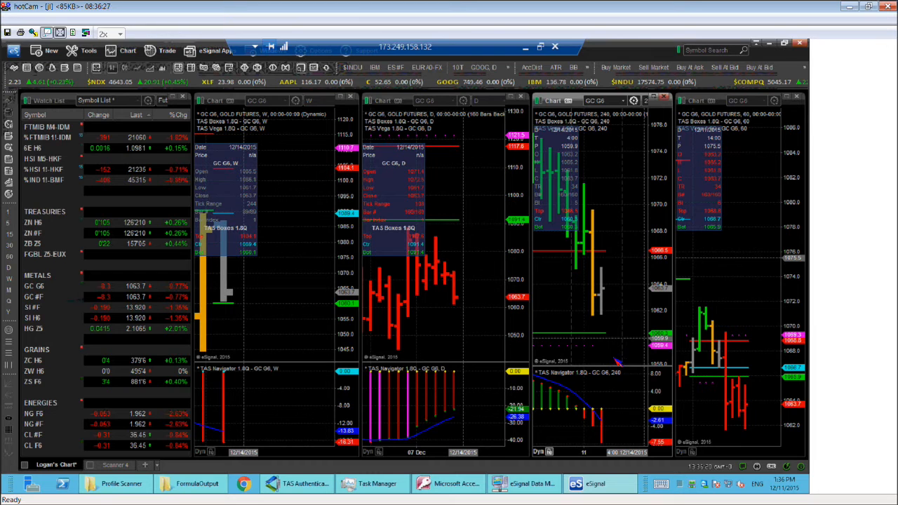
pyautogui.moveTo(618, 358)
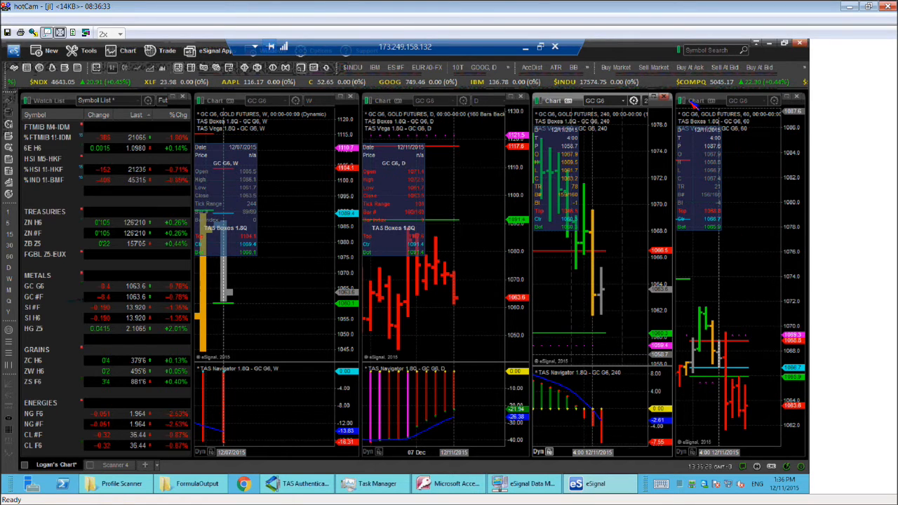
pyautogui.moveTo(750, 303)
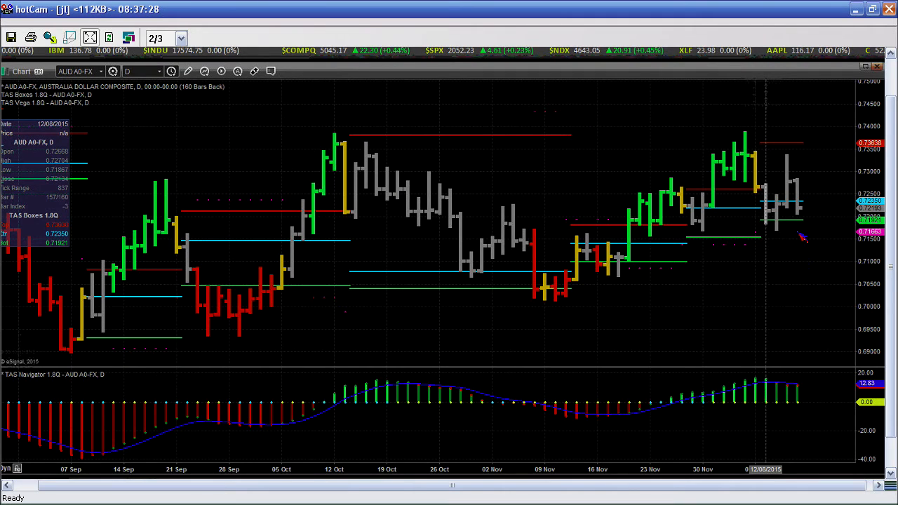
pyautogui.moveTo(676, 82)
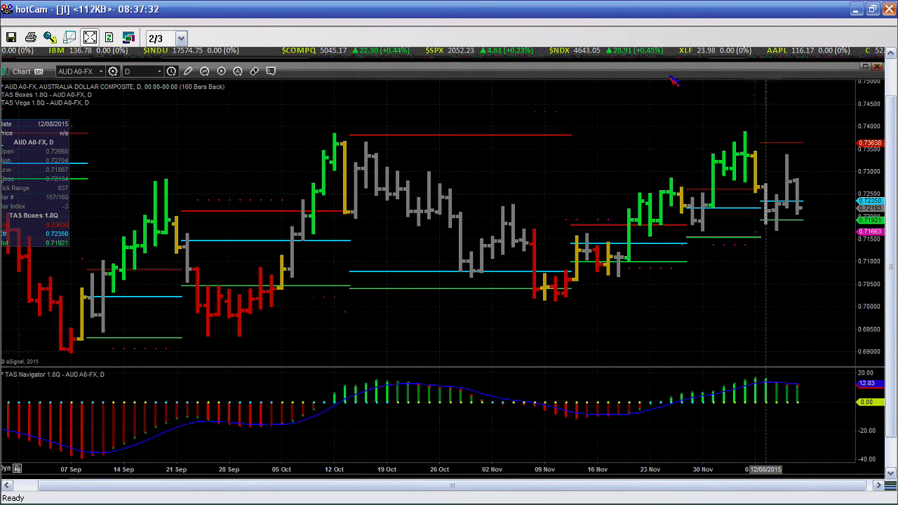
pyautogui.moveTo(269, 135)
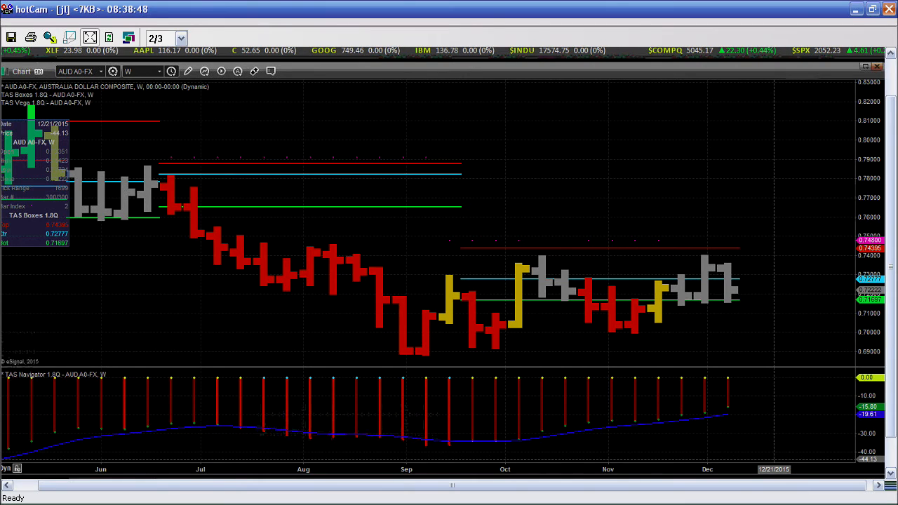
pyautogui.moveTo(511, 224)
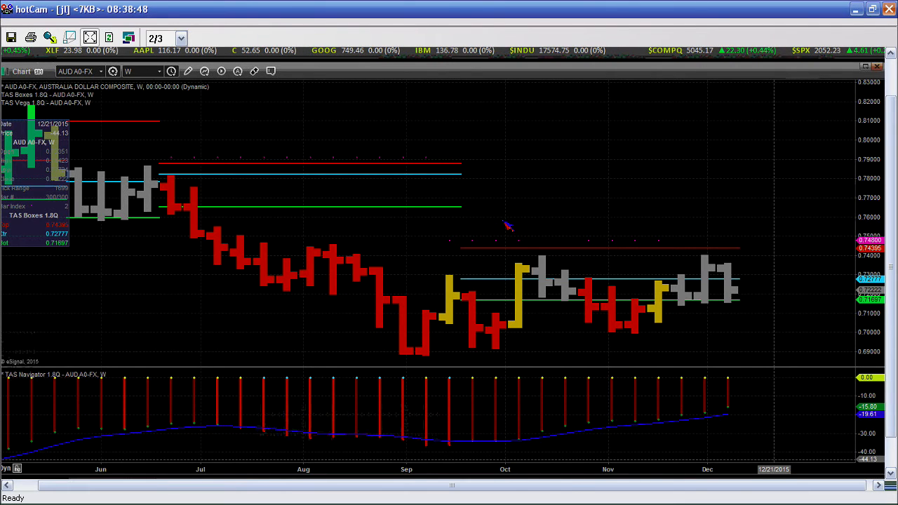
pyautogui.moveTo(505, 225)
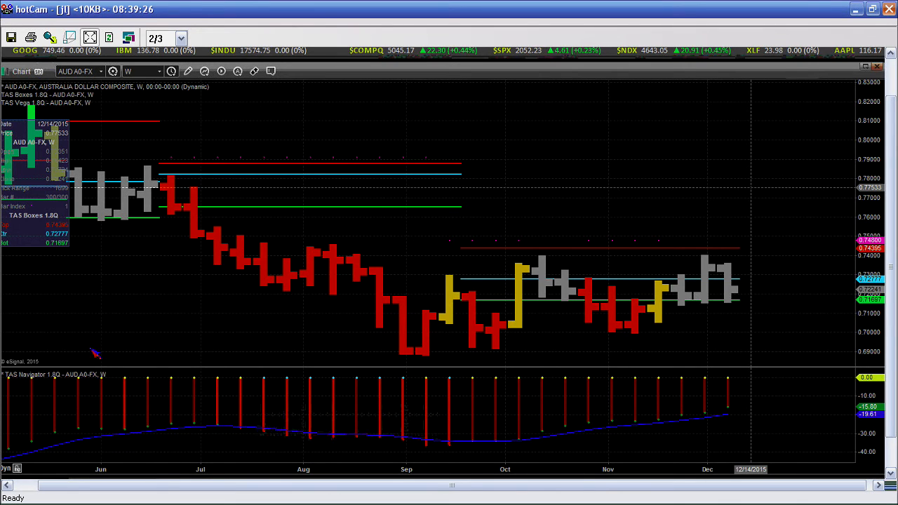
pyautogui.moveTo(39, 444)
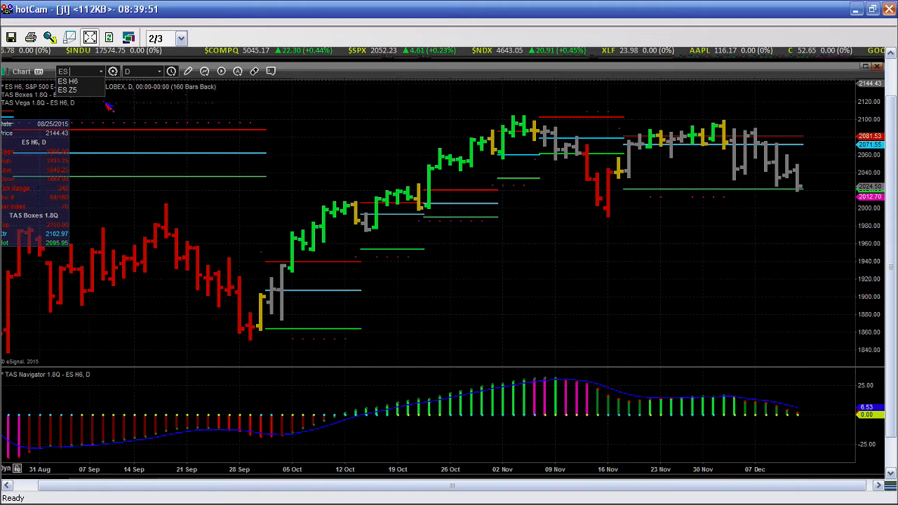
# - Load the December S&P E-mini contract (ES Z5) on the daily chart instead
pyautogui.click(67, 90)
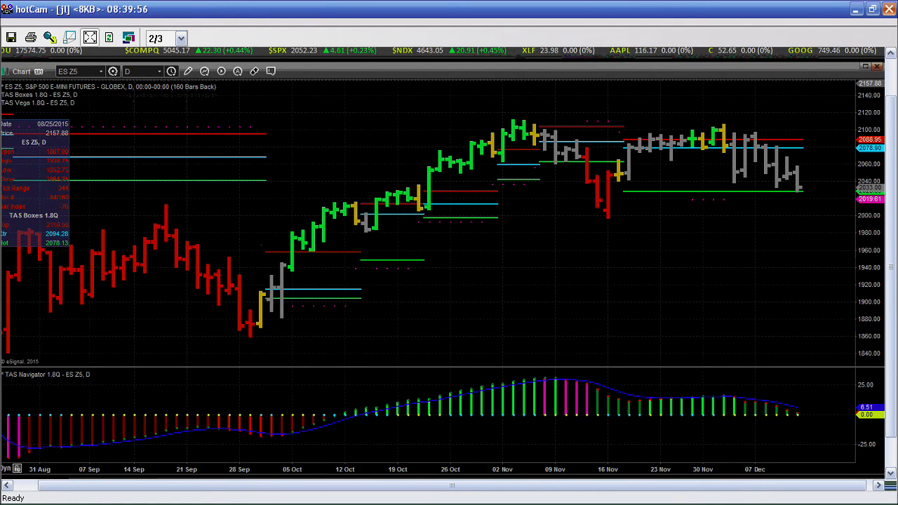
pyautogui.moveTo(110, 106)
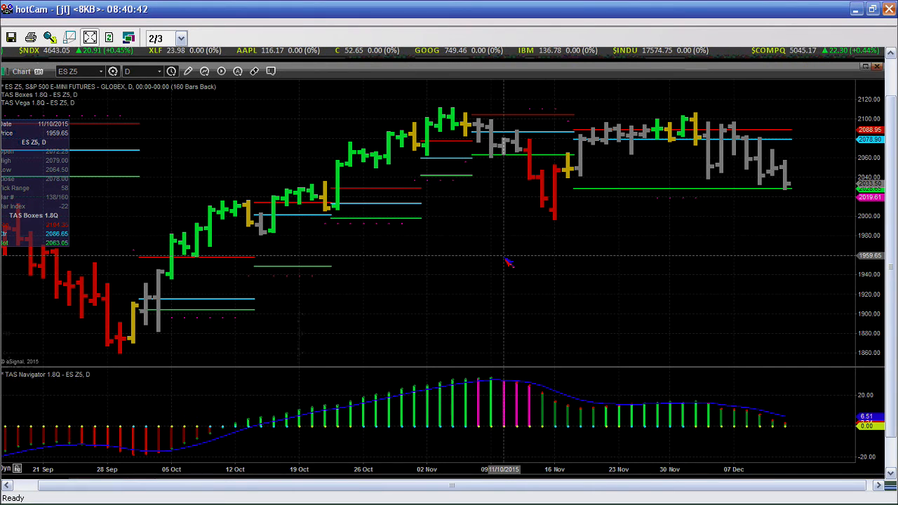
pyautogui.moveTo(822, 174)
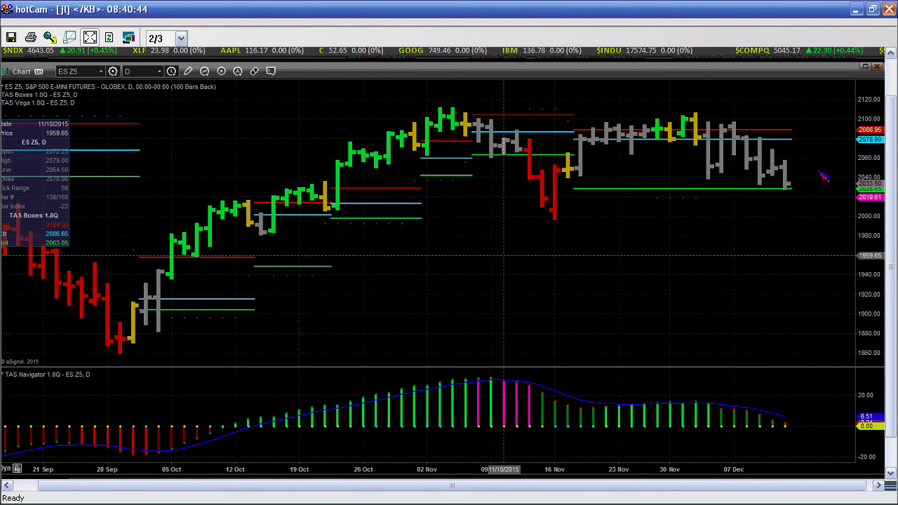
pyautogui.moveTo(785, 208)
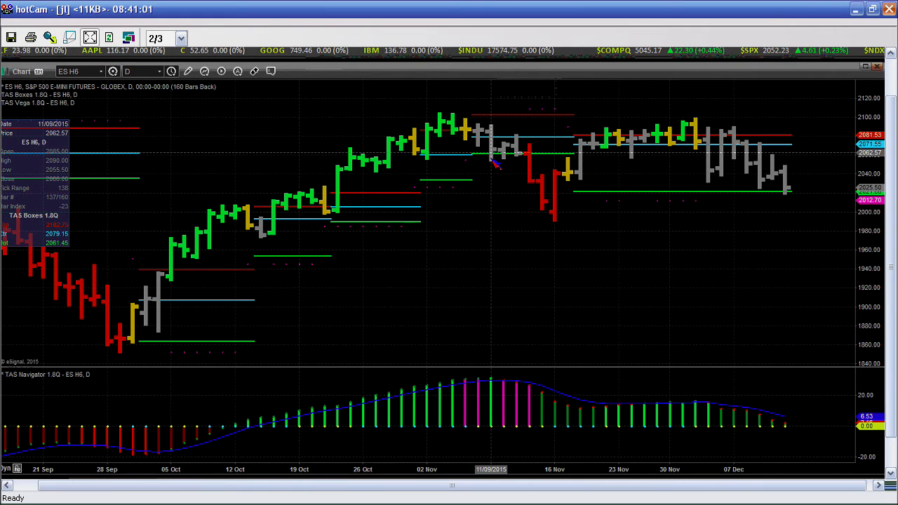
pyautogui.moveTo(535, 265)
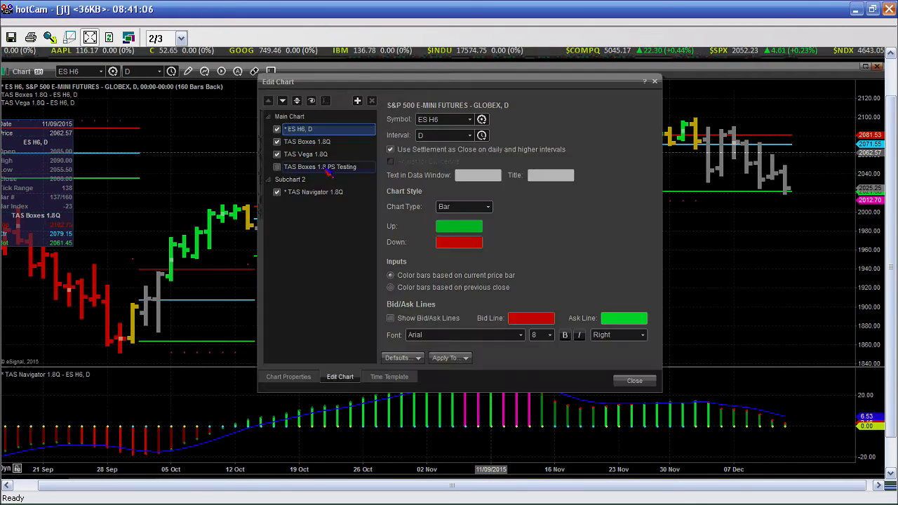
pyautogui.moveTo(326, 168)
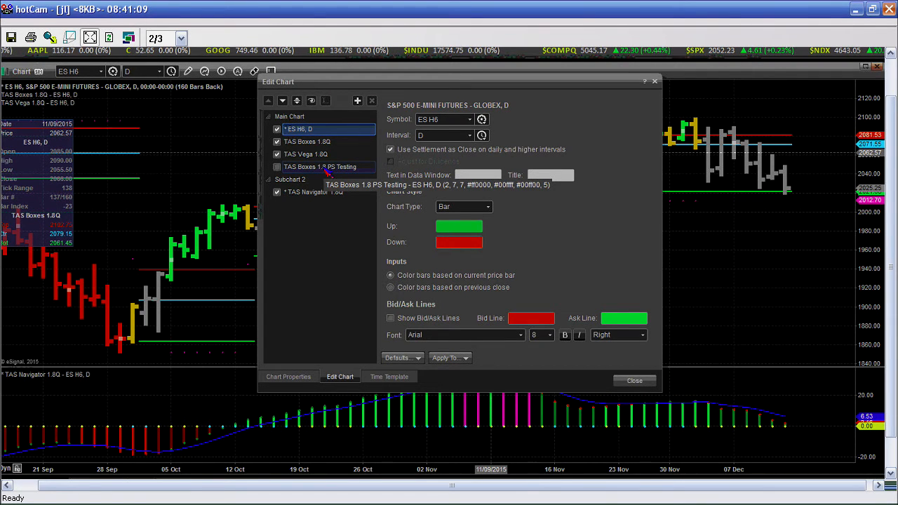
pyautogui.moveTo(707, 218)
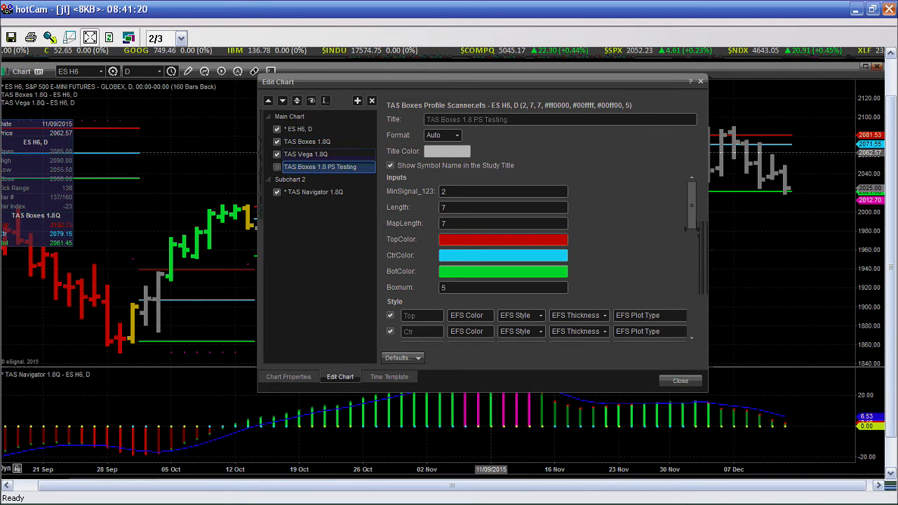
pyautogui.moveTo(694, 104)
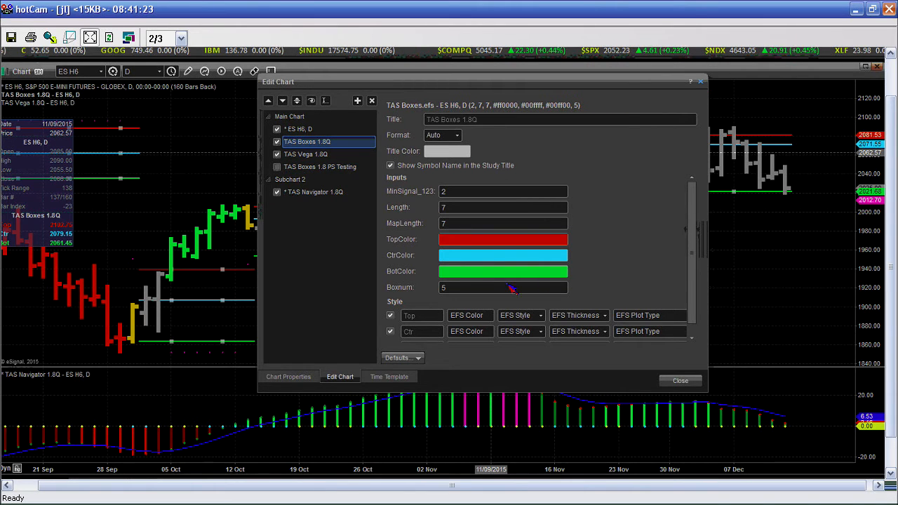
pyautogui.moveTo(483, 273)
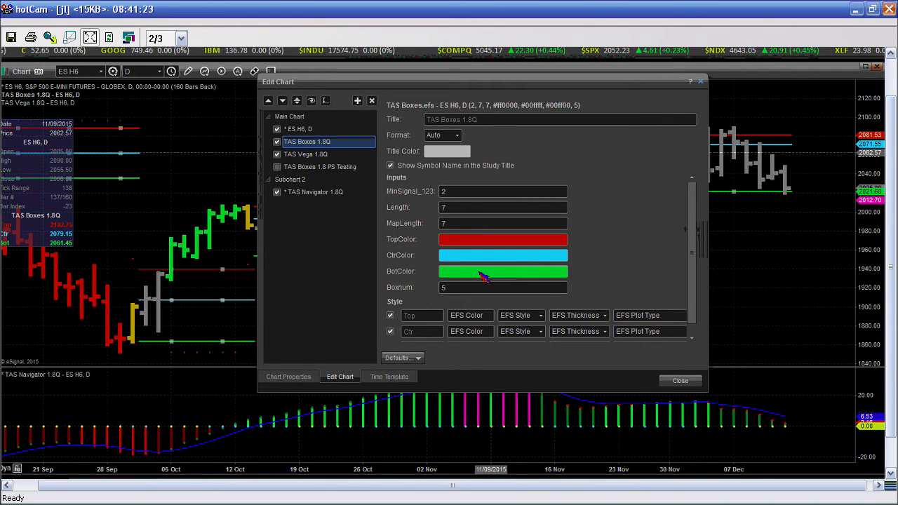
# - Close the Edit Chart window after reviewing the TAS Boxes 1.8Q inputs
pyautogui.click(681, 381)
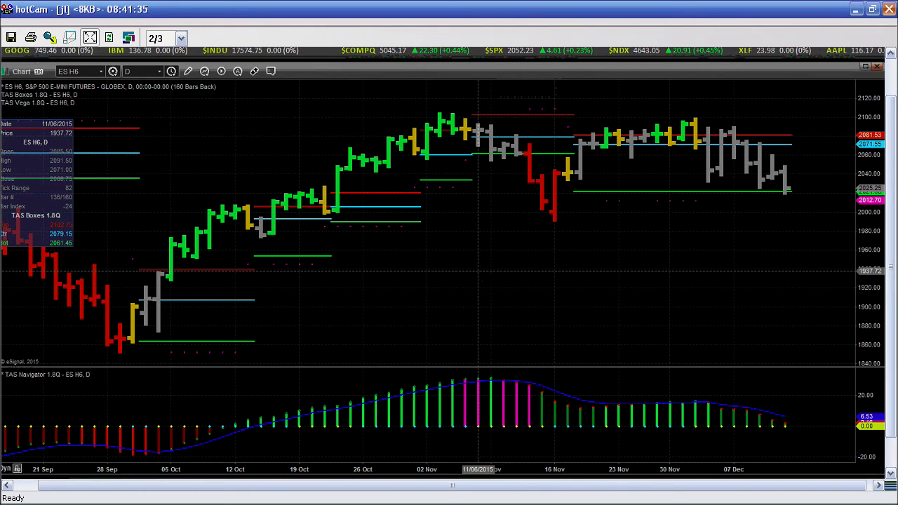
pyautogui.moveTo(486, 247)
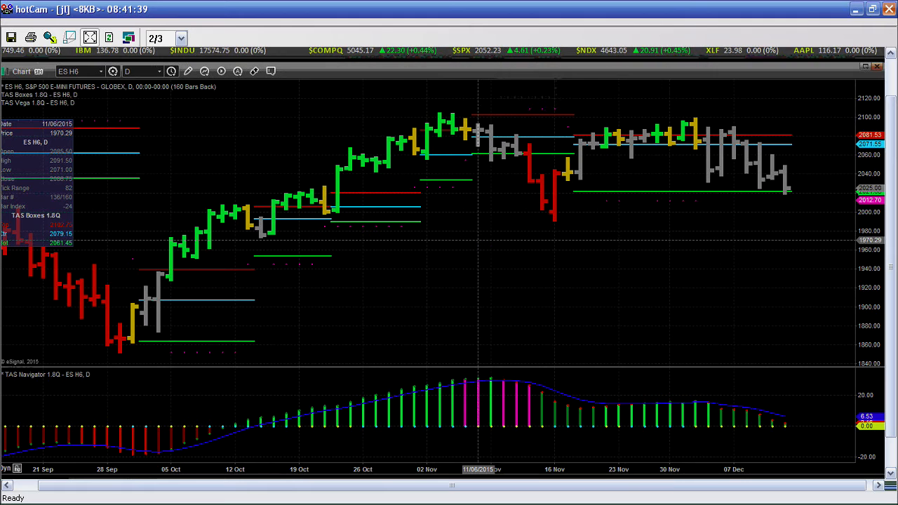
pyautogui.moveTo(486, 247)
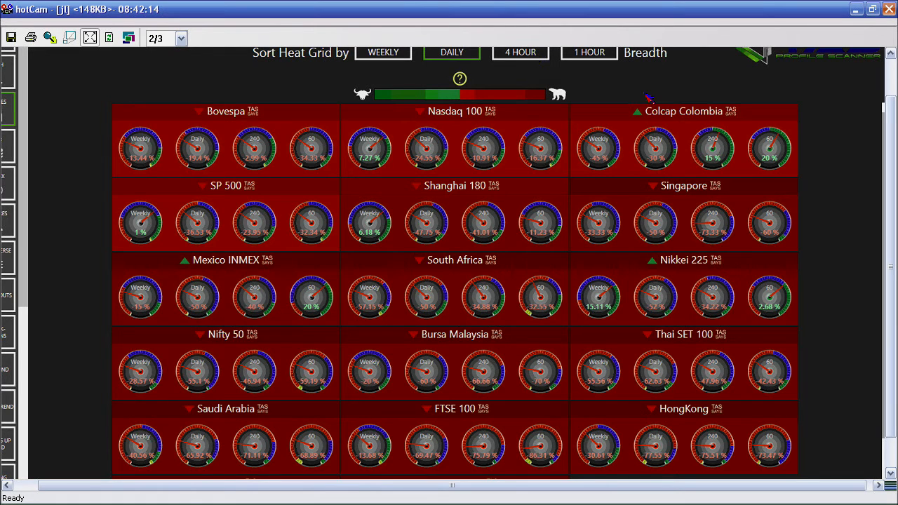
# - Re-sort the world markets heat grid by 4-hour, then 1-hour, then back to daily readings
pyautogui.click(520, 52)
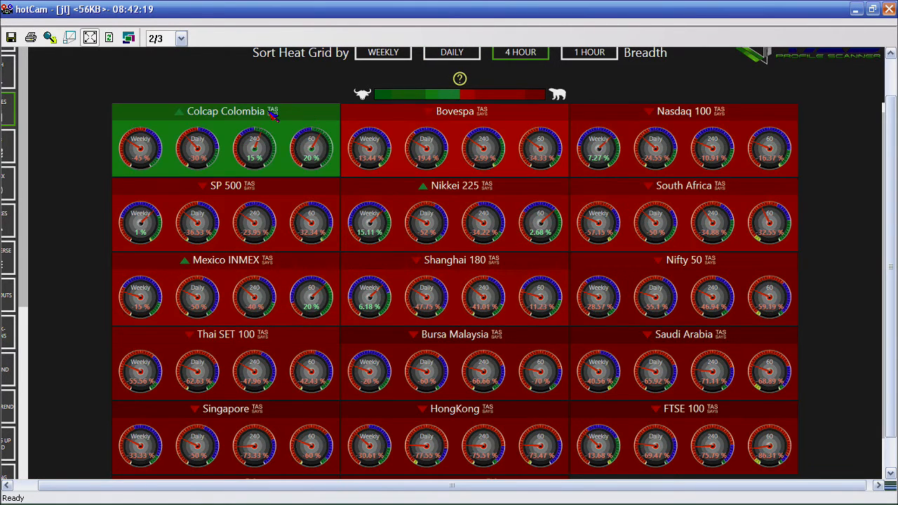
pyautogui.click(369, 149)
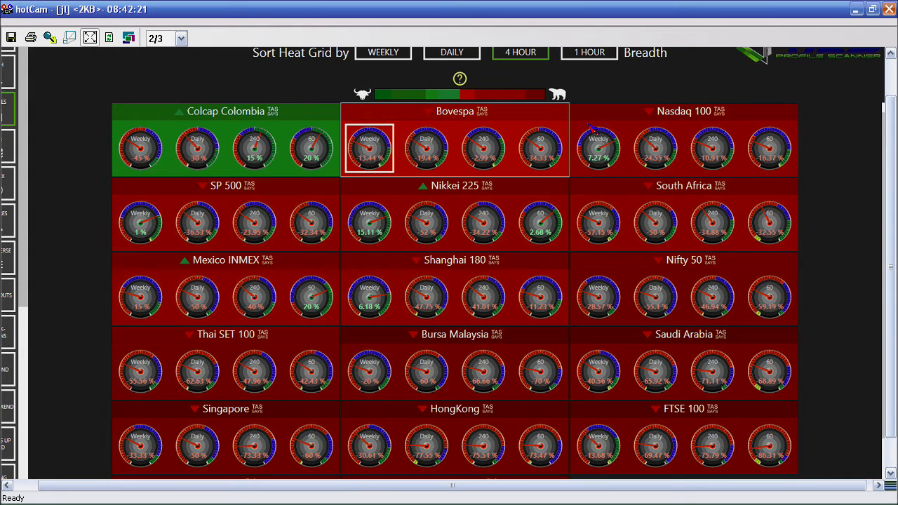
pyautogui.click(590, 52)
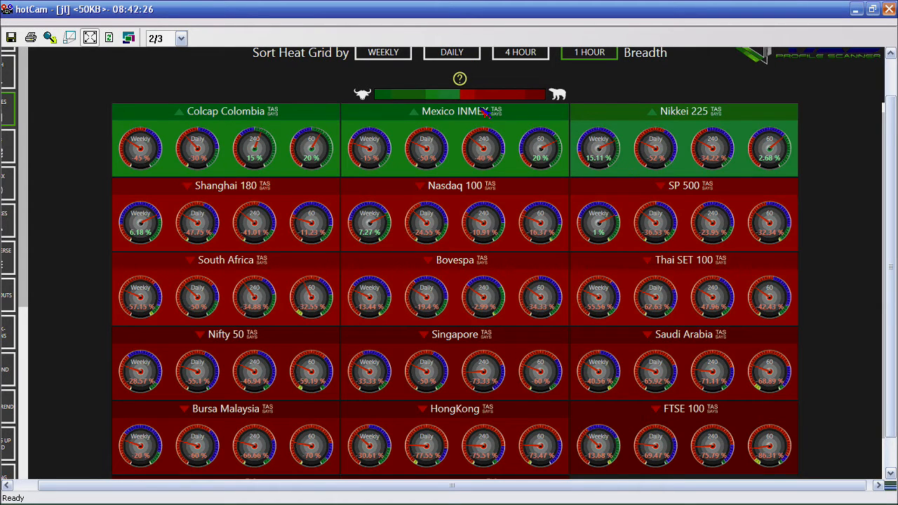
pyautogui.click(452, 52)
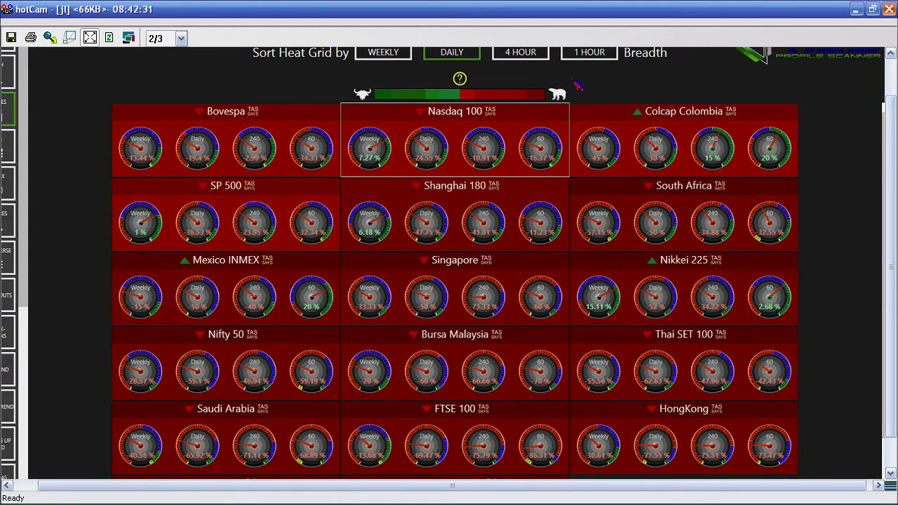
pyautogui.moveTo(466, 143)
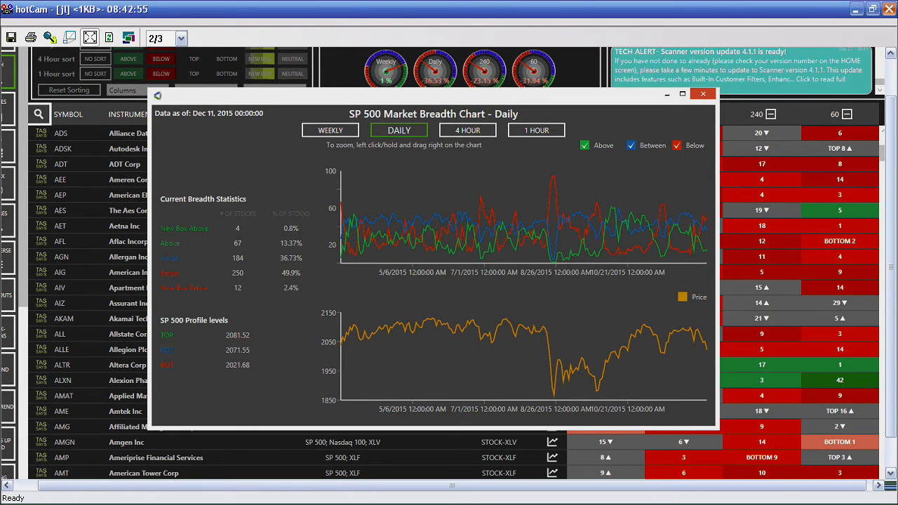
pyautogui.moveTo(694, 268)
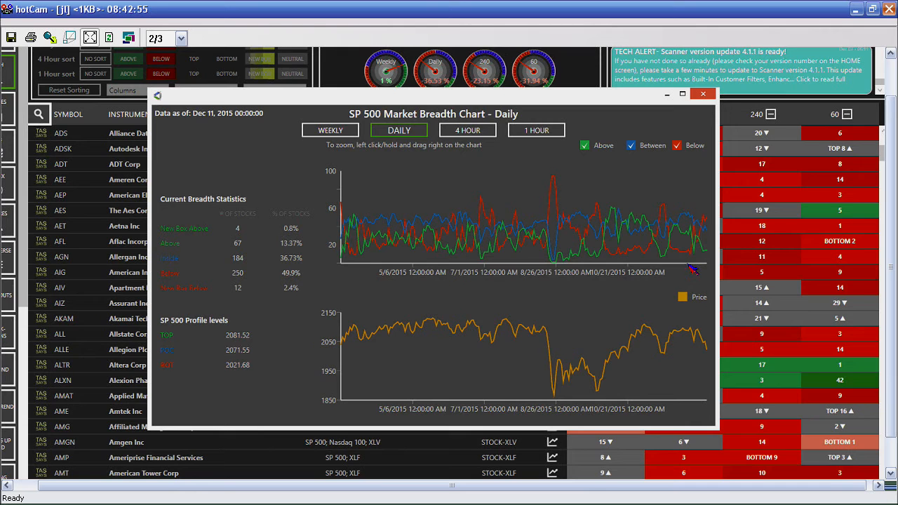
# - Dismiss the SP 500 breadth chart to return to the daily ES H6 chart
pyautogui.click(710, 102)
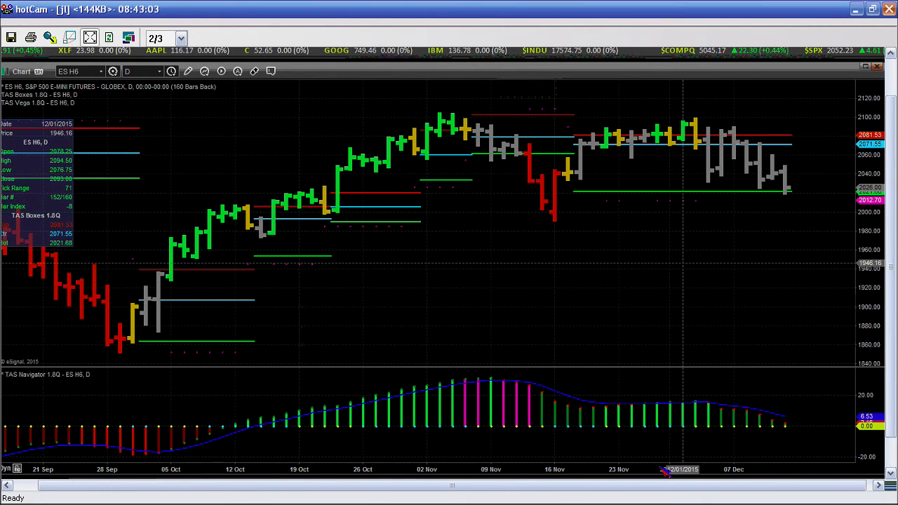
pyautogui.moveTo(600, 456)
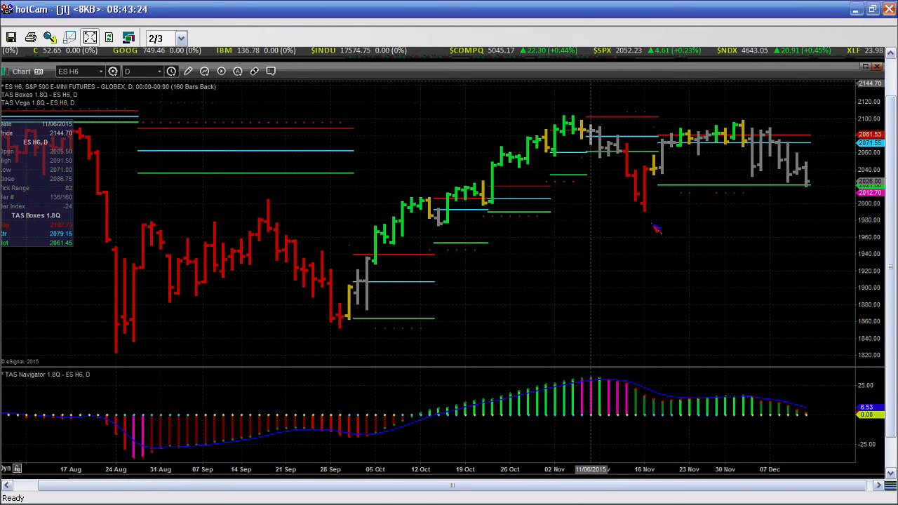
# - Set the ES H6 chart interval to W for weekly bars
pyautogui.click(147, 70)
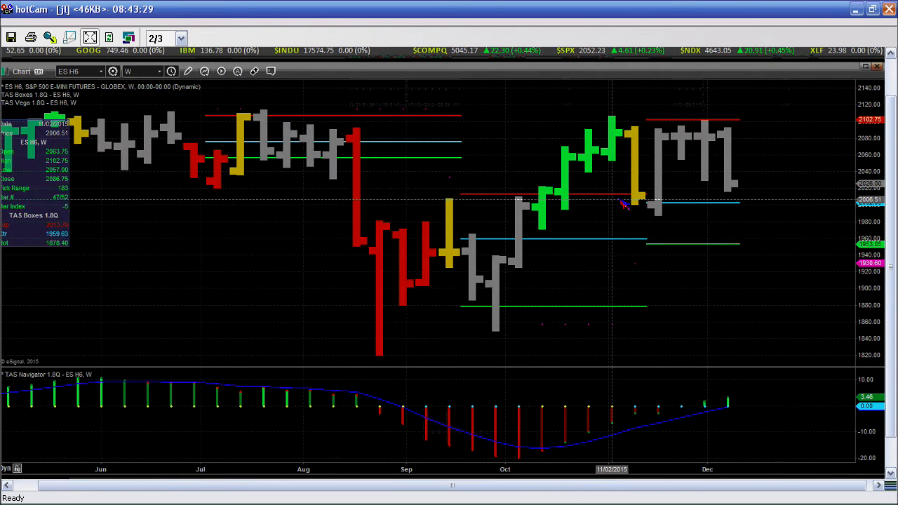
pyautogui.moveTo(586, 205)
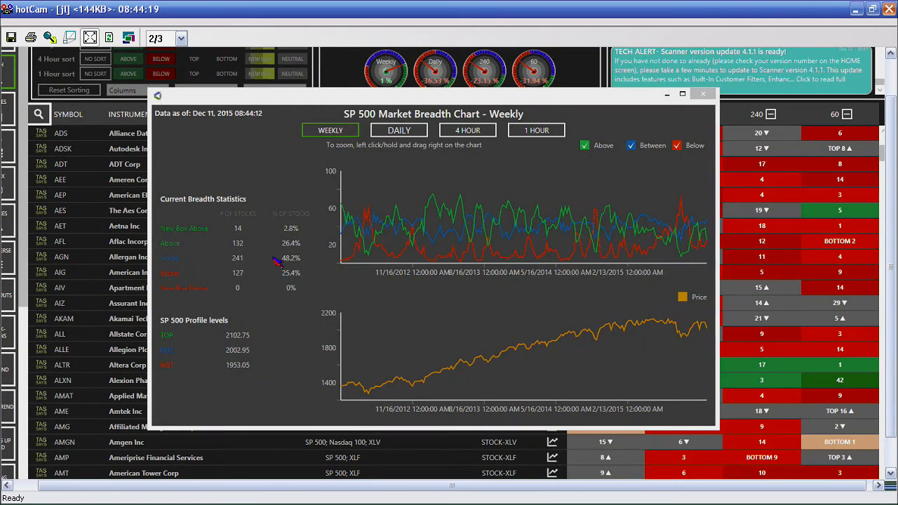
pyautogui.moveTo(241, 268)
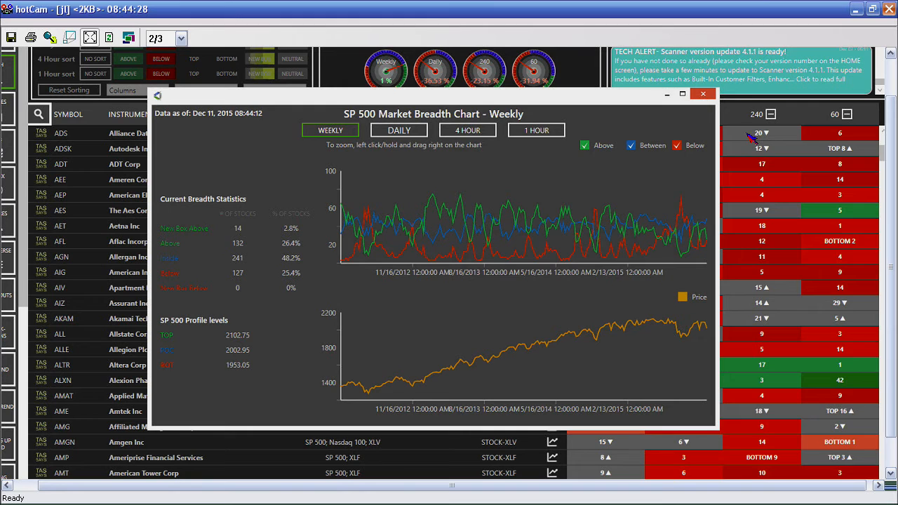
# - Dismiss the S&P 500 breadth chart ahead of the 240-minute ES H6 view
pyautogui.click(705, 101)
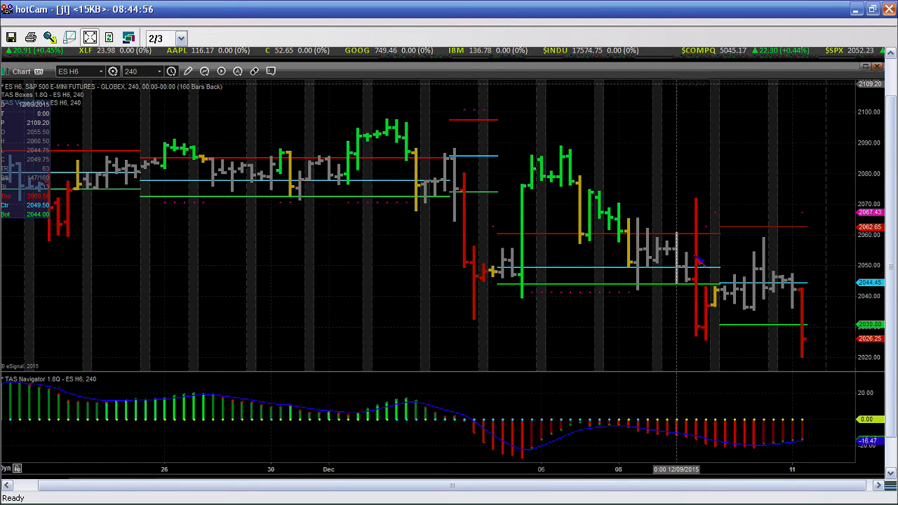
pyautogui.click(141, 70)
pyautogui.write('60')
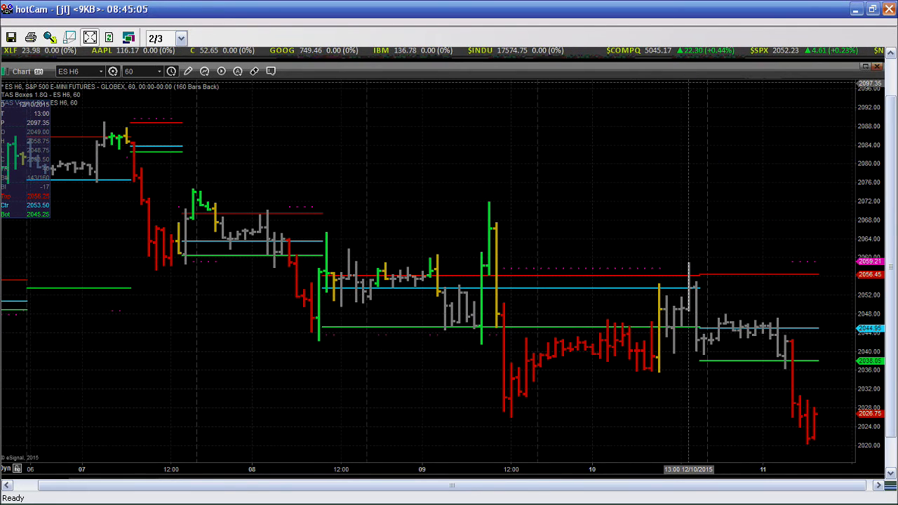
pyautogui.moveTo(421, 83)
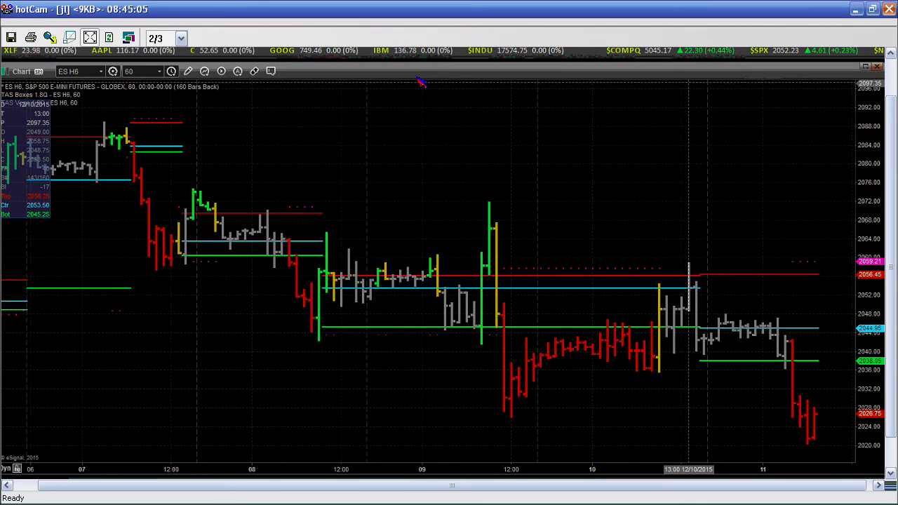
pyautogui.moveTo(710, 79)
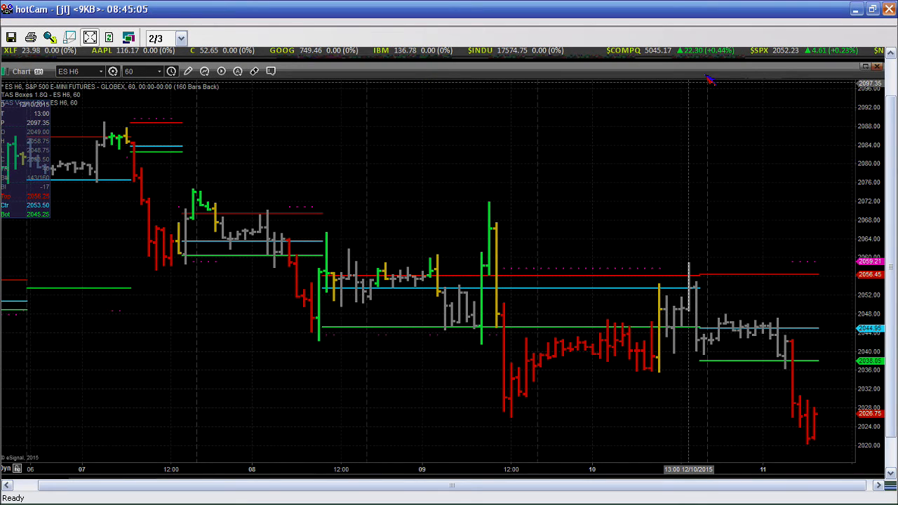
pyautogui.moveTo(486, 77)
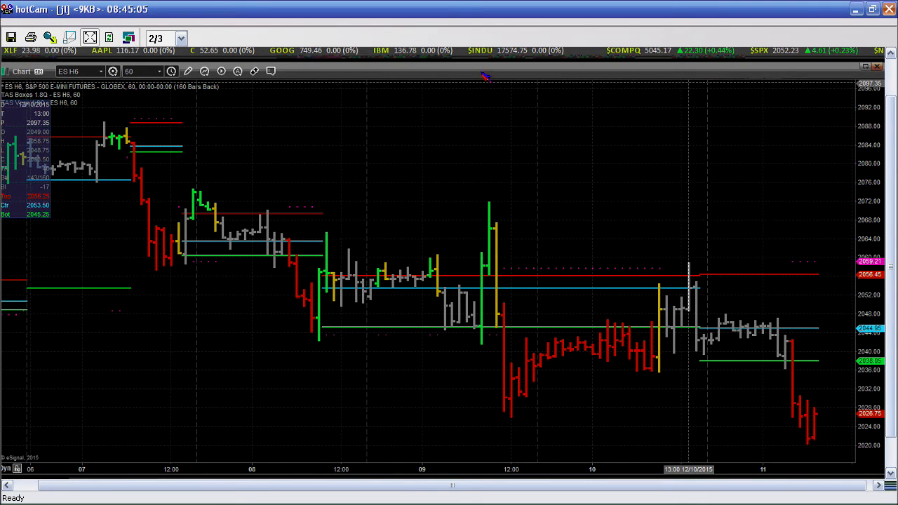
pyautogui.moveTo(598, 71)
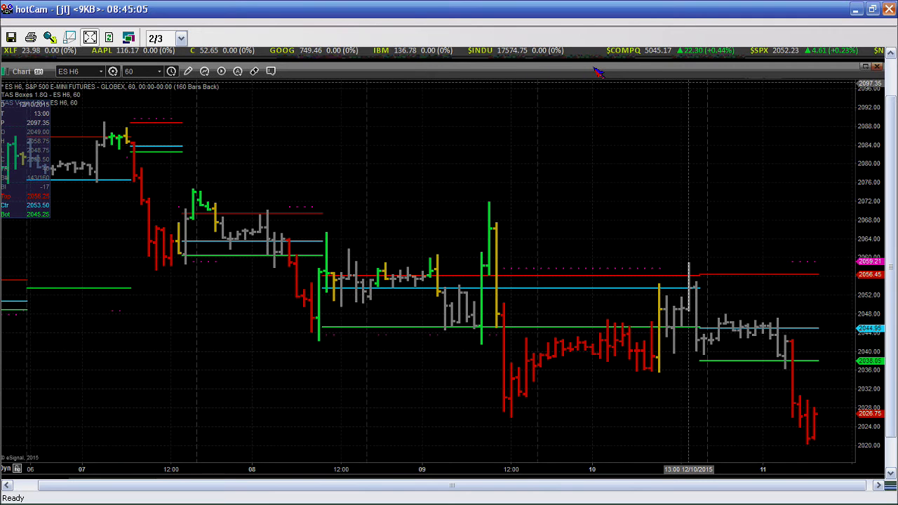
pyautogui.moveTo(710, 204)
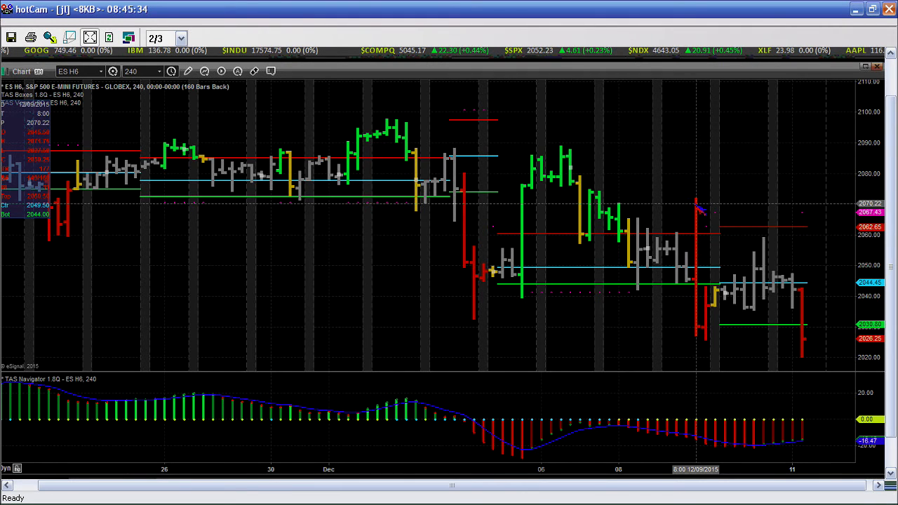
pyautogui.moveTo(699, 287)
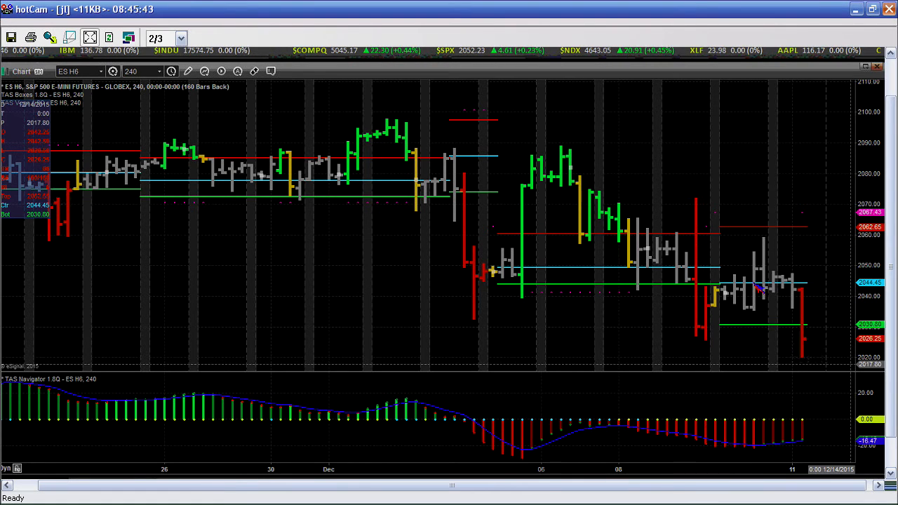
pyautogui.moveTo(702, 225)
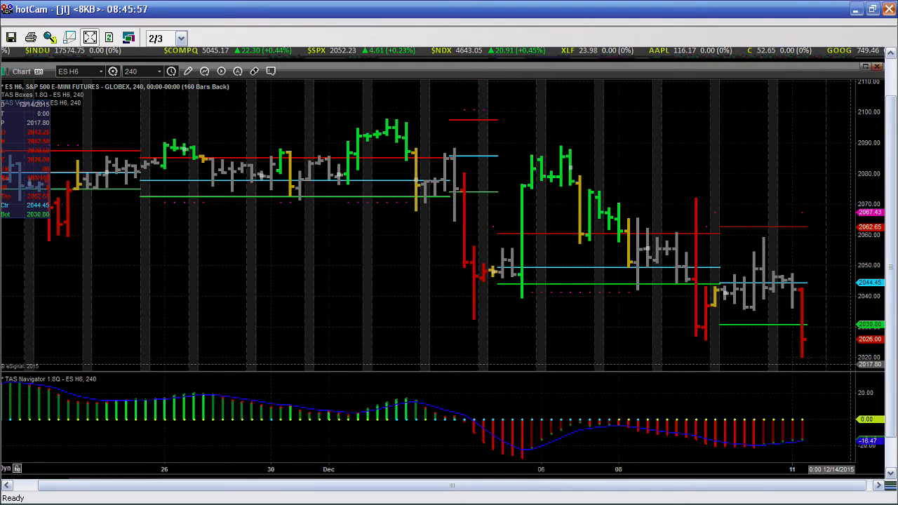
pyautogui.moveTo(483, 76)
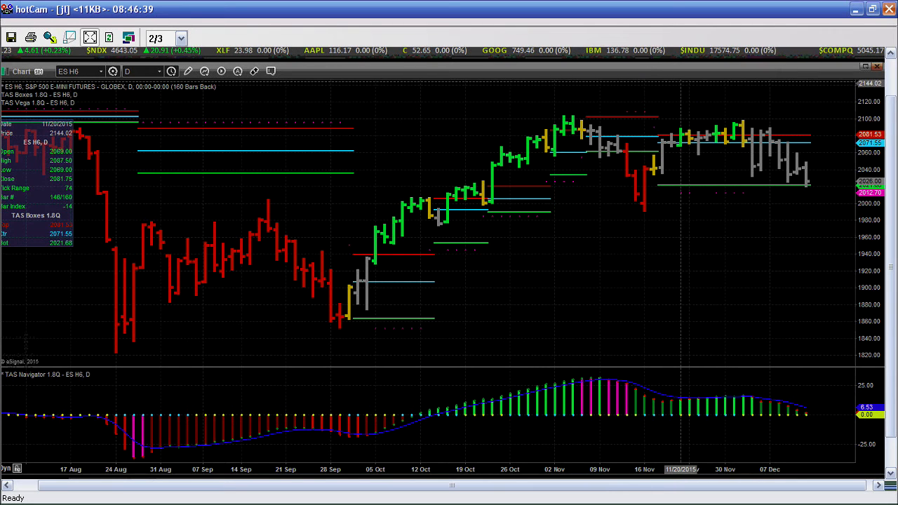
pyautogui.moveTo(416, 75)
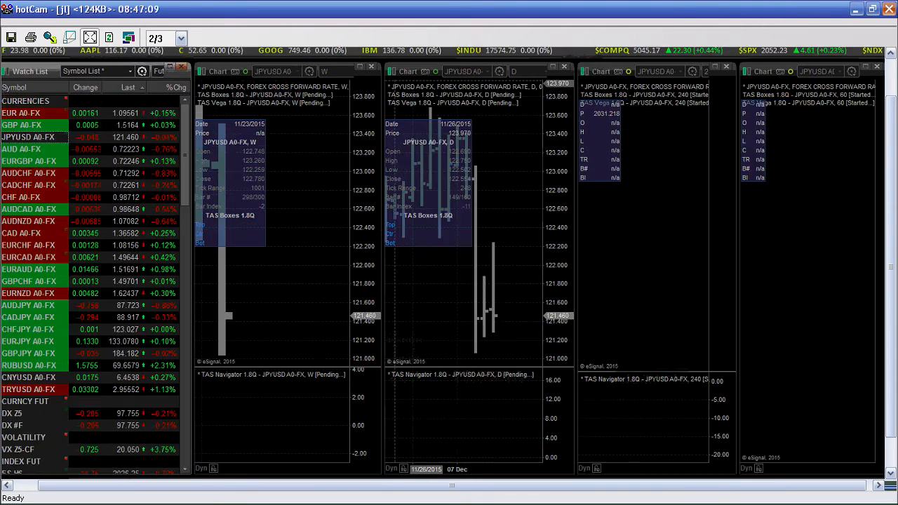
pyautogui.moveTo(517, 133)
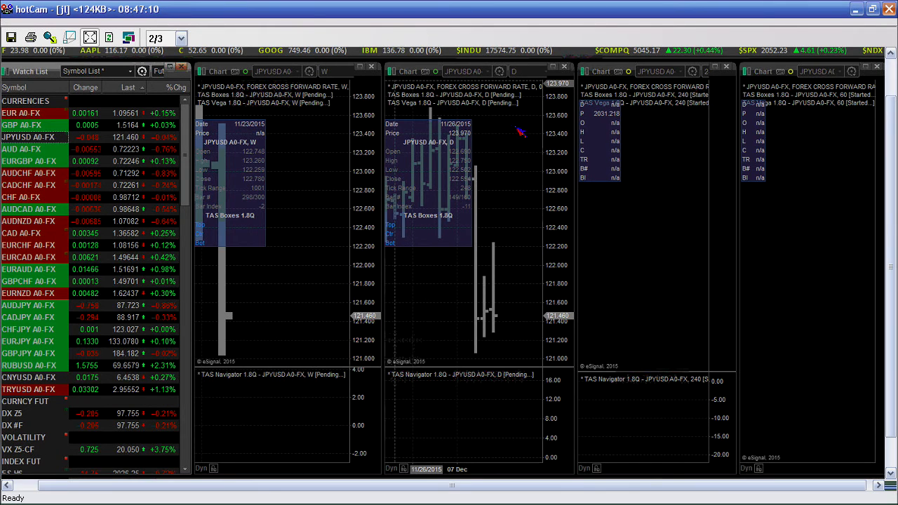
pyautogui.moveTo(414, 75)
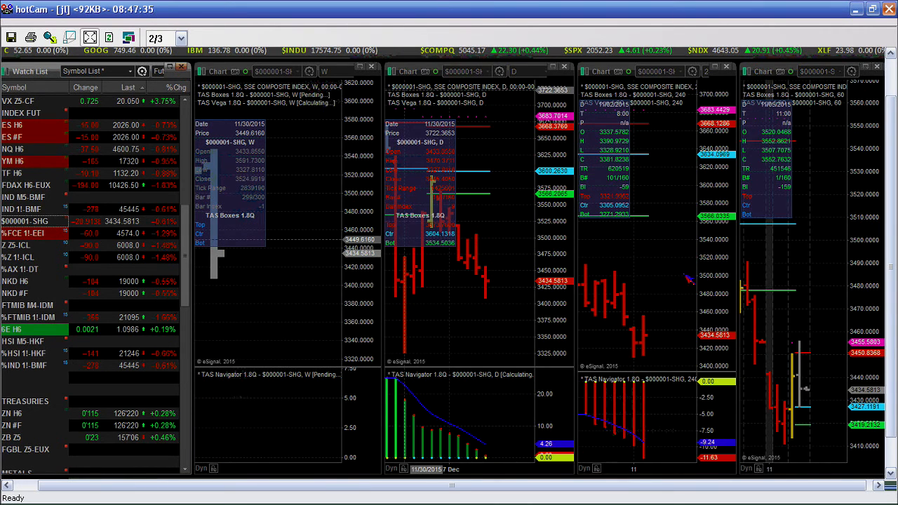
pyautogui.moveTo(676, 195)
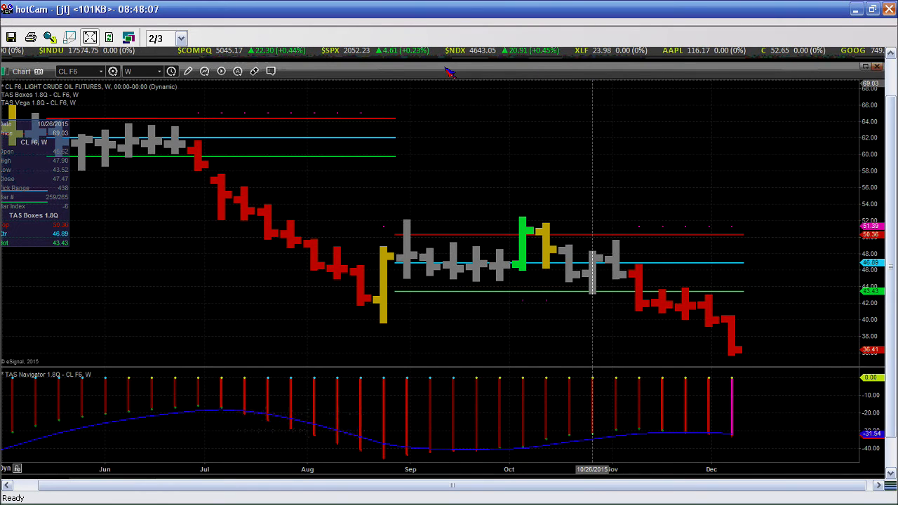
pyautogui.moveTo(422, 79)
pyautogui.write('D')
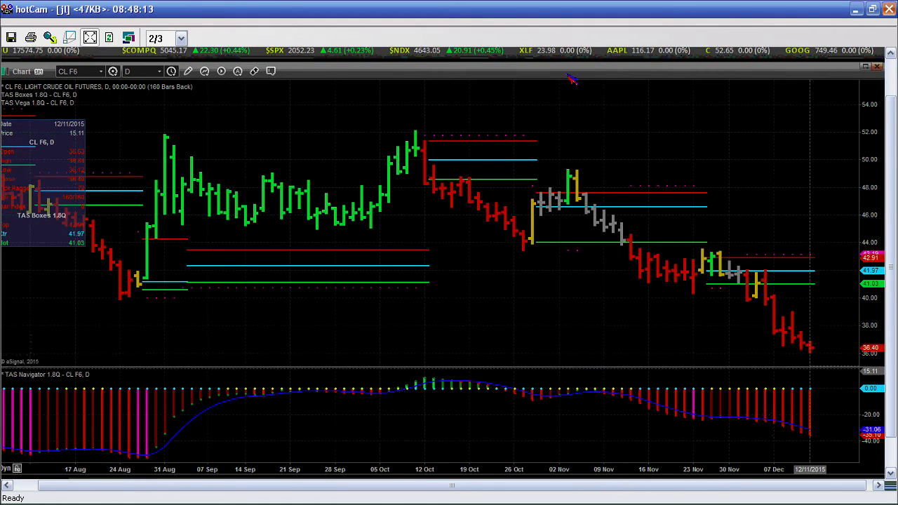
pyautogui.moveTo(597, 253)
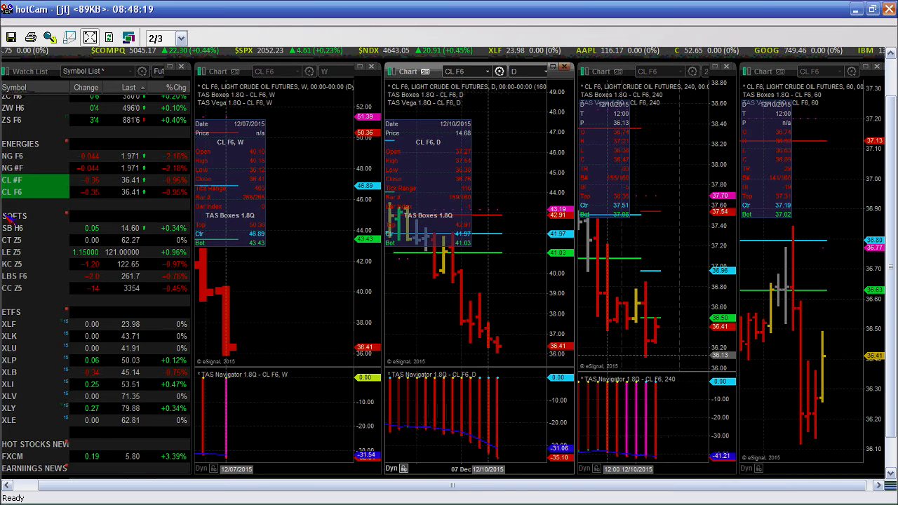
pyautogui.moveTo(521, 184)
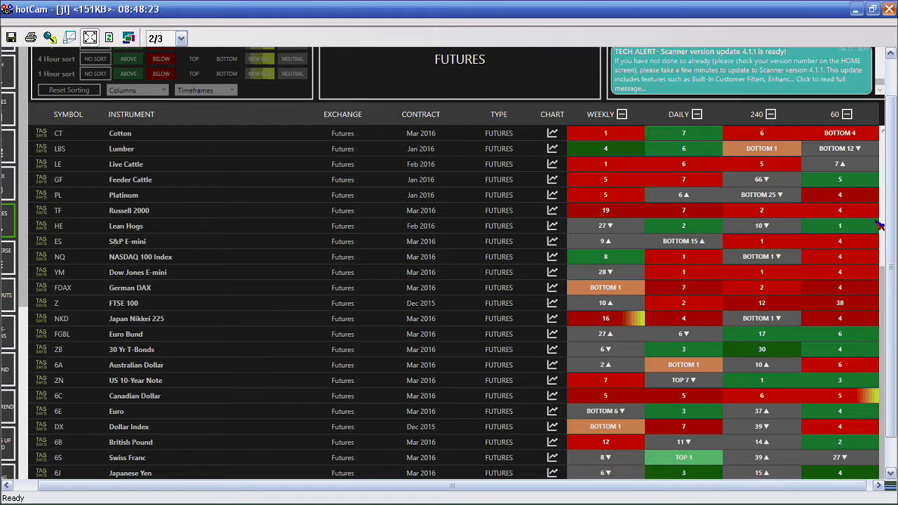
pyautogui.moveTo(732, 204)
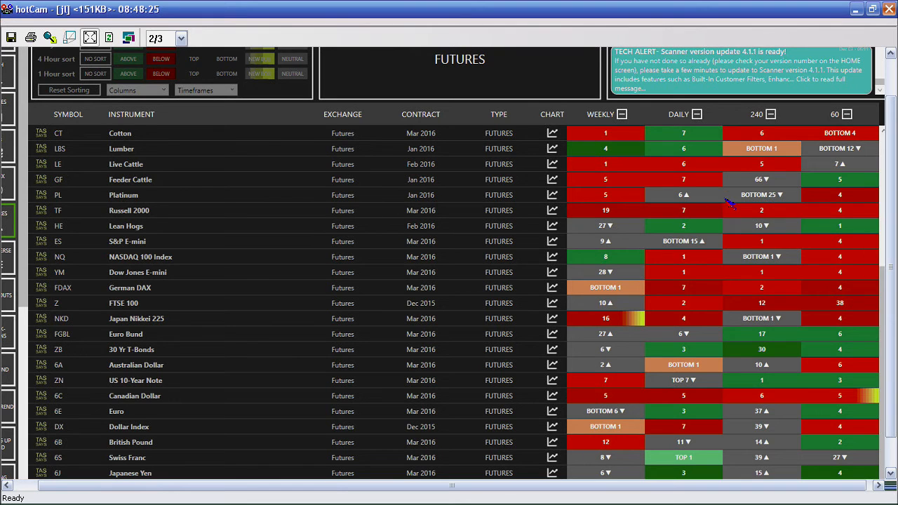
pyautogui.moveTo(615, 203)
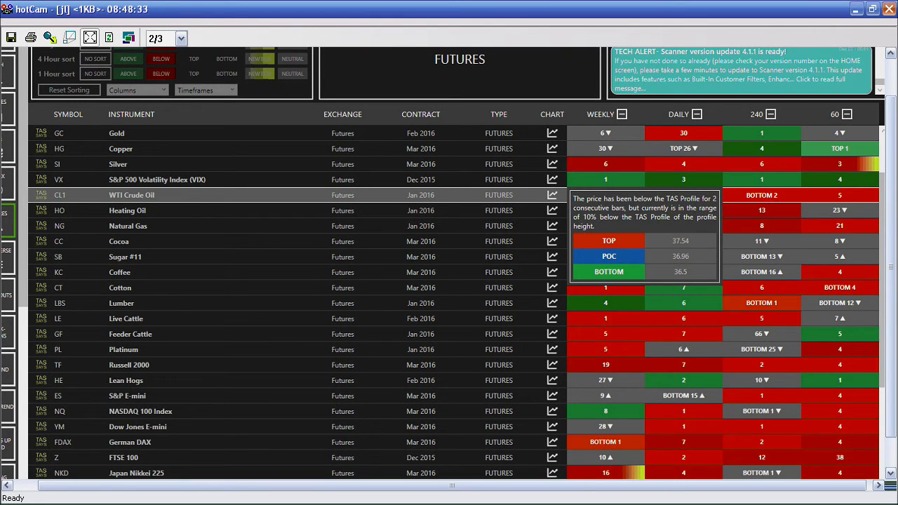
pyautogui.moveTo(747, 191)
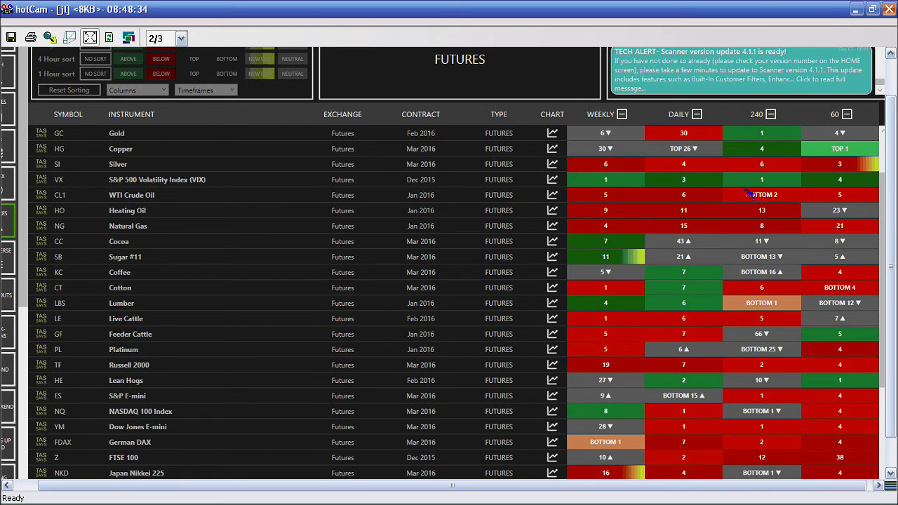
pyautogui.moveTo(663, 345)
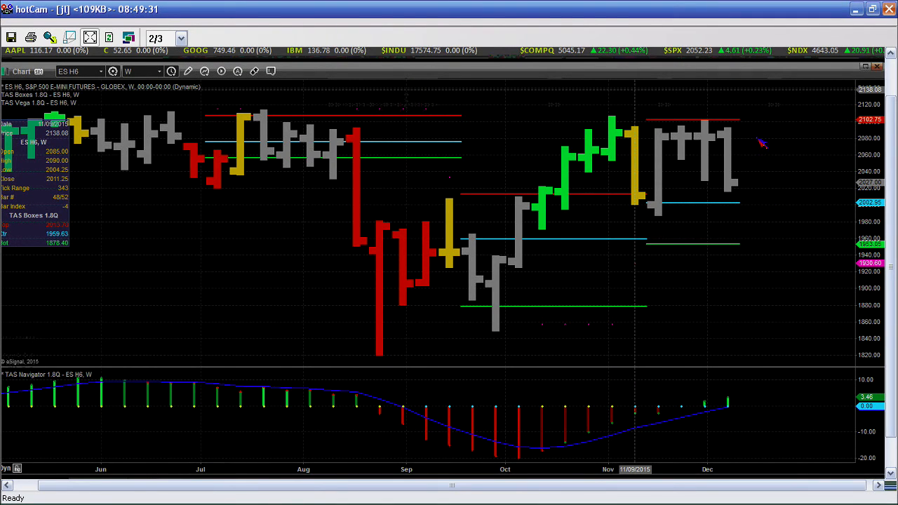
# - Set the ES H6 TAS Boxes chart to the weekly interval
pyautogui.click(143, 70)
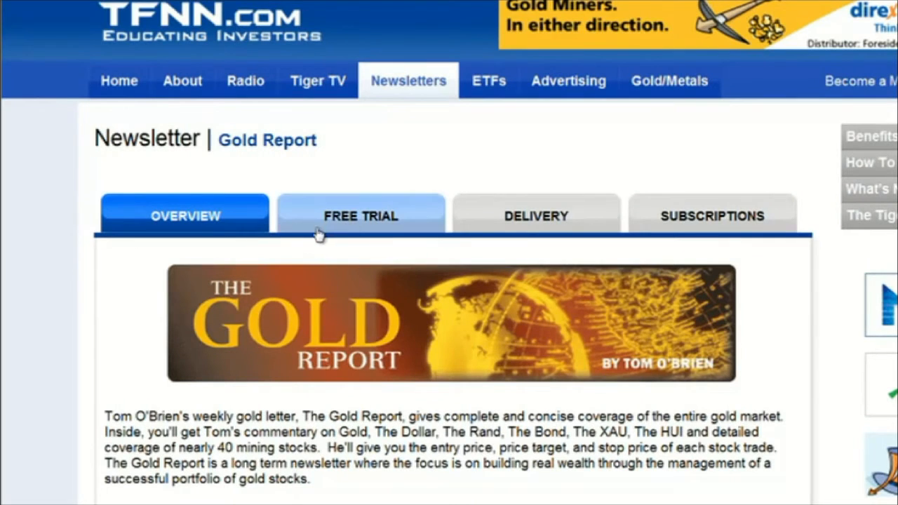
# - View the Gold Report free trial details, then return to its Overview
pyautogui.click(361, 216)
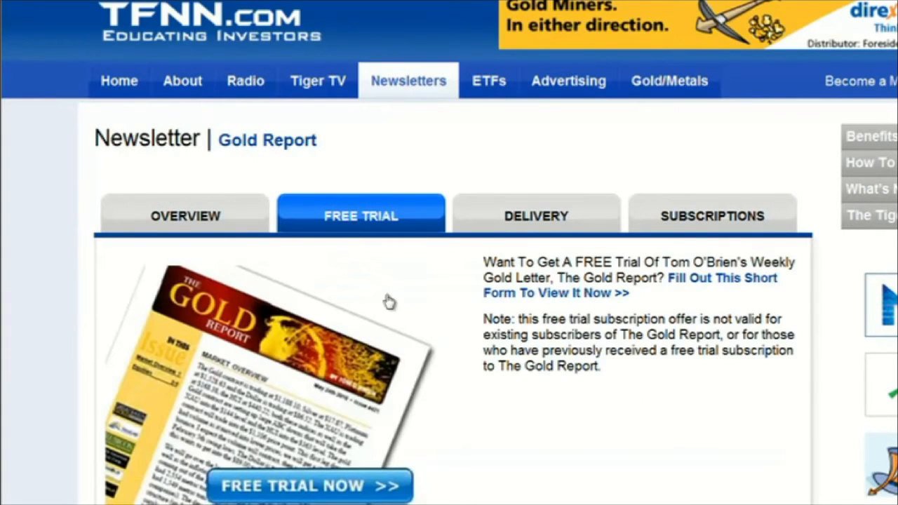
pyautogui.moveTo(362, 414)
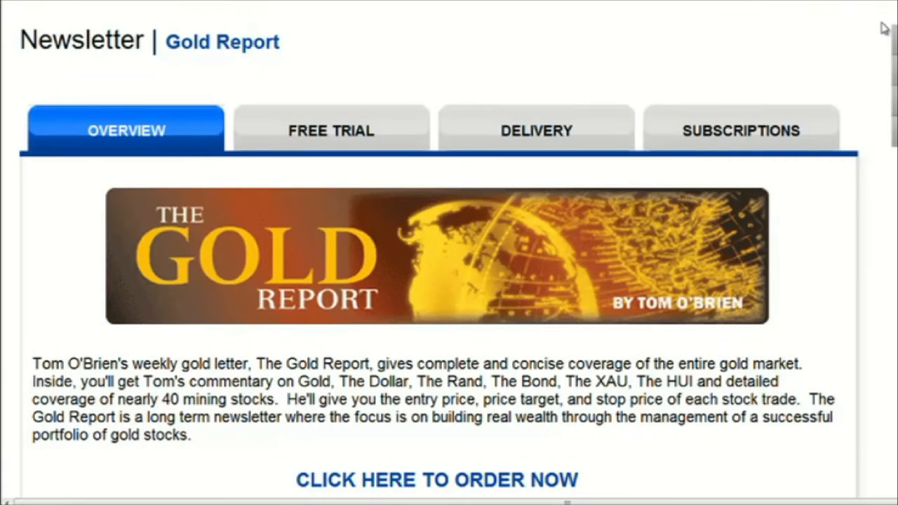
pyautogui.moveTo(294, 253)
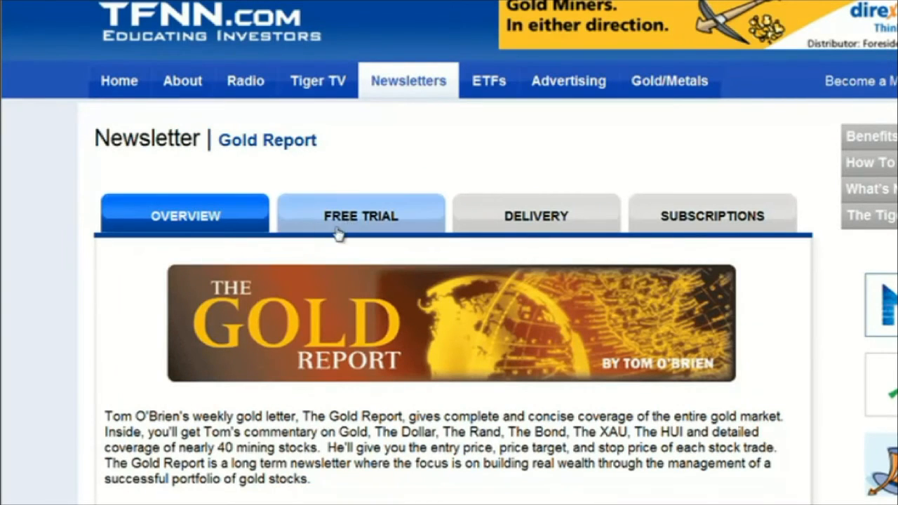
pyautogui.click(359, 216)
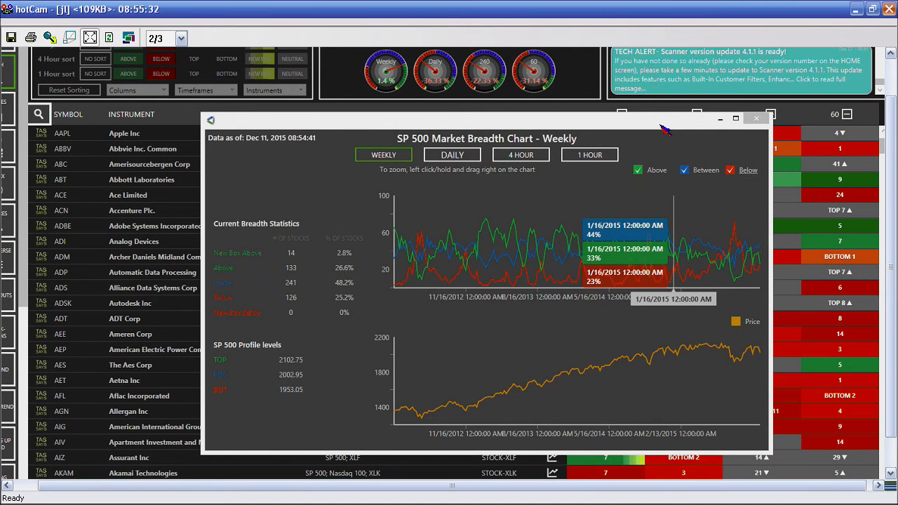
pyautogui.moveTo(881, 185)
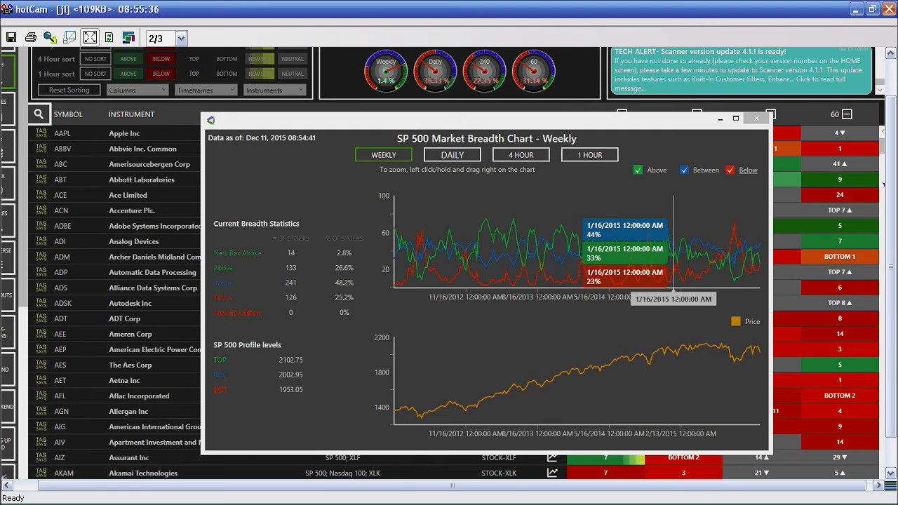
# - Close the weekly SP 500 breadth chart to reveal the full S&P 500 stock table
pyautogui.click(732, 118)
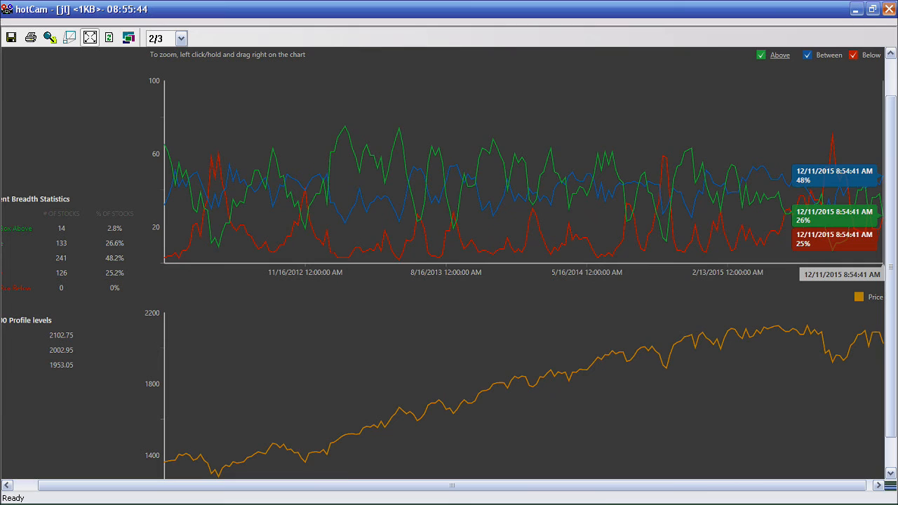
pyautogui.moveTo(457, 105)
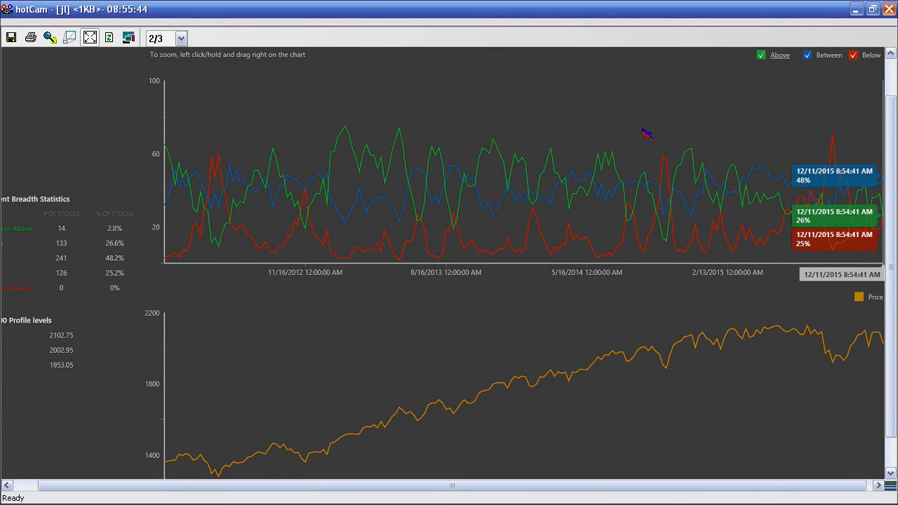
pyautogui.moveTo(674, 115)
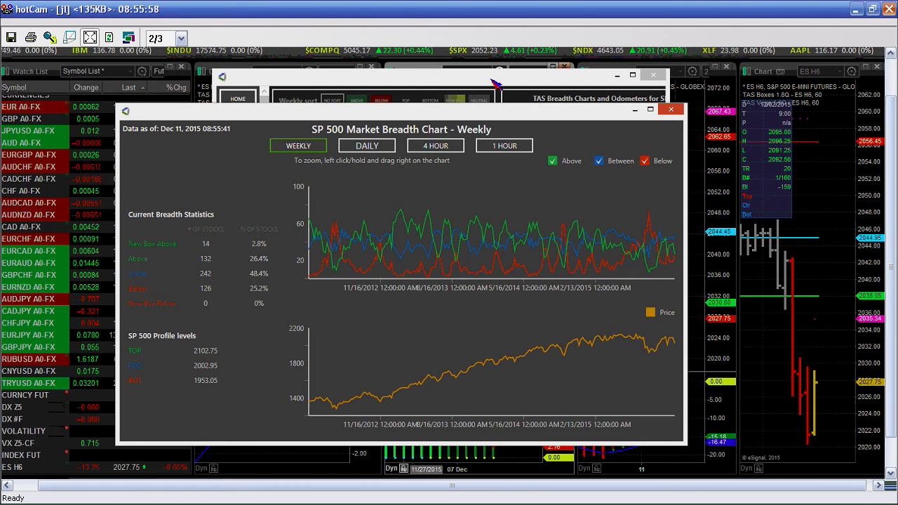
pyautogui.click(671, 109)
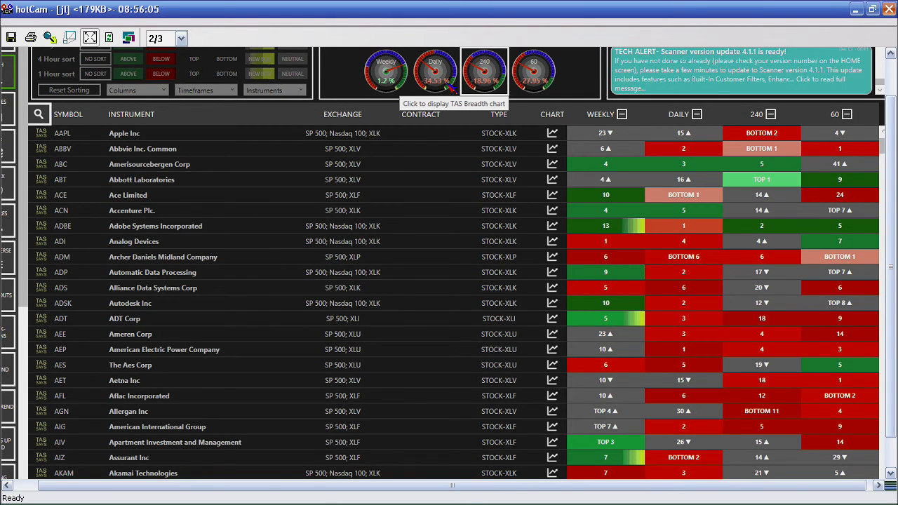
# - Reopen the TAS Scanner S&P 500 Market Breadth chart on its Daily view
pyautogui.click(438, 71)
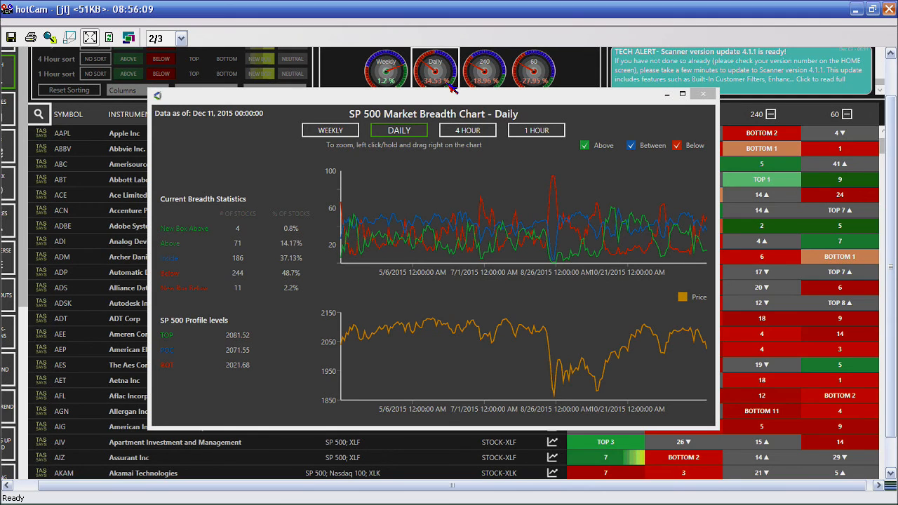
pyautogui.moveTo(639, 232)
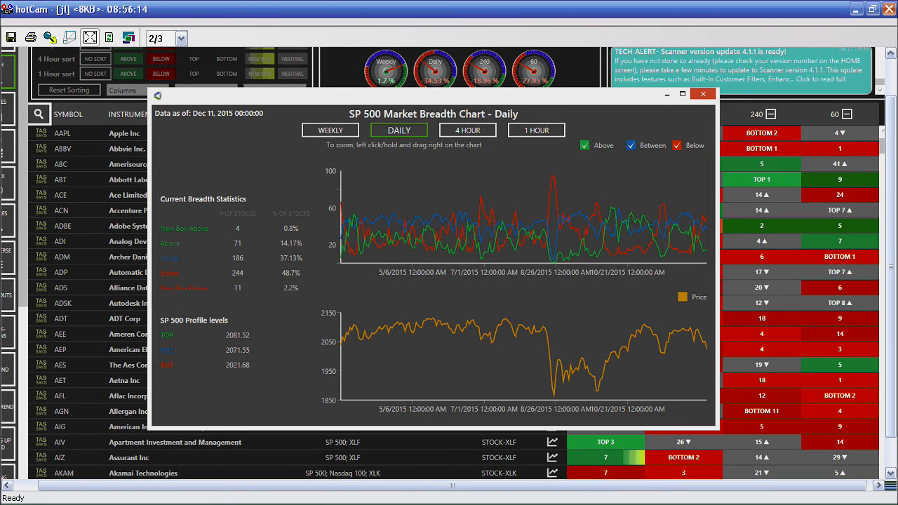
pyautogui.moveTo(508, 241)
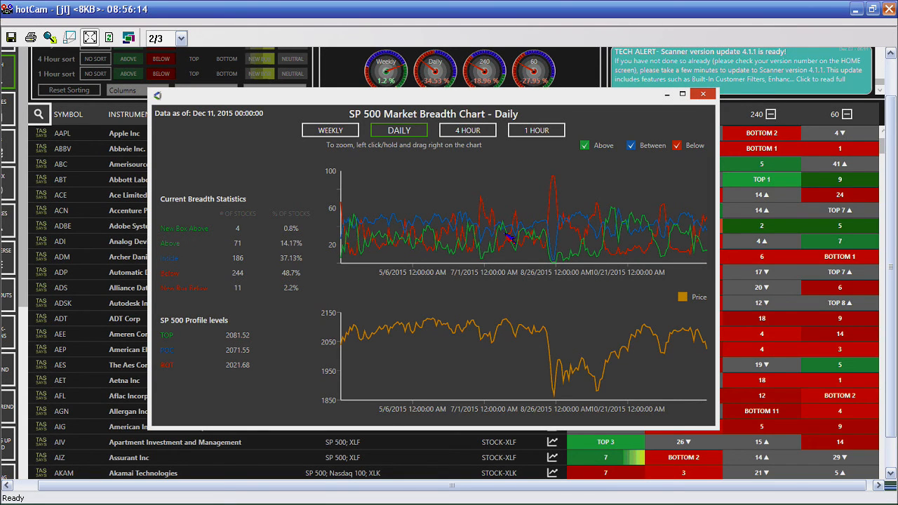